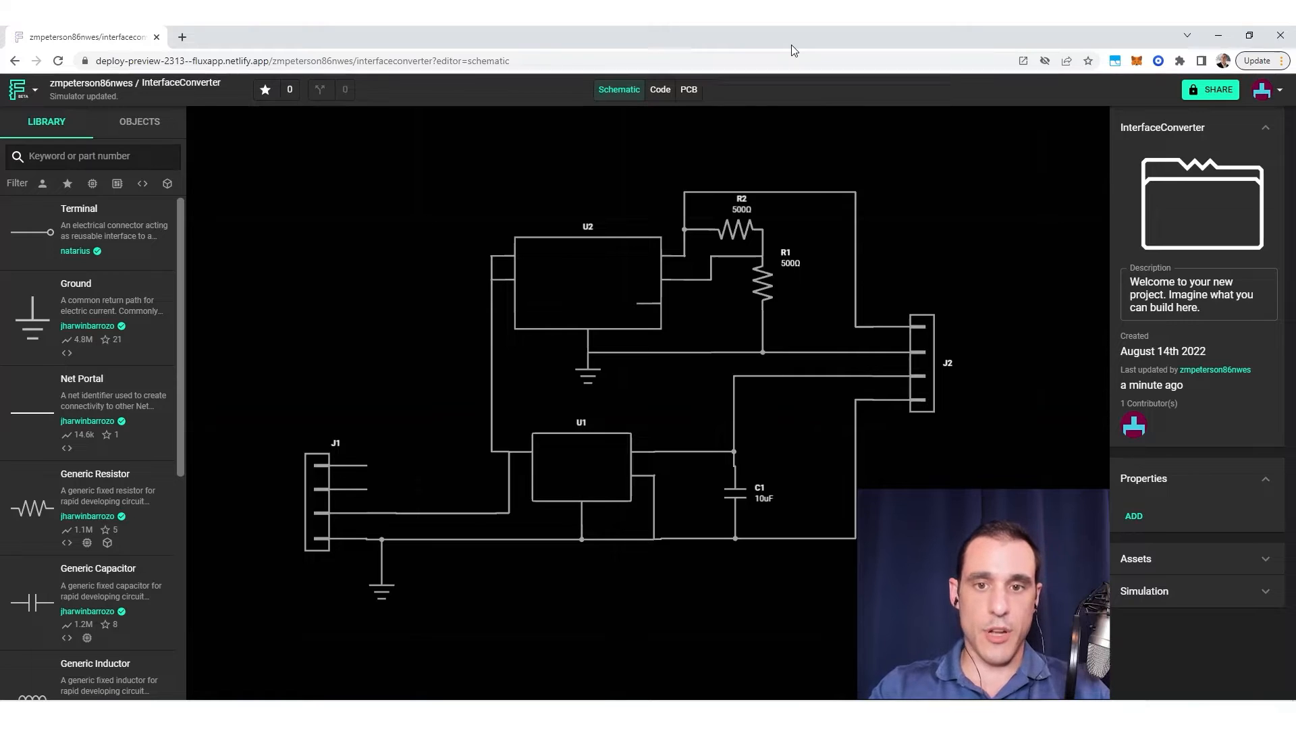
{"action": "mouse_move", "coordinate": [500, 122]}
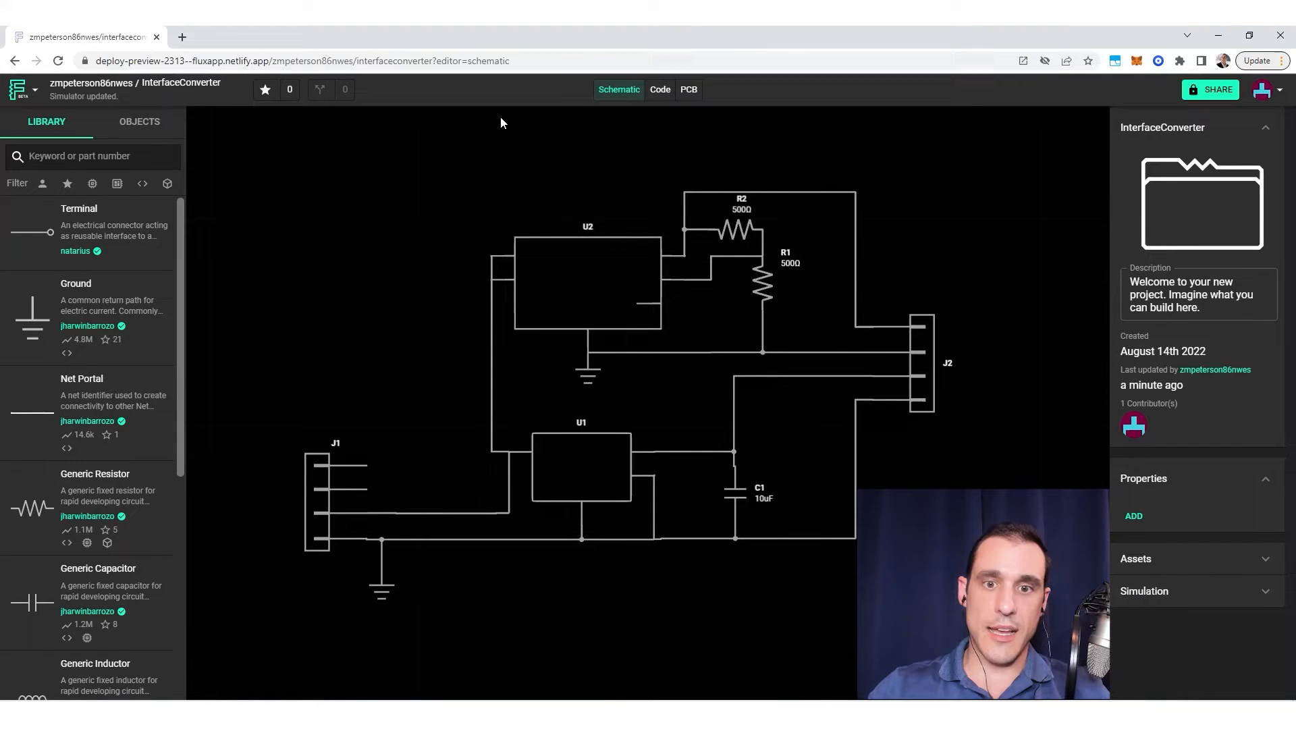
{"action": "mouse_move", "coordinate": [397, 236]}
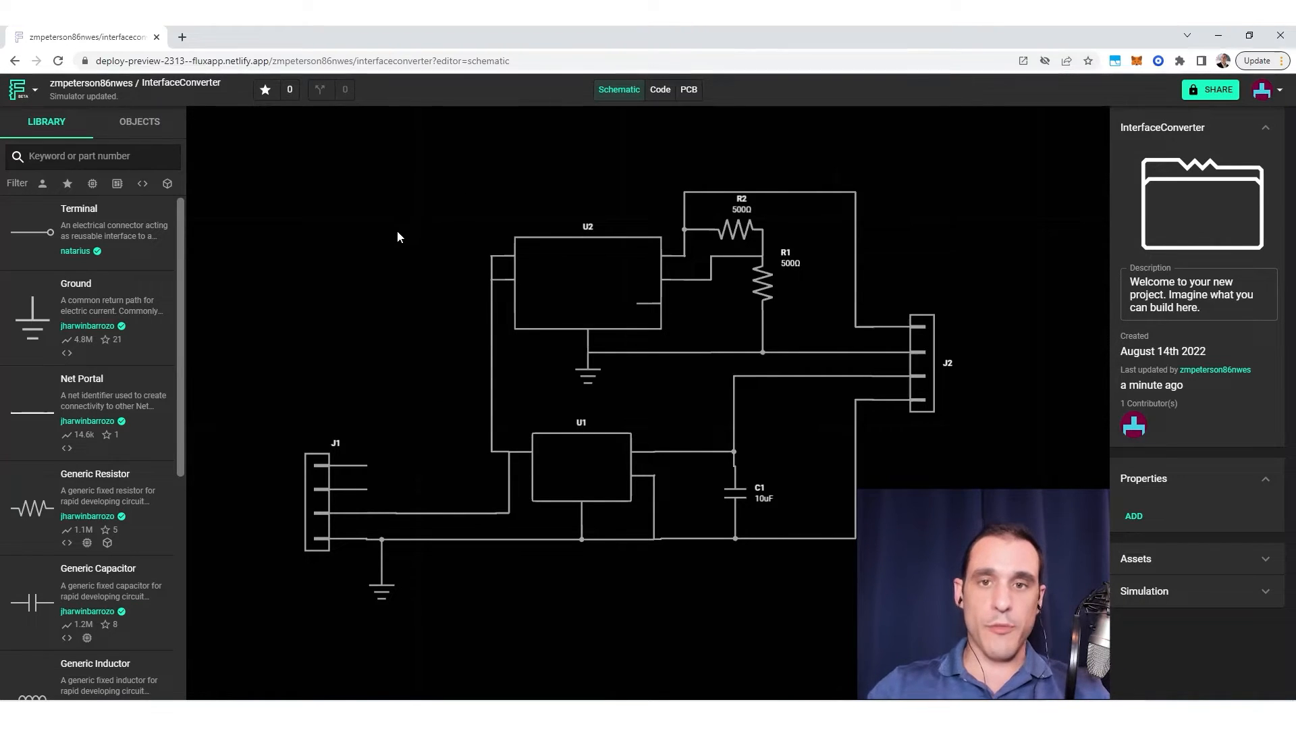
{"action": "mouse_move", "coordinate": [438, 226]}
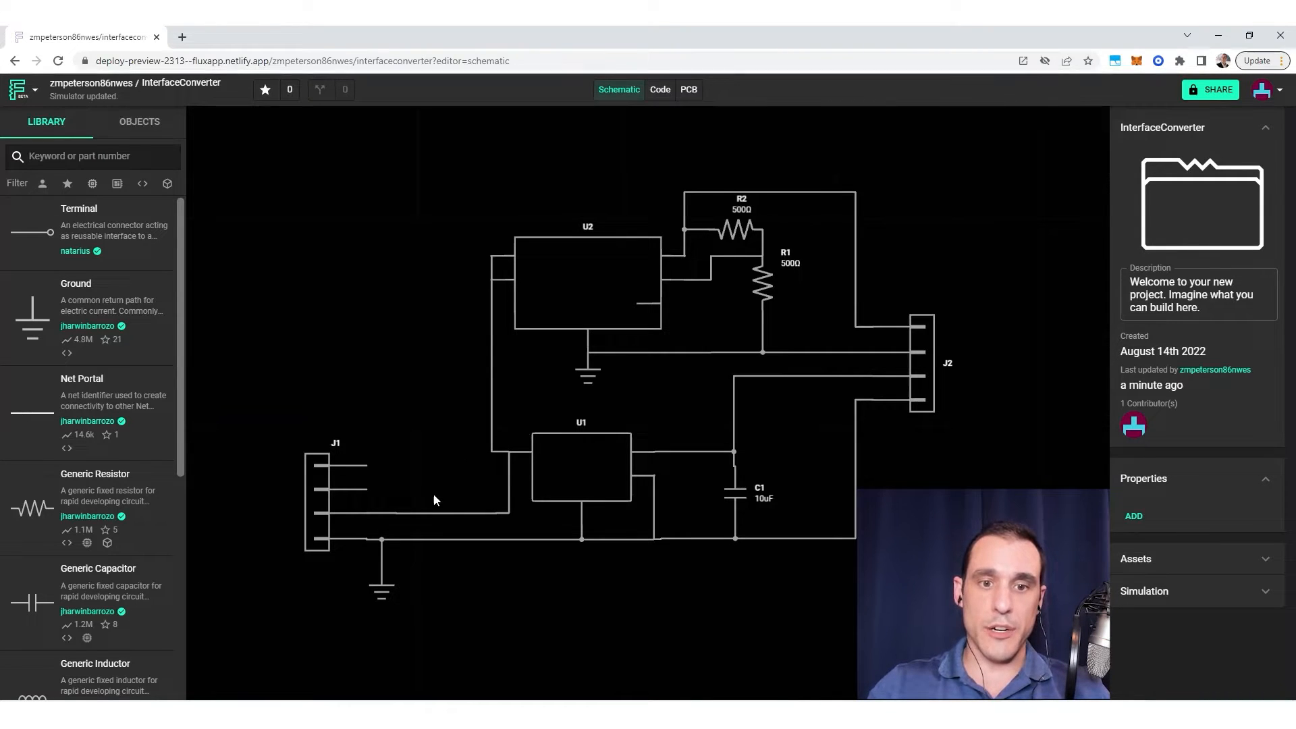
{"action": "mouse_move", "coordinate": [452, 604]}
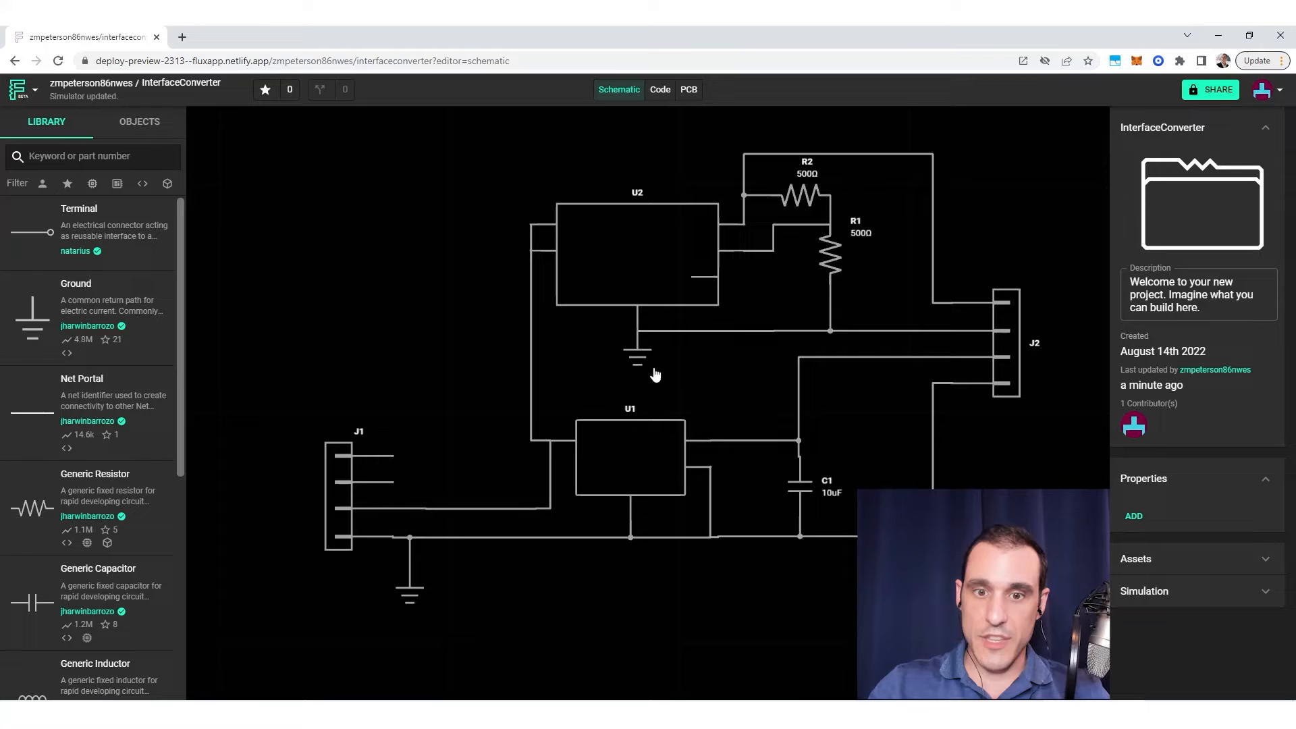
Select U2 in the schematic to view its pin names.
{"action": "left_click", "coordinate": [637, 256]}
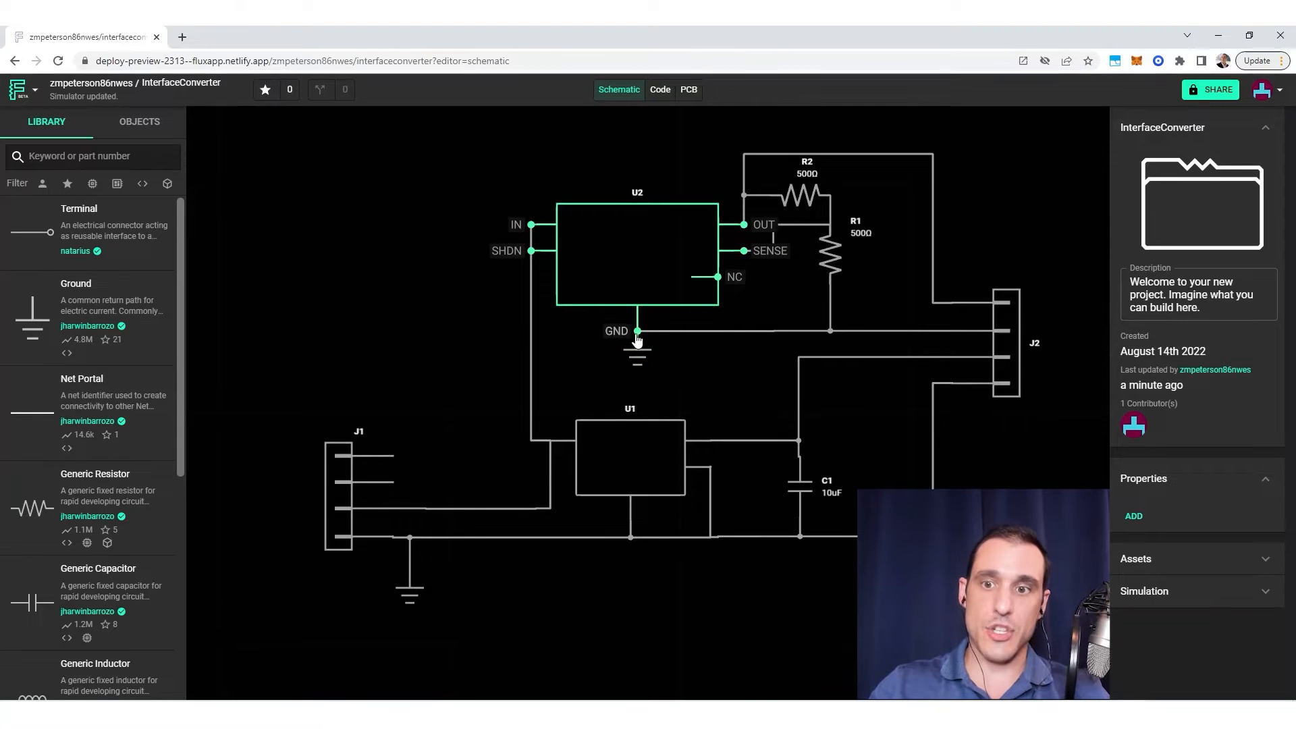
{"action": "left_click", "coordinate": [660, 370]}
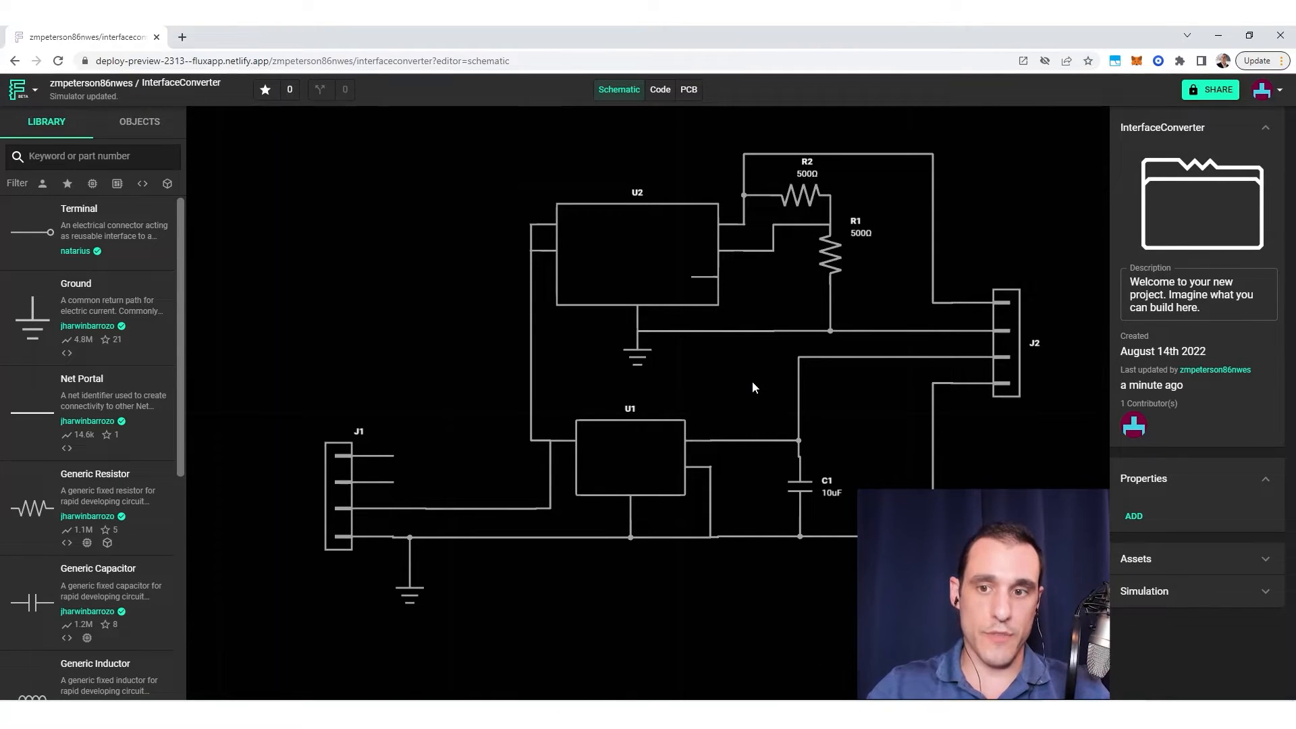
{"action": "mouse_move", "coordinate": [671, 375]}
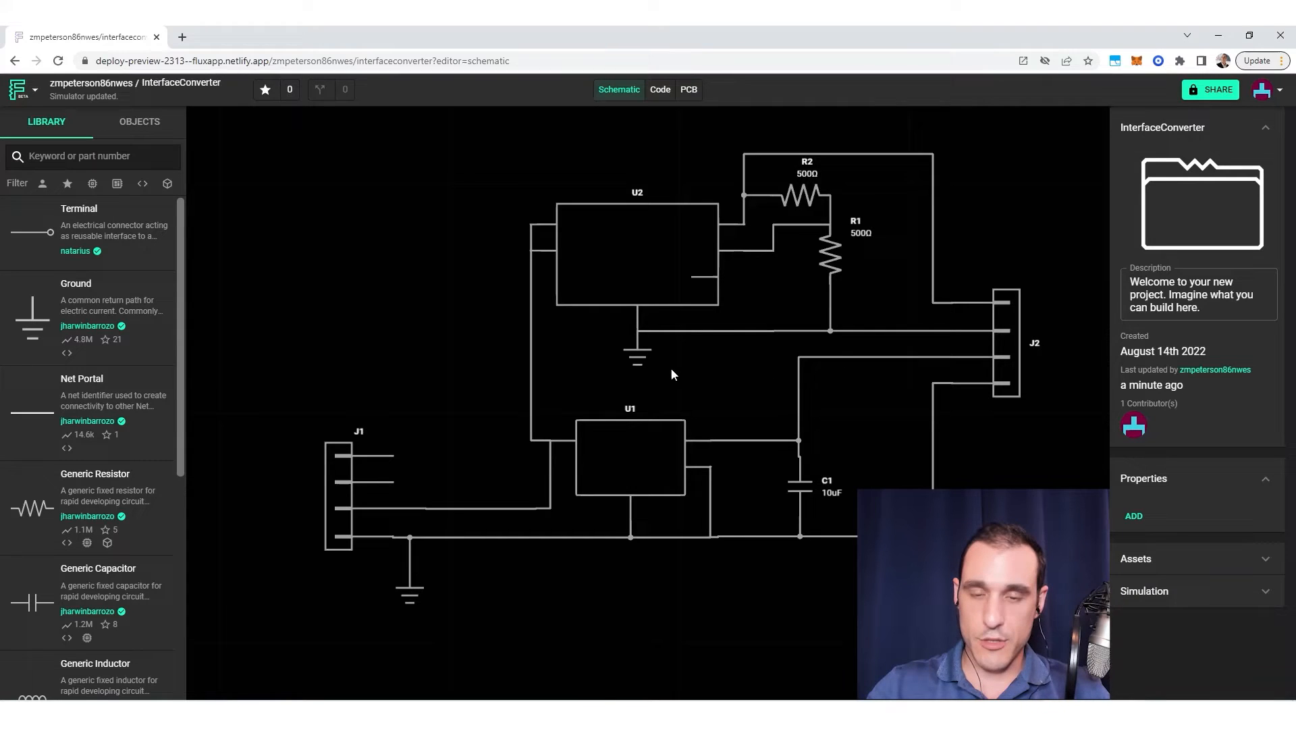
{"action": "left_click", "coordinate": [637, 257]}
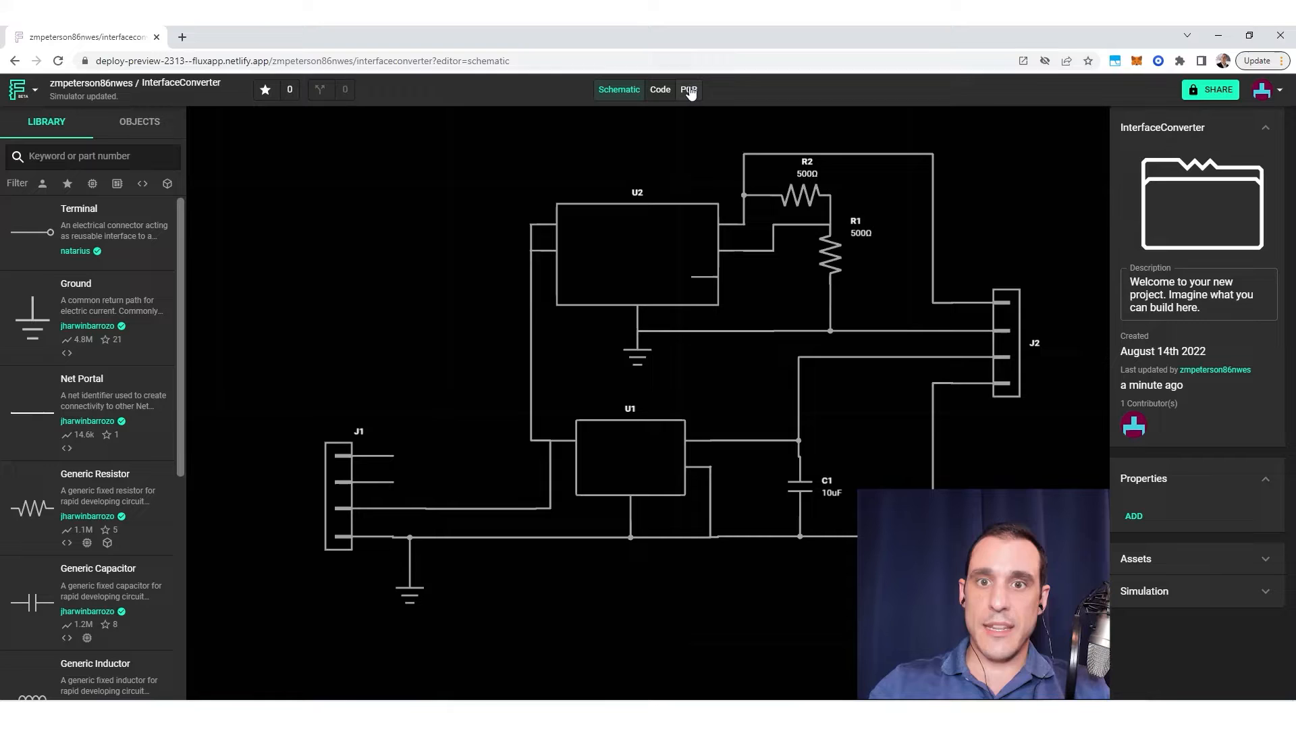
Switch to the PCB layout and isolate the top copper GND fill.
{"action": "left_click", "coordinate": [688, 89]}
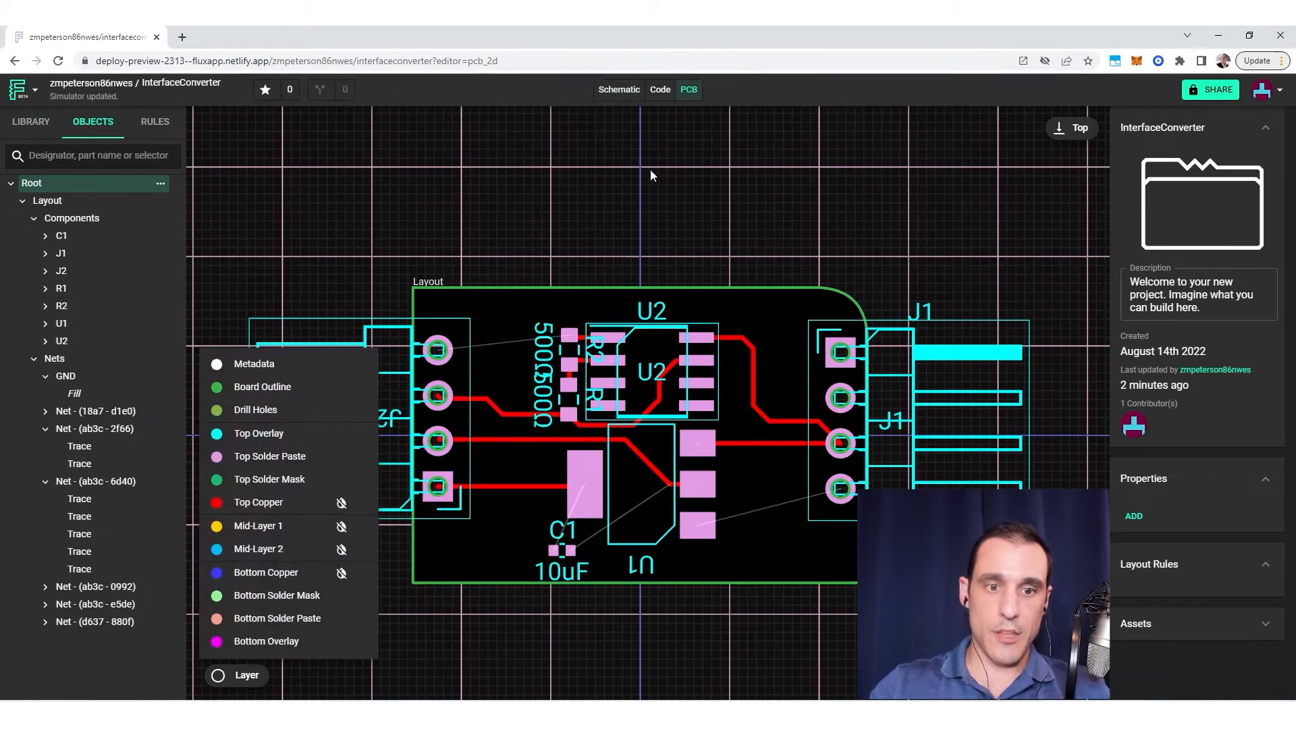
{"action": "mouse_move", "coordinate": [415, 232]}
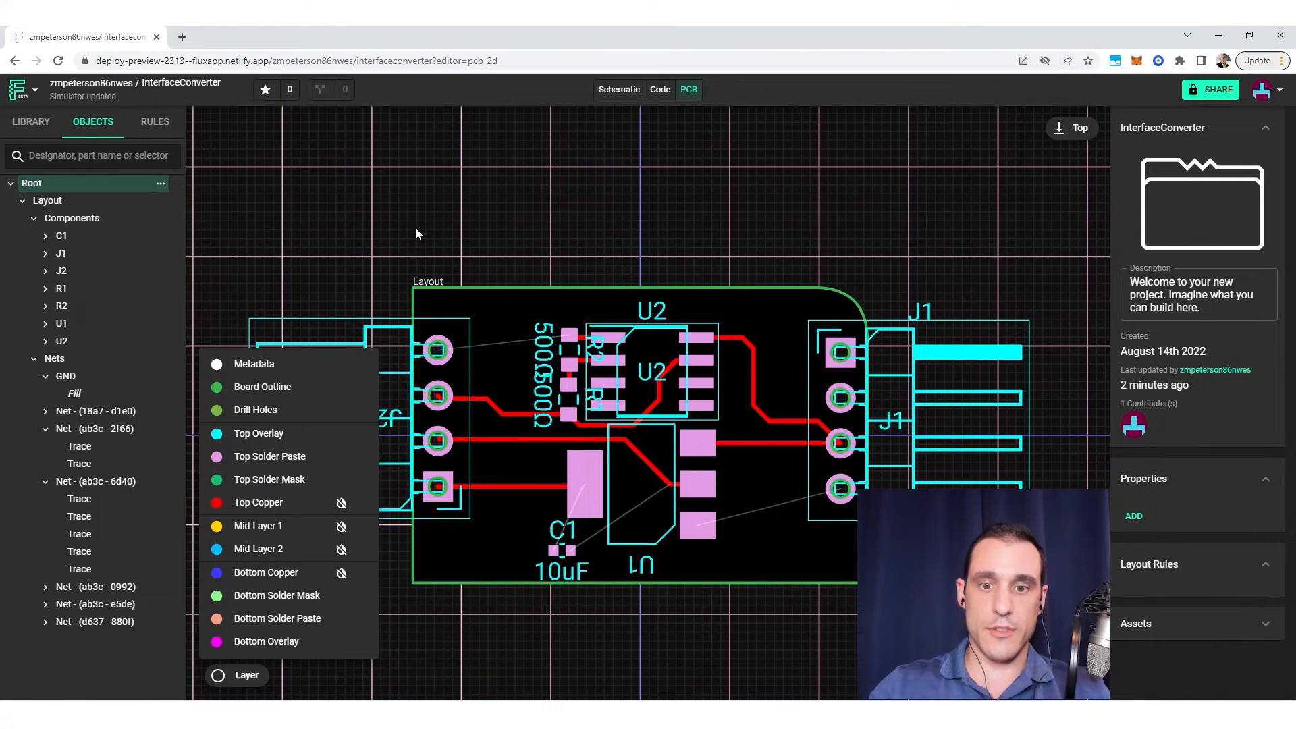
{"action": "mouse_move", "coordinate": [431, 604]}
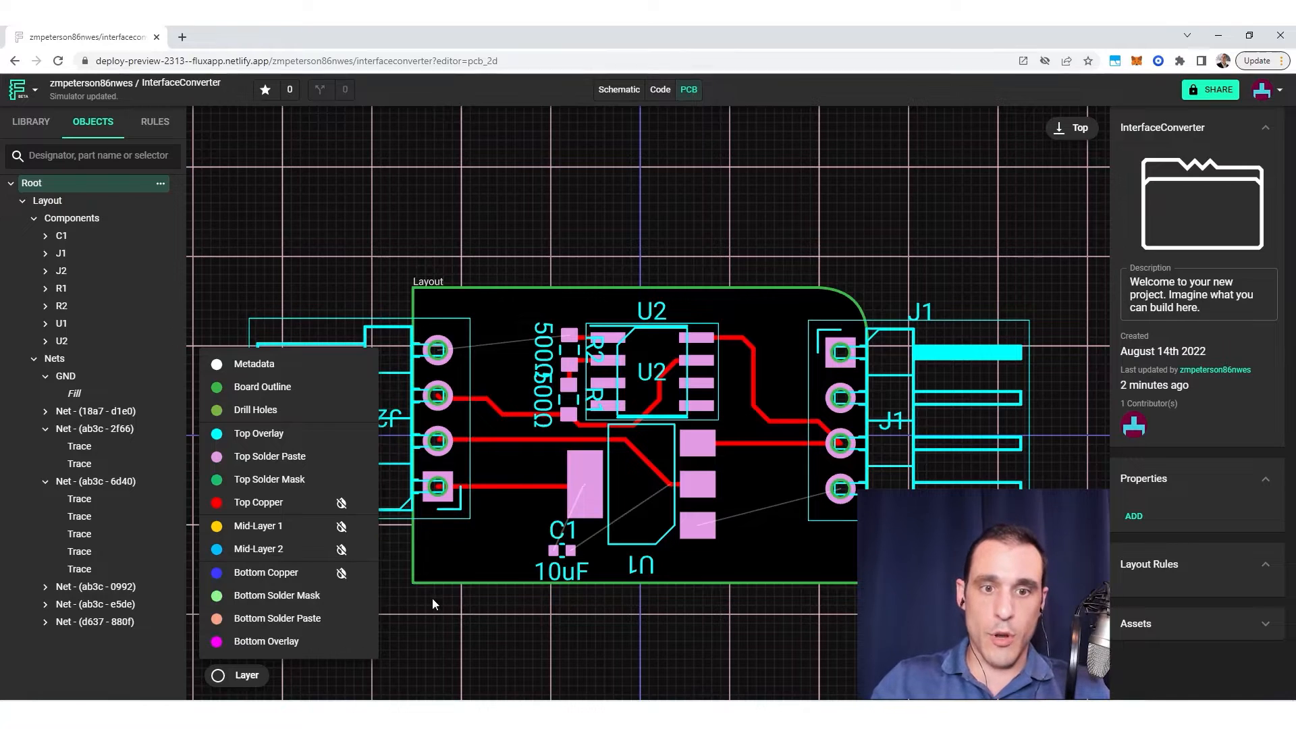
{"action": "mouse_move", "coordinate": [285, 502]}
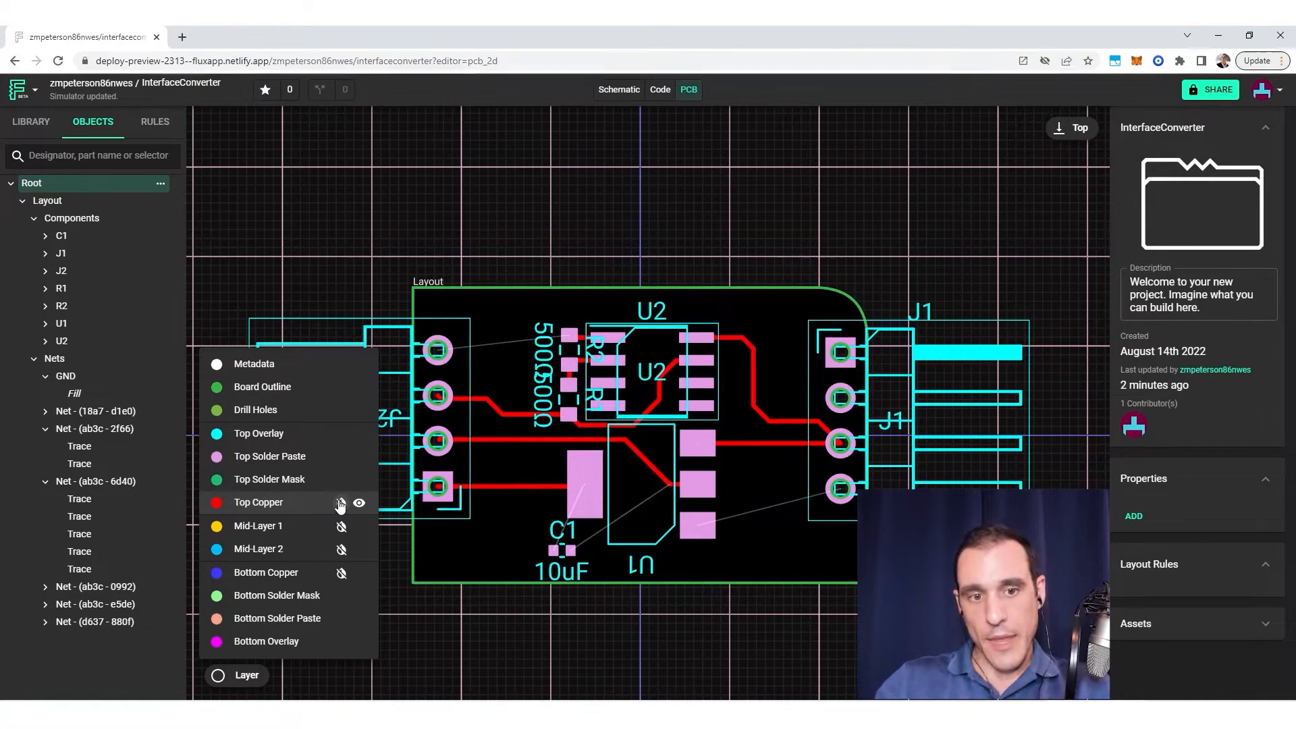
{"action": "left_click", "coordinate": [341, 502]}
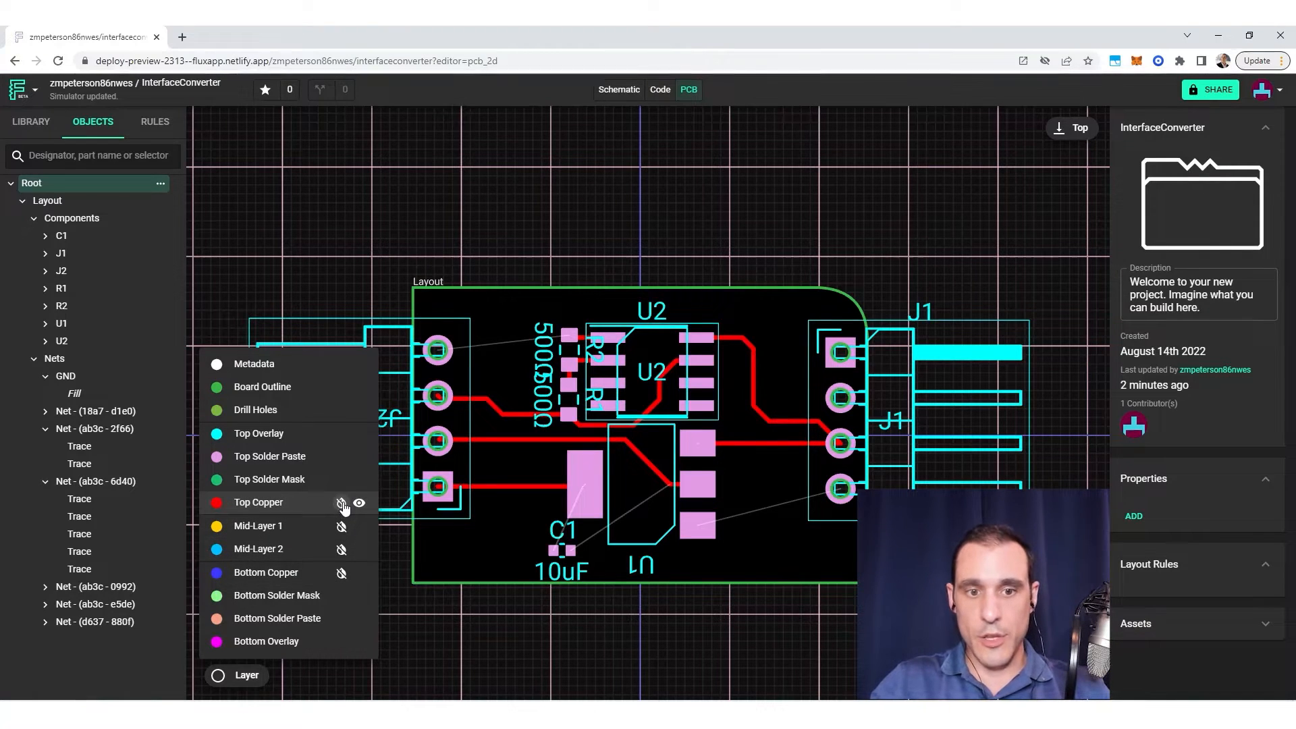
{"action": "left_click", "coordinate": [340, 503]}
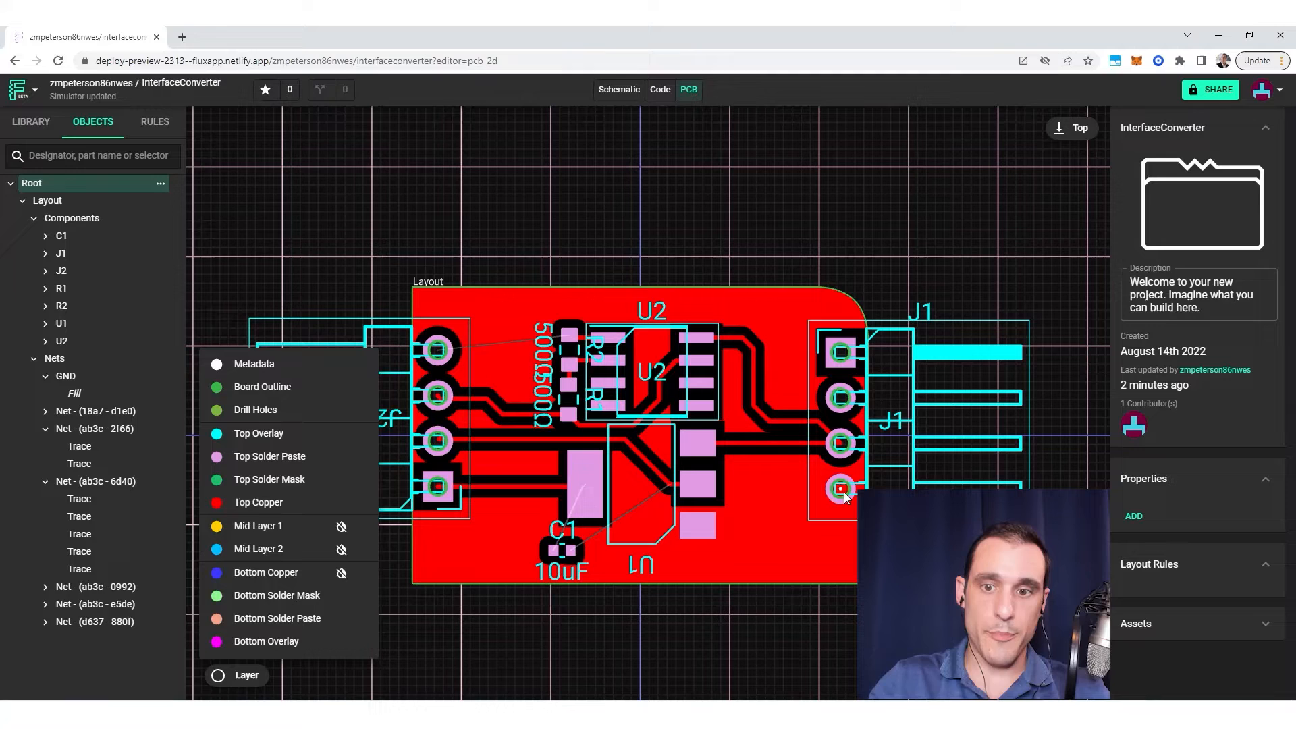
{"action": "mouse_move", "coordinate": [521, 570]}
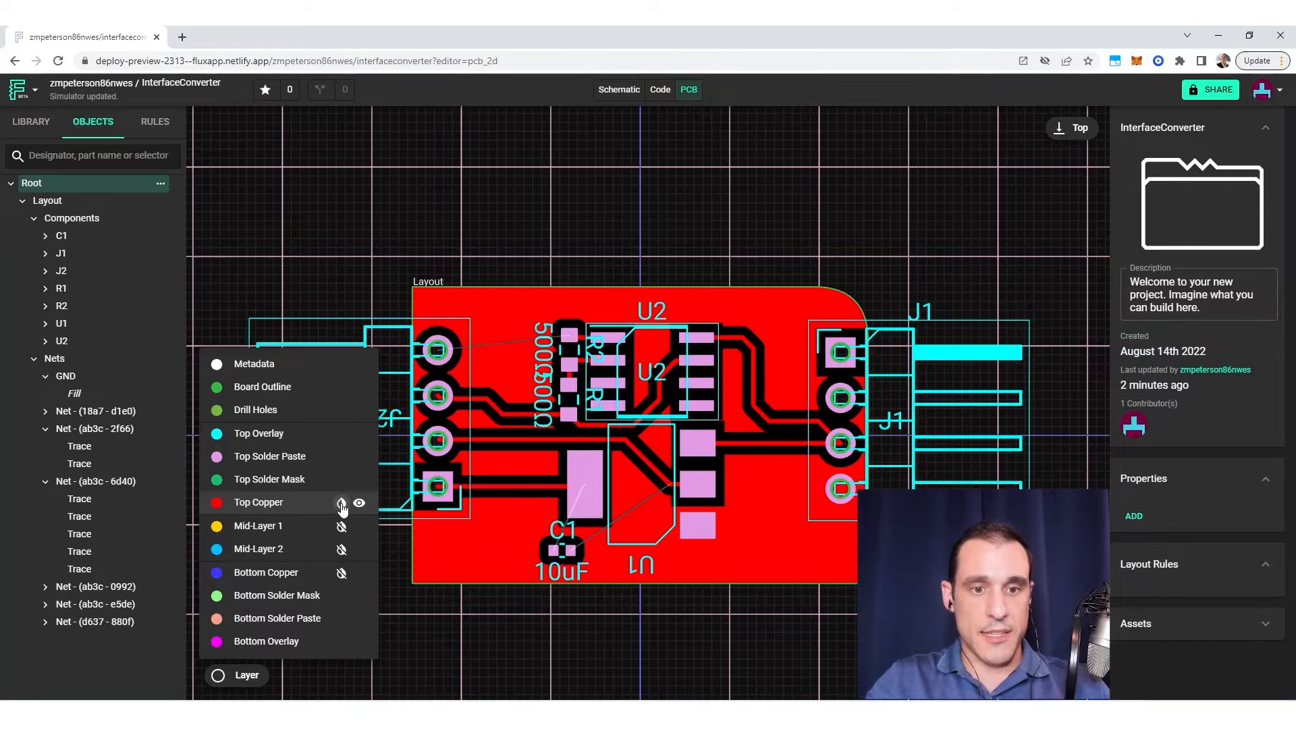
View the Mid-Layer 1, Bottom Copper and Mid-Layer 2 fills in turn, ending on Top Copper.
{"action": "left_click", "coordinate": [358, 502]}
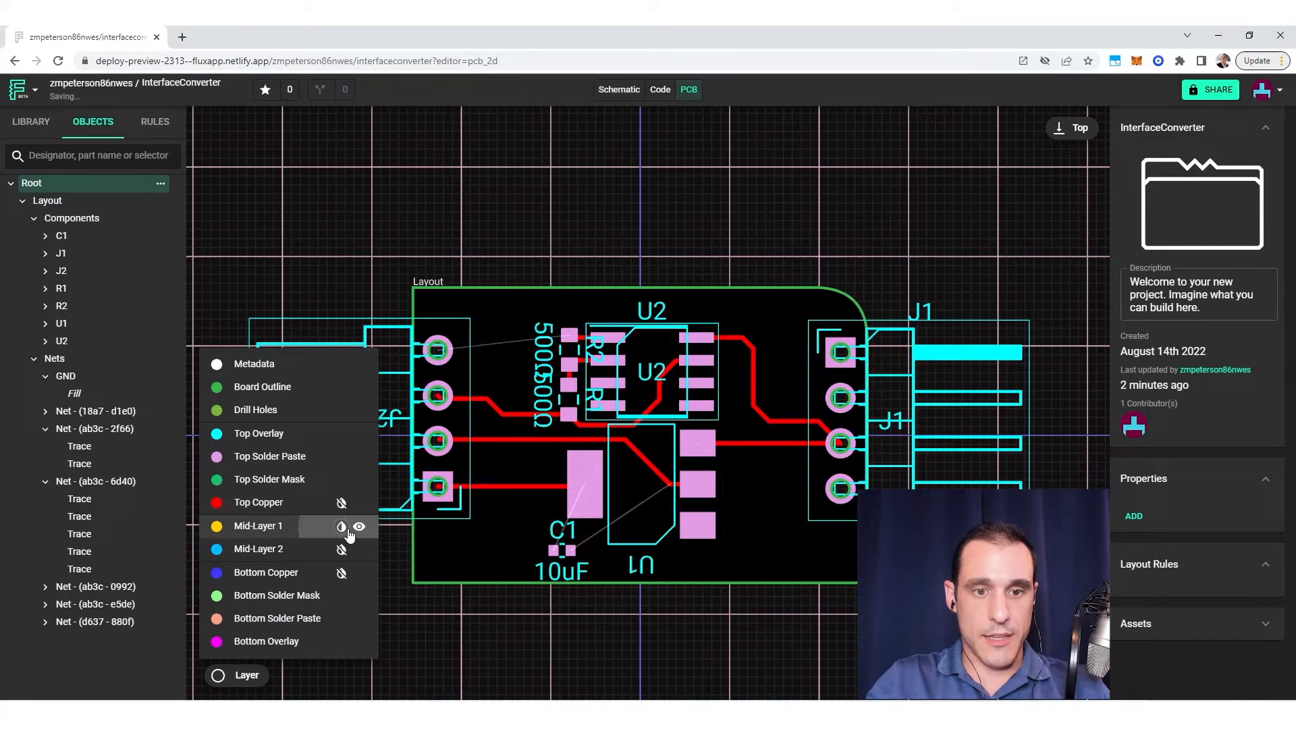
{"action": "left_click", "coordinate": [341, 549]}
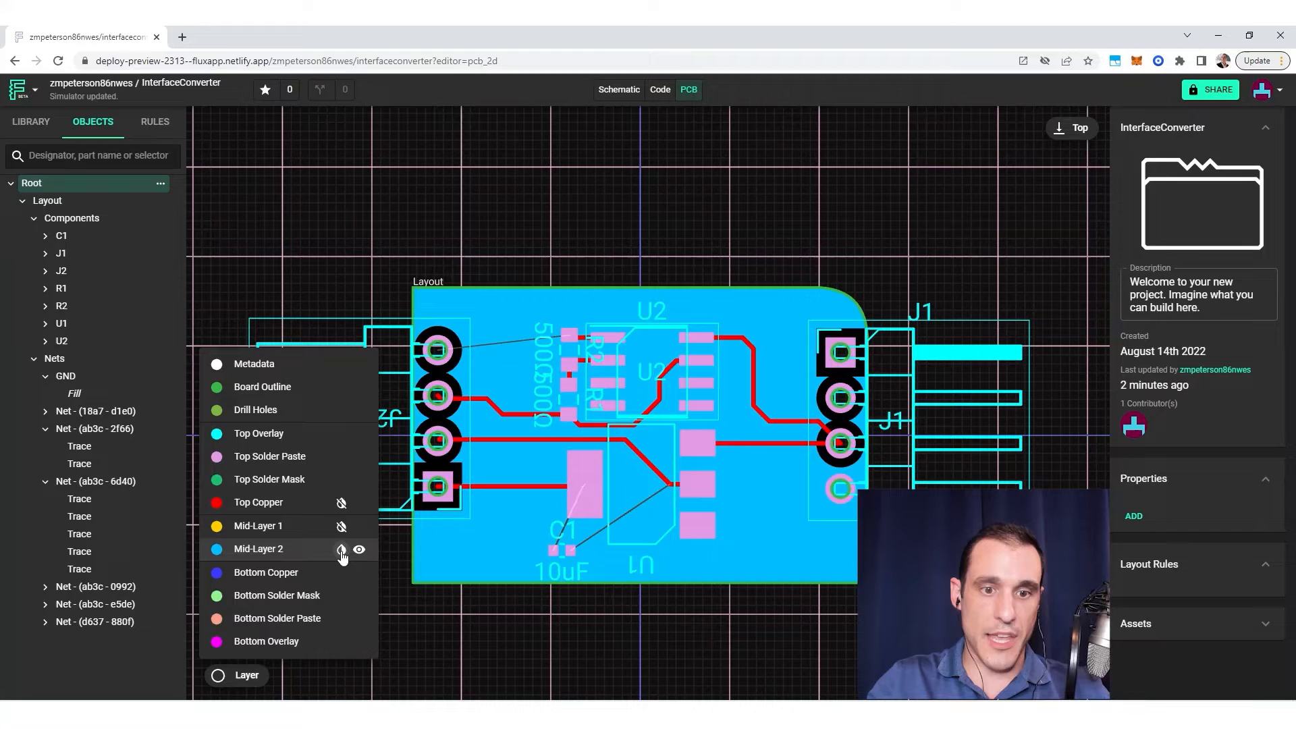
{"action": "left_click", "coordinate": [341, 572]}
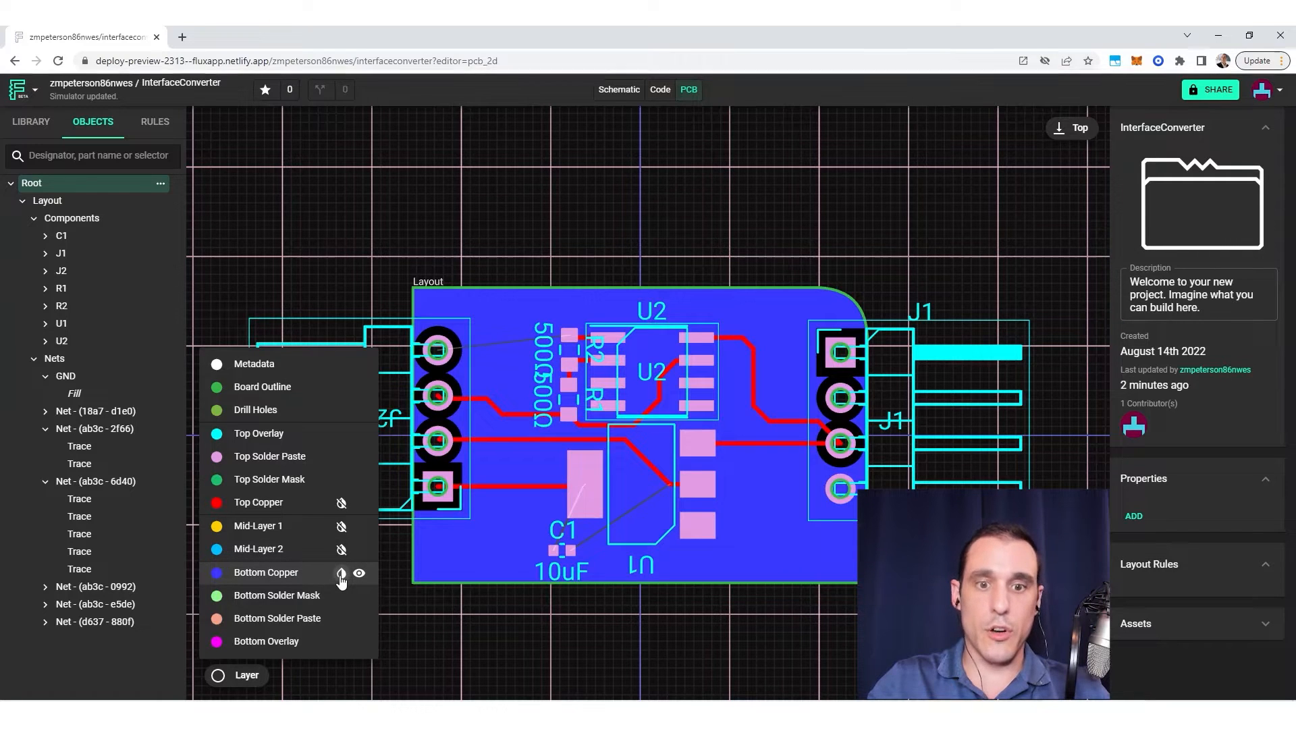
{"action": "left_click", "coordinate": [342, 572]}
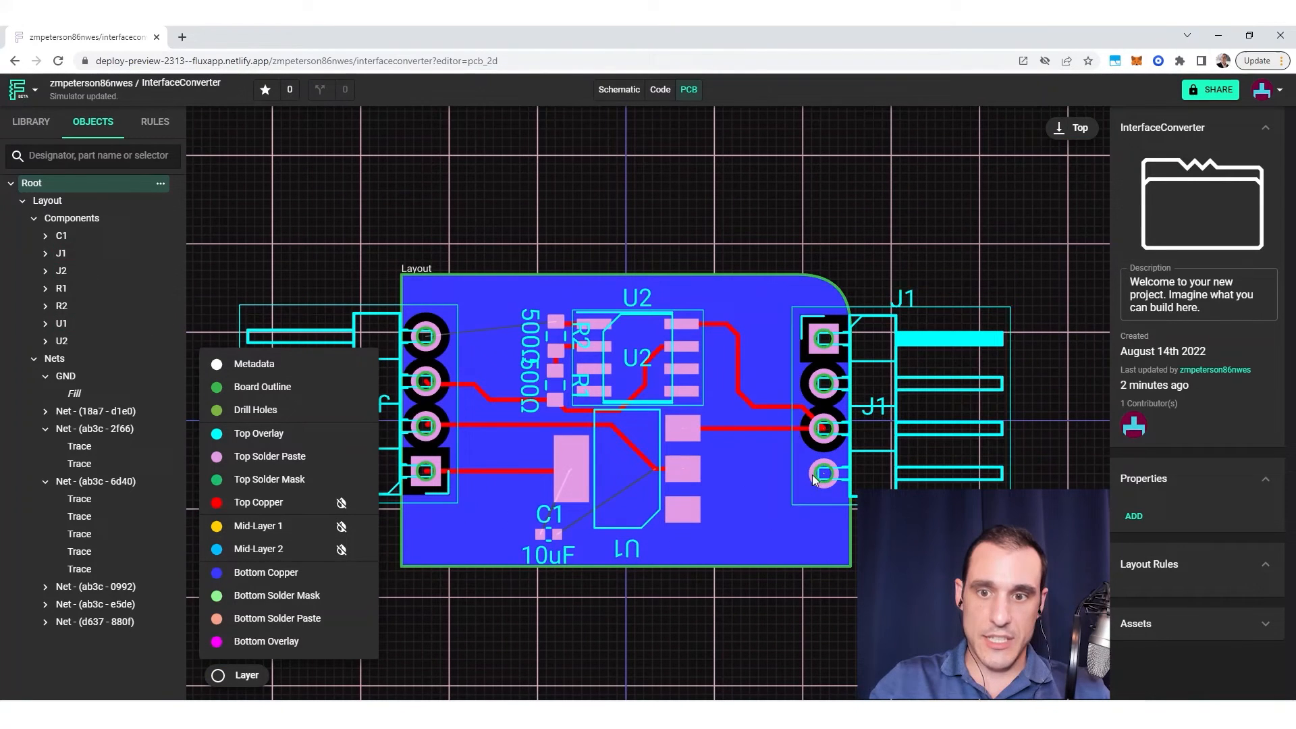
{"action": "mouse_move", "coordinate": [339, 554]}
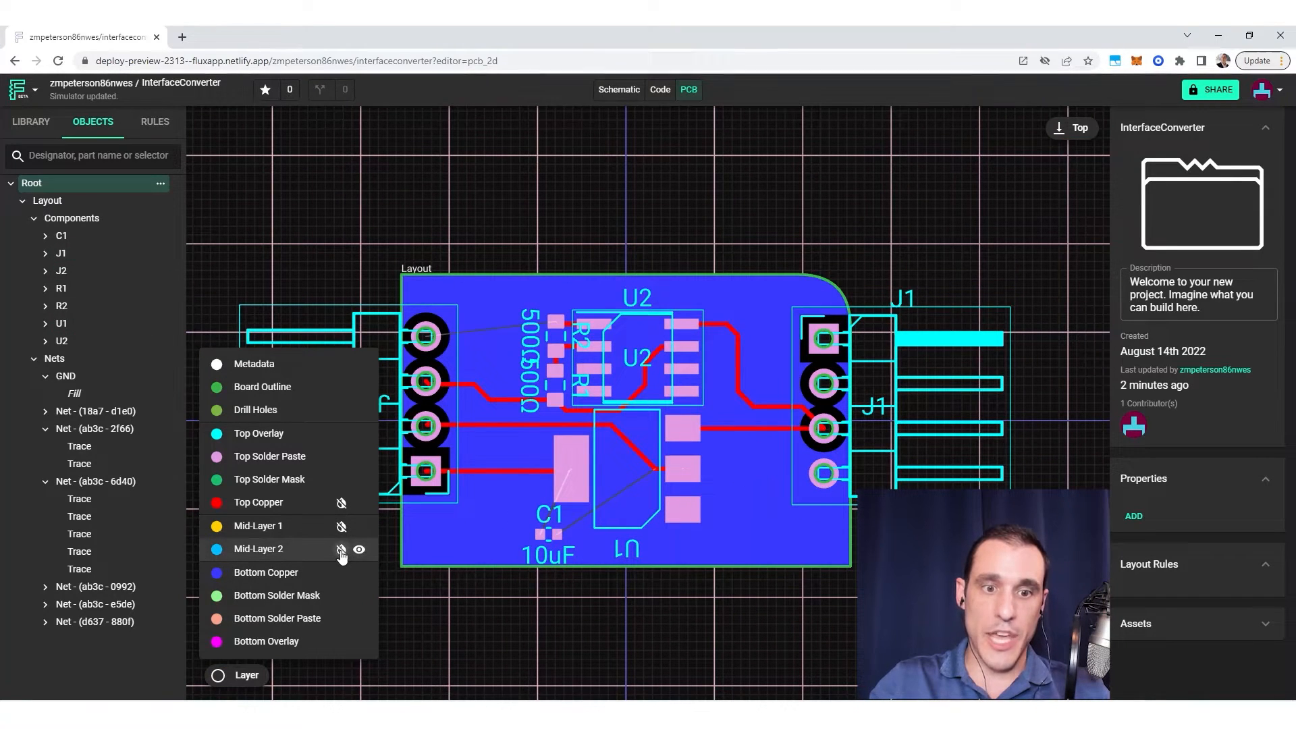
{"action": "left_click", "coordinate": [341, 548]}
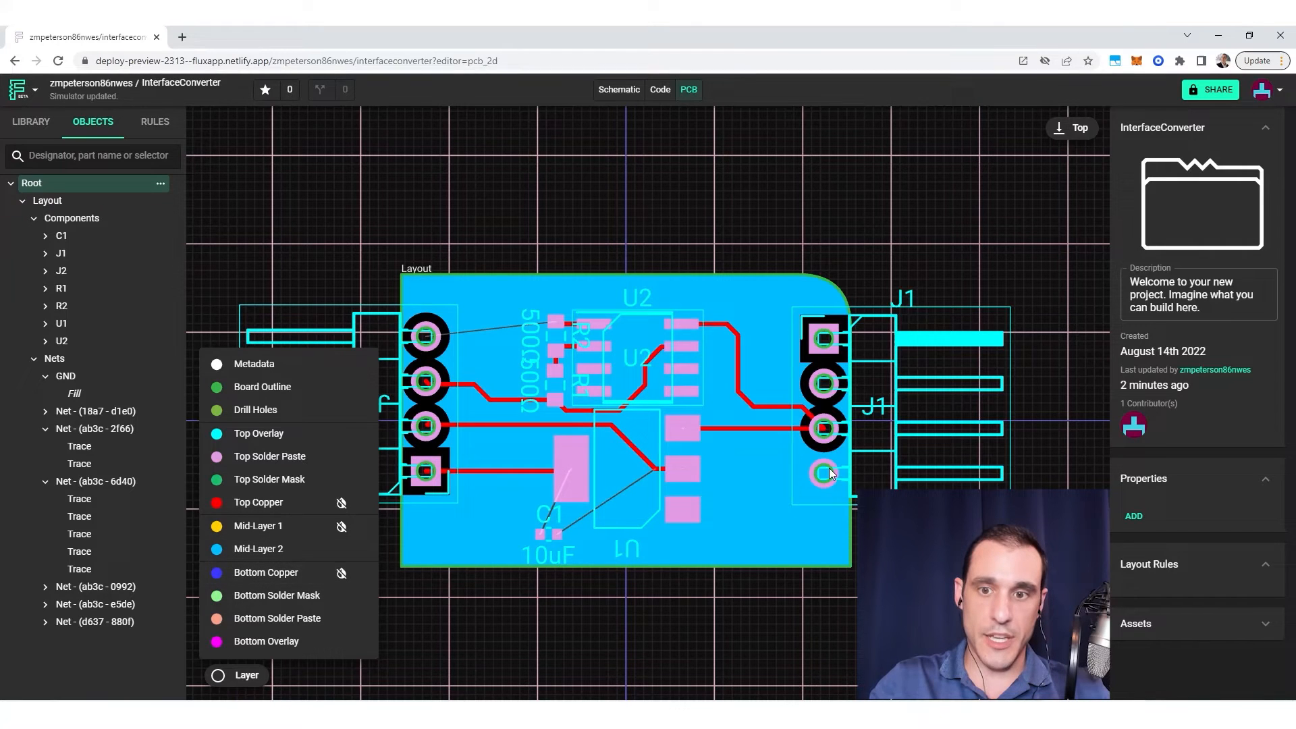
{"action": "mouse_move", "coordinate": [839, 471]}
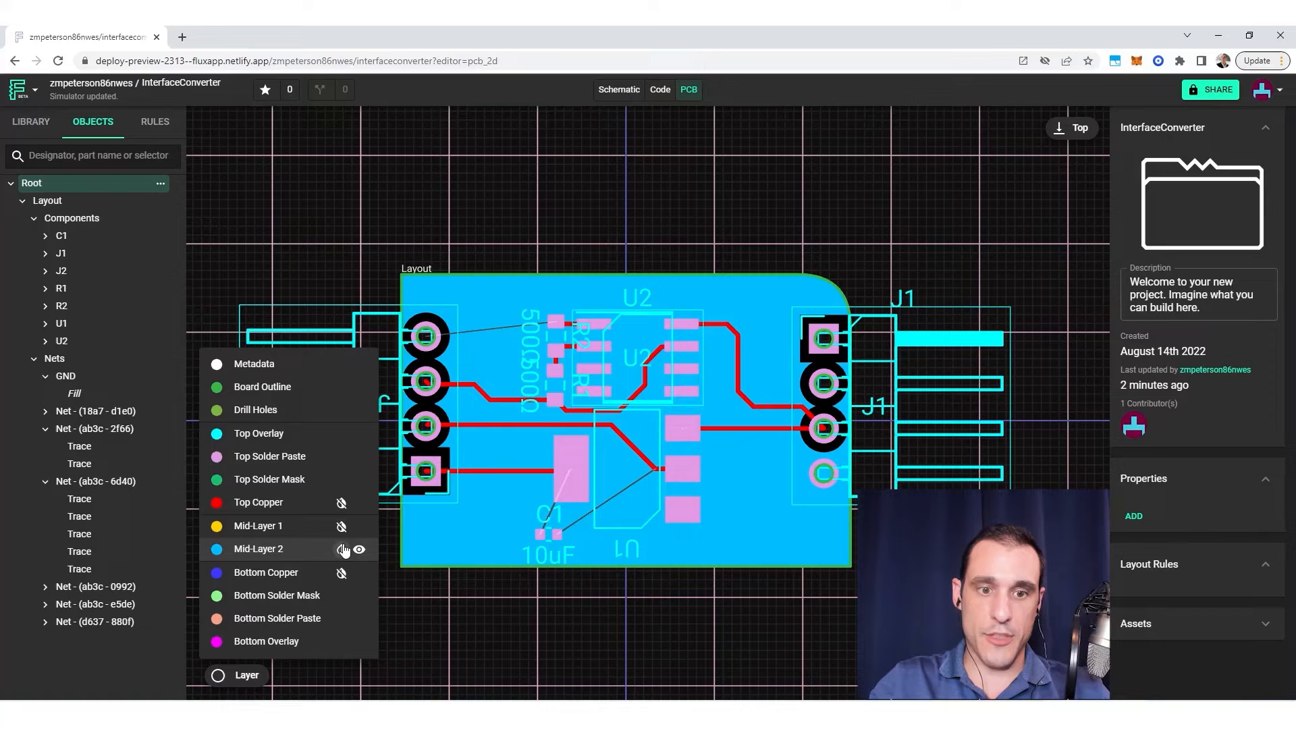
{"action": "left_click", "coordinate": [341, 502]}
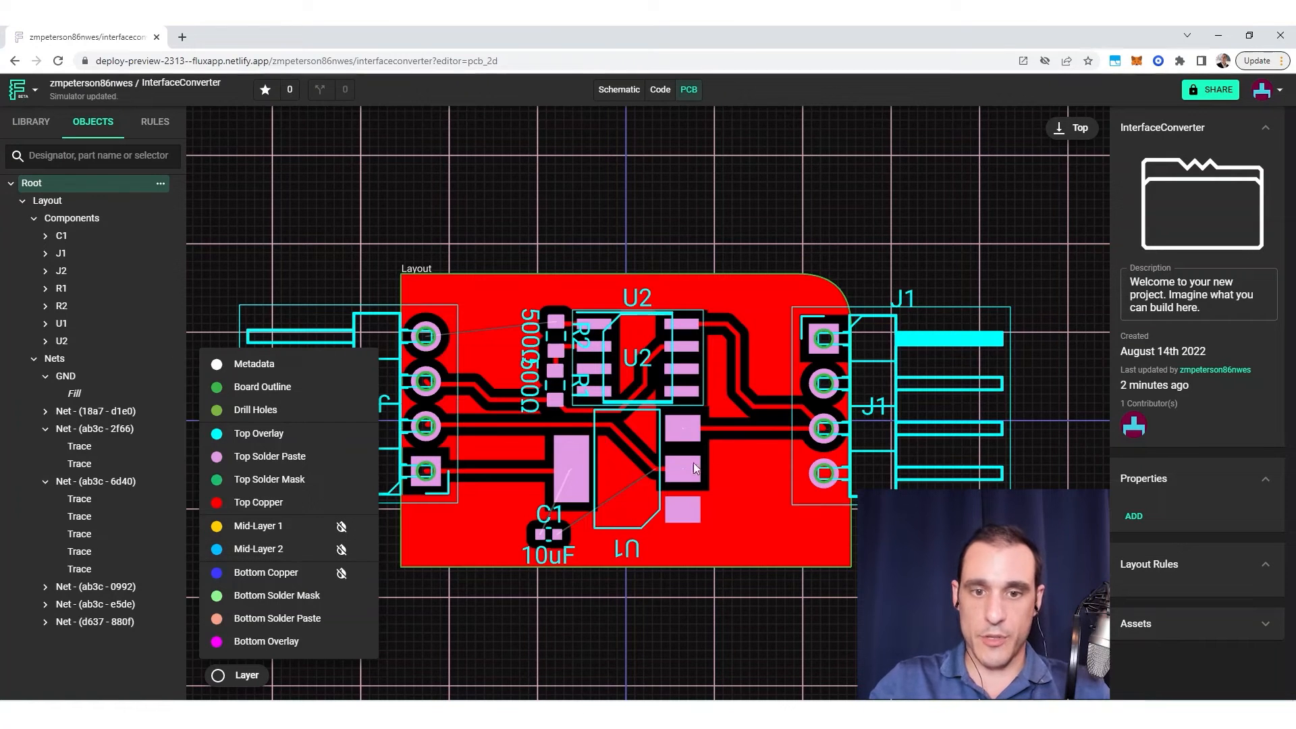
{"action": "mouse_move", "coordinate": [544, 537]}
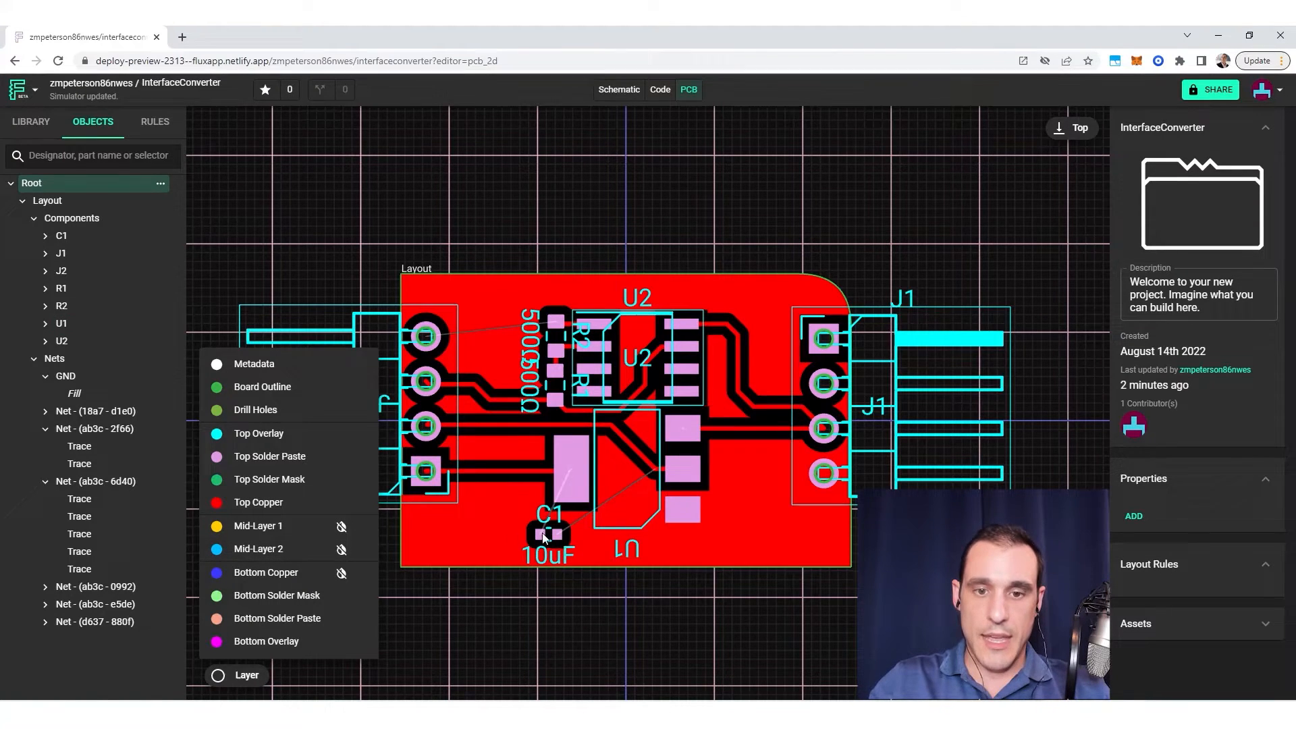
Route a top-copper trace from the C1 pad to U1.
{"action": "scroll", "scroll_direction": "up", "scroll_amount": 3}
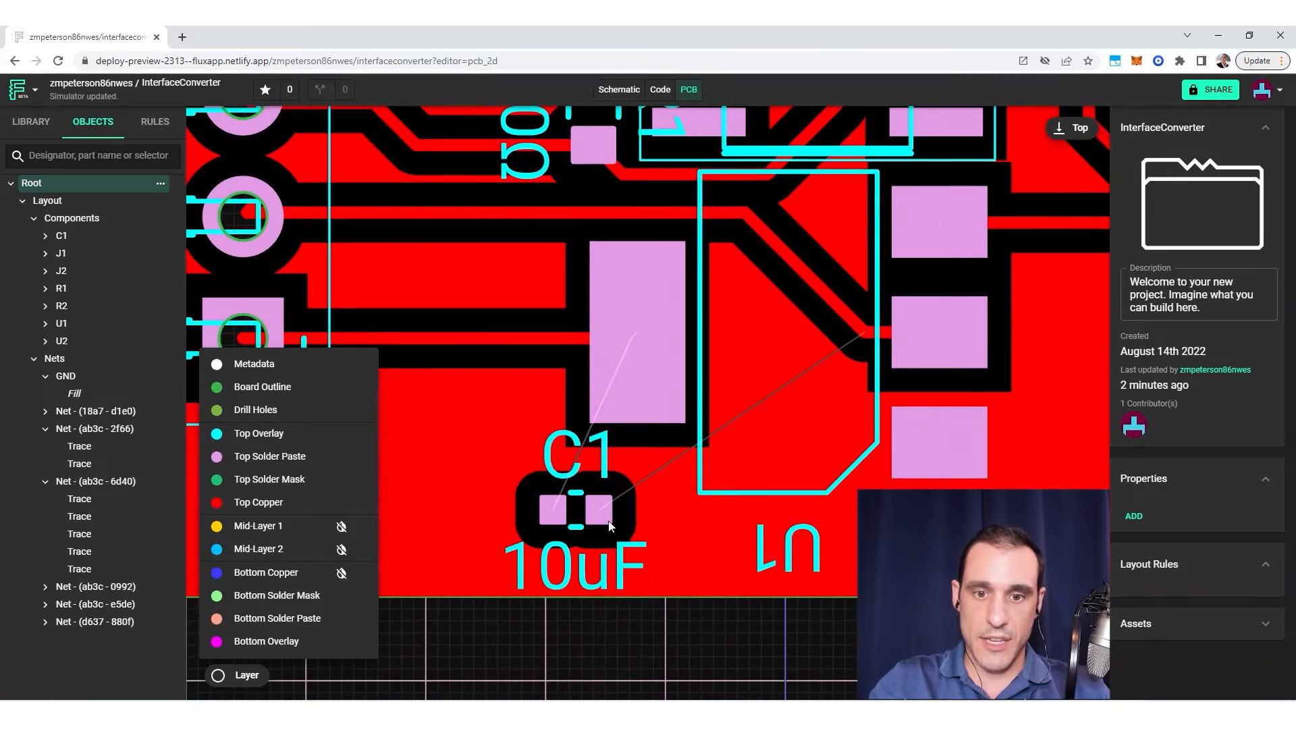
{"action": "left_click", "coordinate": [578, 509]}
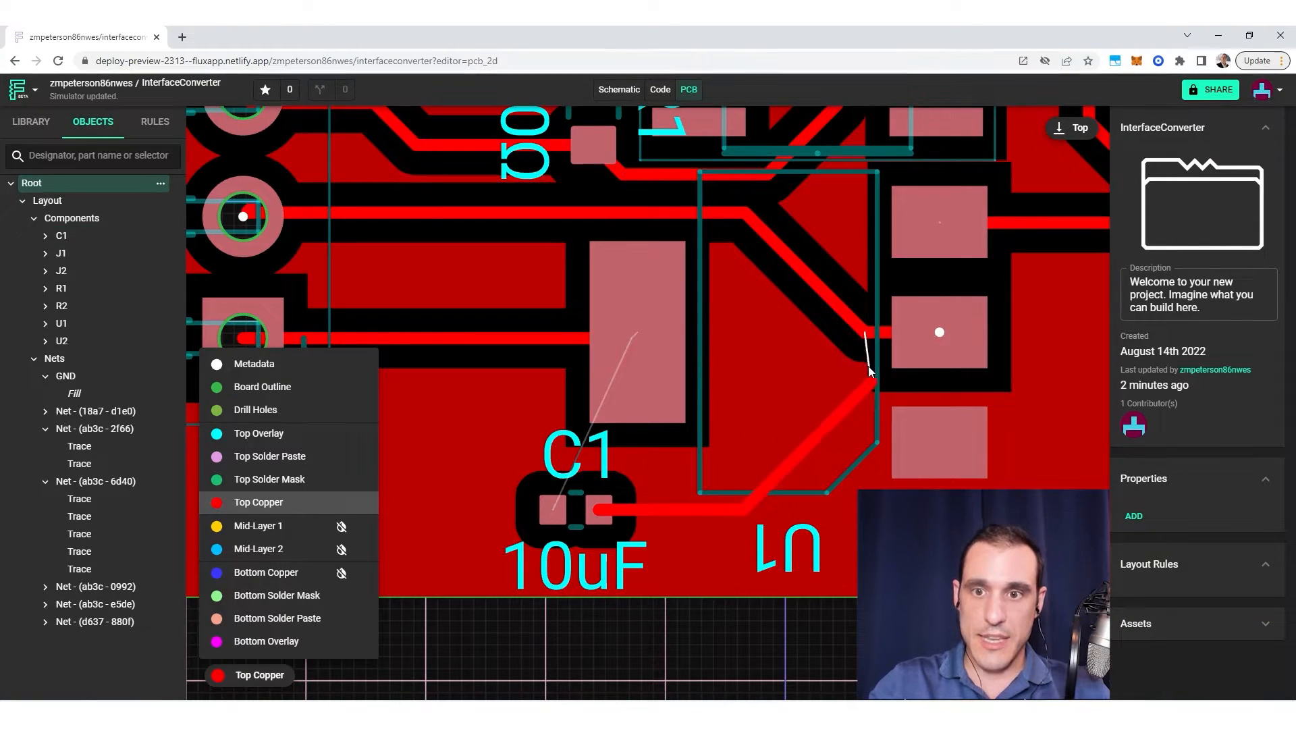
{"action": "left_click", "coordinate": [865, 347]}
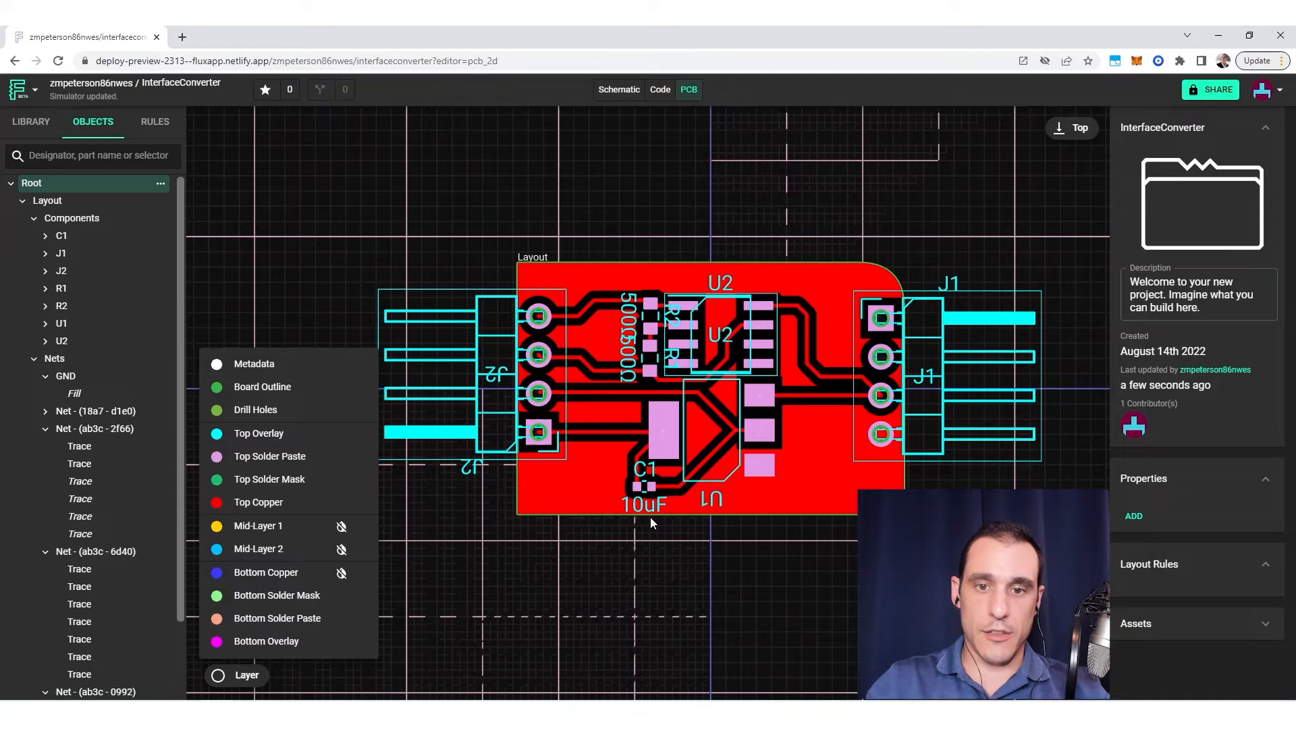
{"action": "mouse_move", "coordinate": [592, 590]}
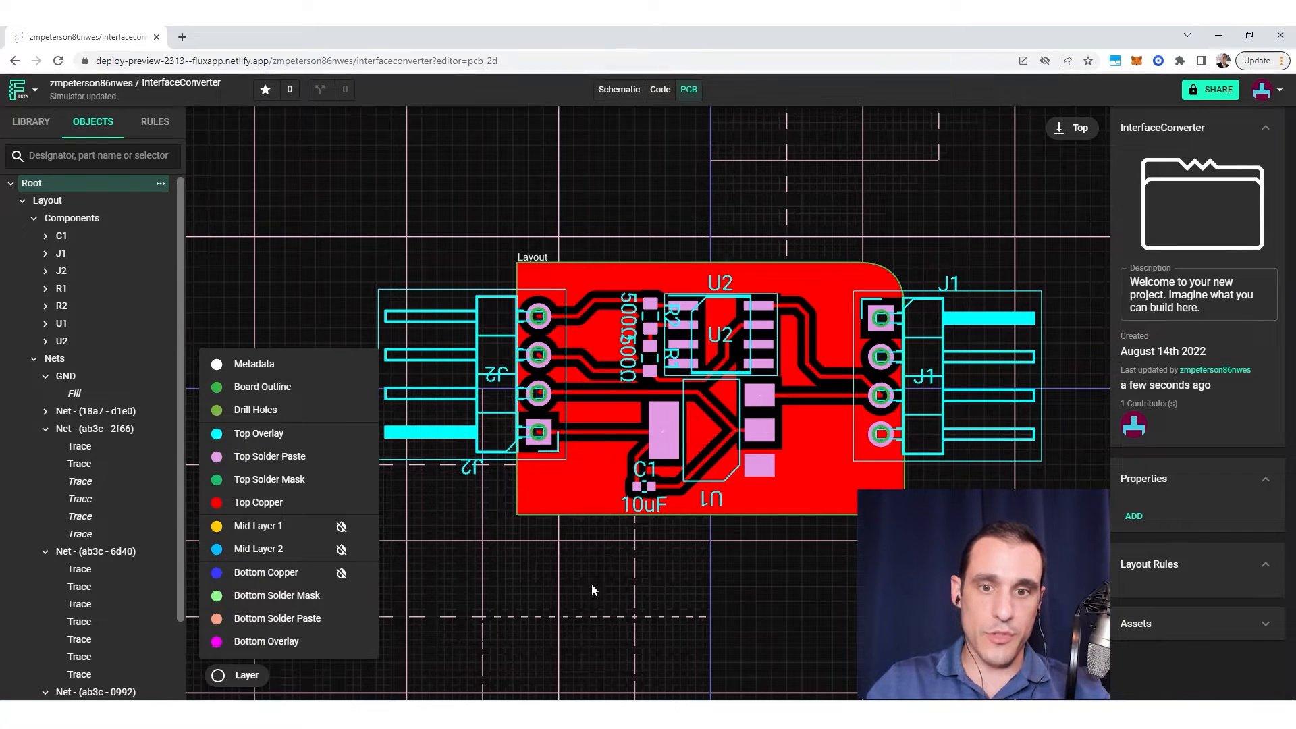
{"action": "mouse_move", "coordinate": [619, 624]}
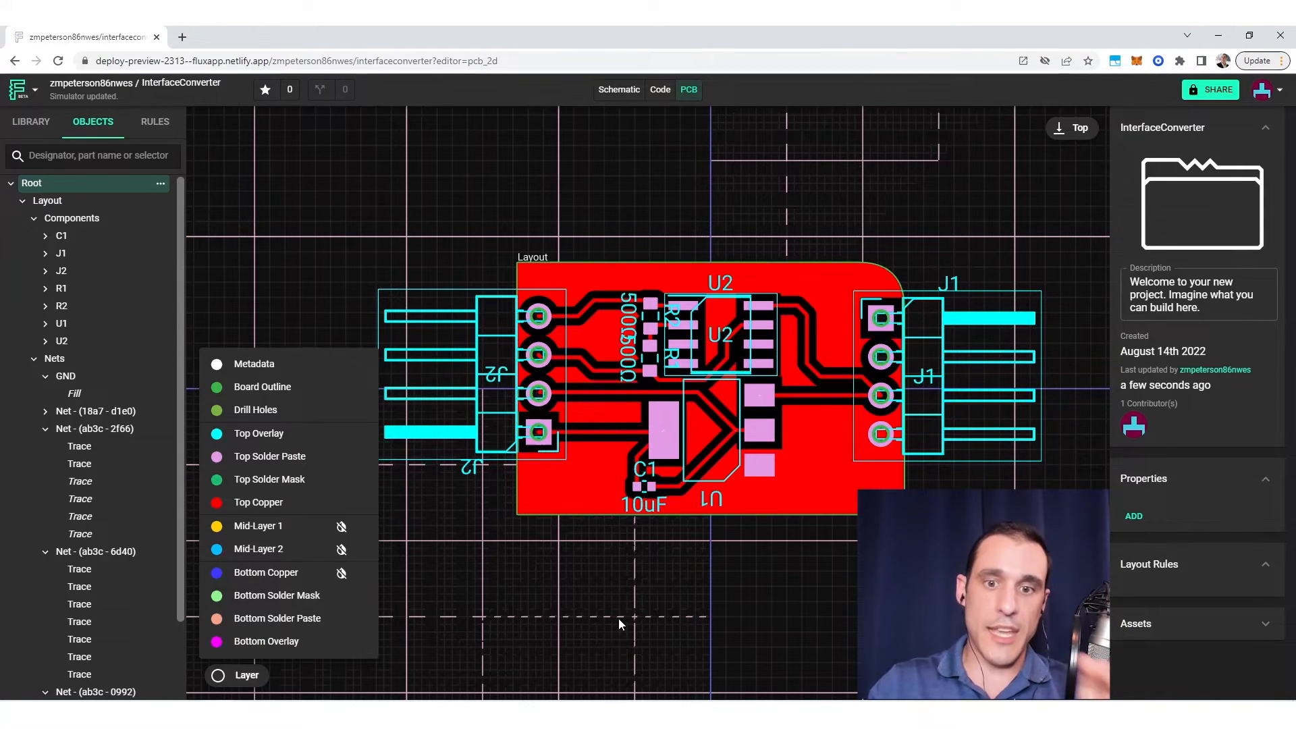
View the Bottom Copper fill alone, then Mid-Layer 1's yellow fill alone.
{"action": "left_click", "coordinate": [342, 501]}
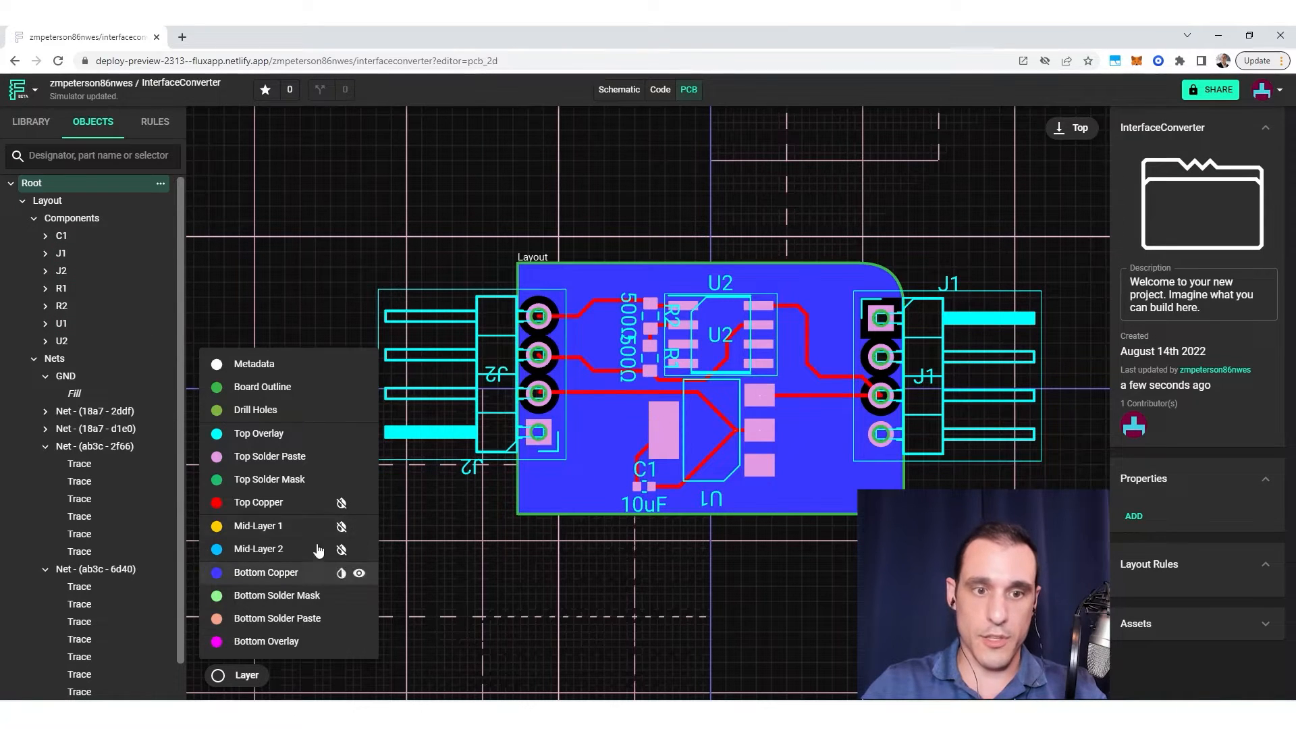
{"action": "left_click", "coordinate": [341, 573]}
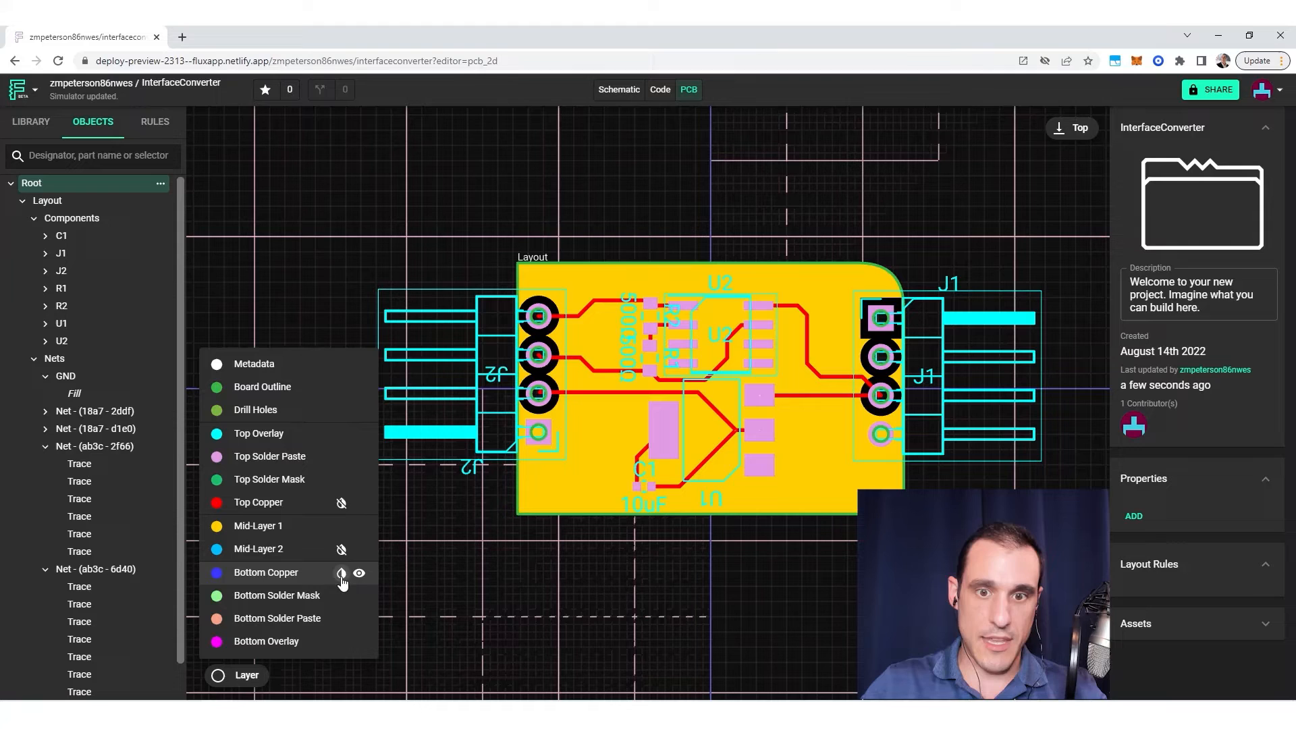
{"action": "left_click", "coordinate": [358, 573]}
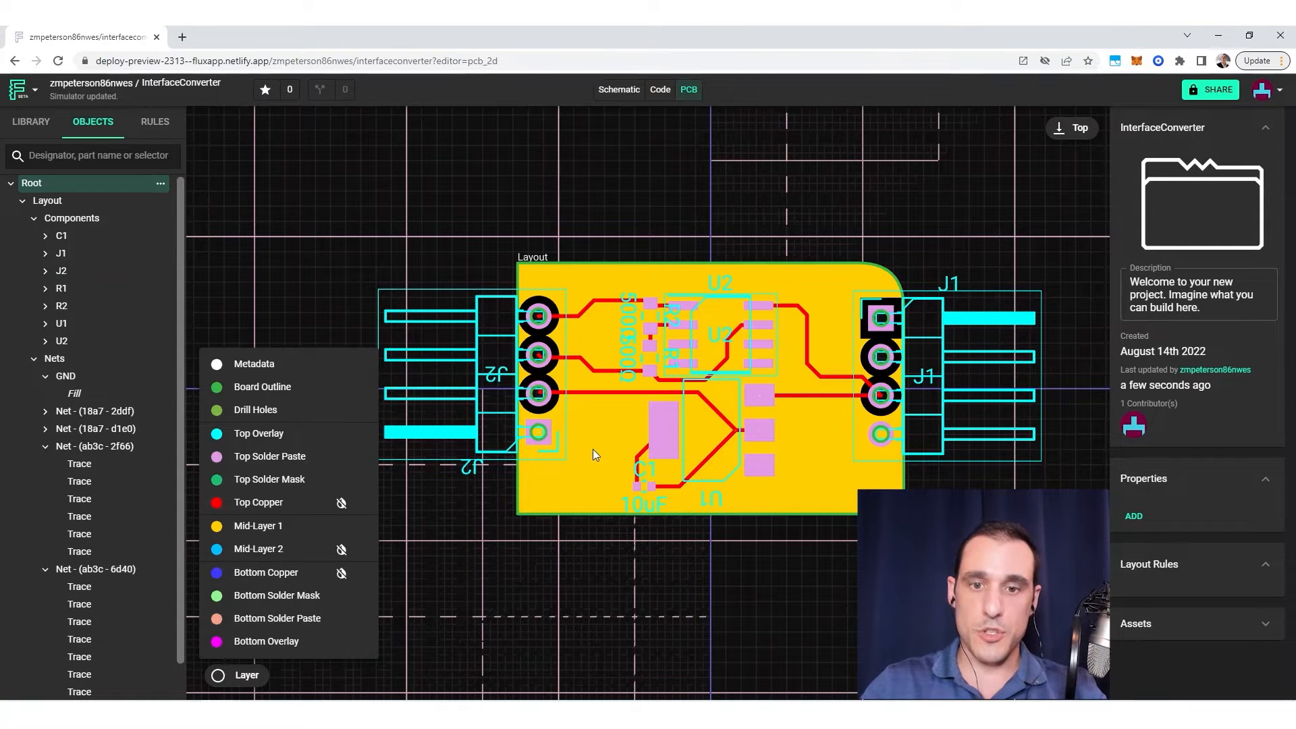
{"action": "mouse_move", "coordinate": [554, 442]}
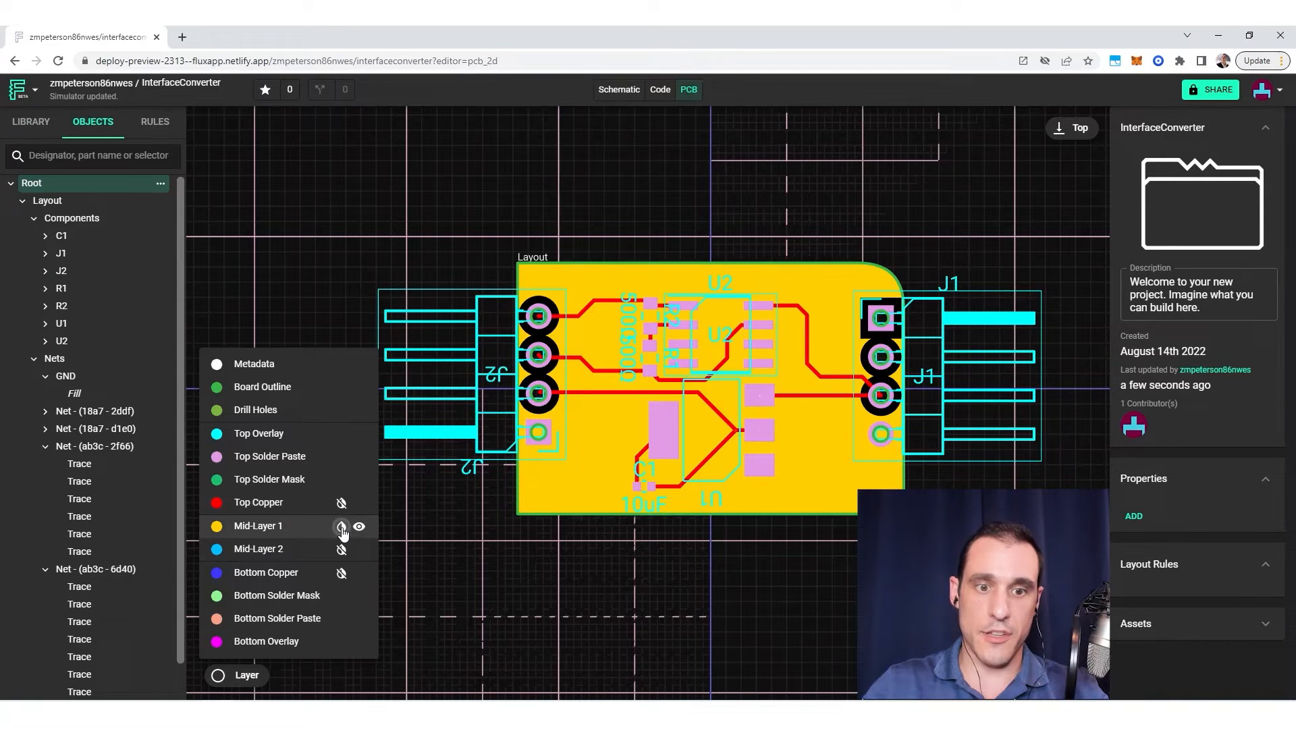
{"action": "left_click", "coordinate": [342, 526]}
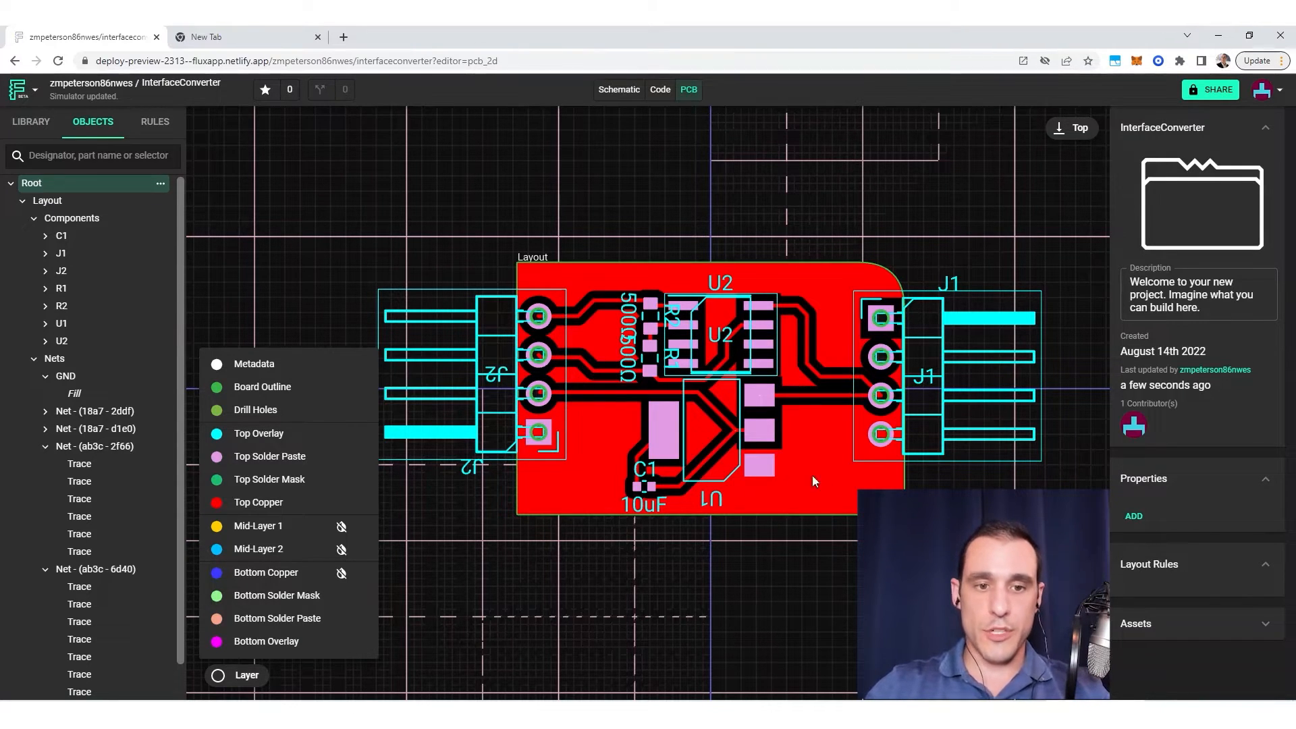
{"action": "mouse_move", "coordinate": [323, 330]}
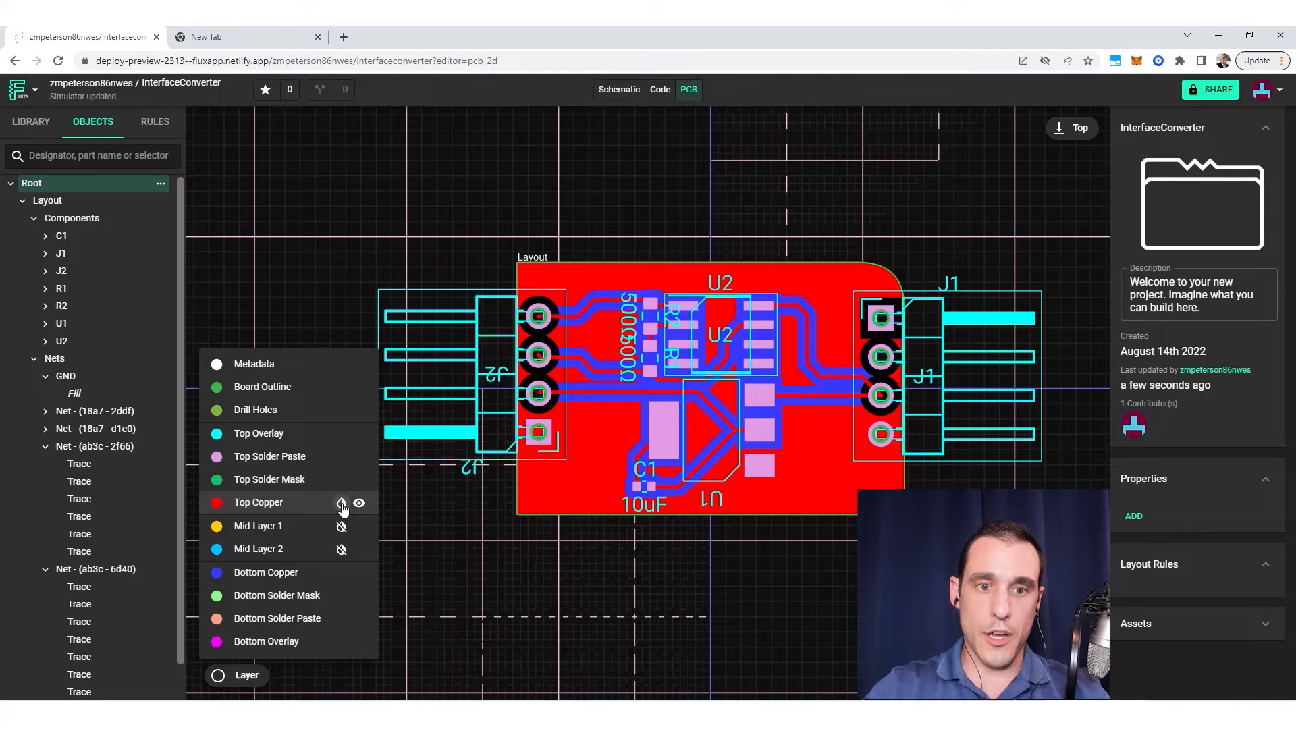
Hide Top Copper to inspect the bottom copper traces, then show it again.
{"action": "left_click", "coordinate": [342, 502]}
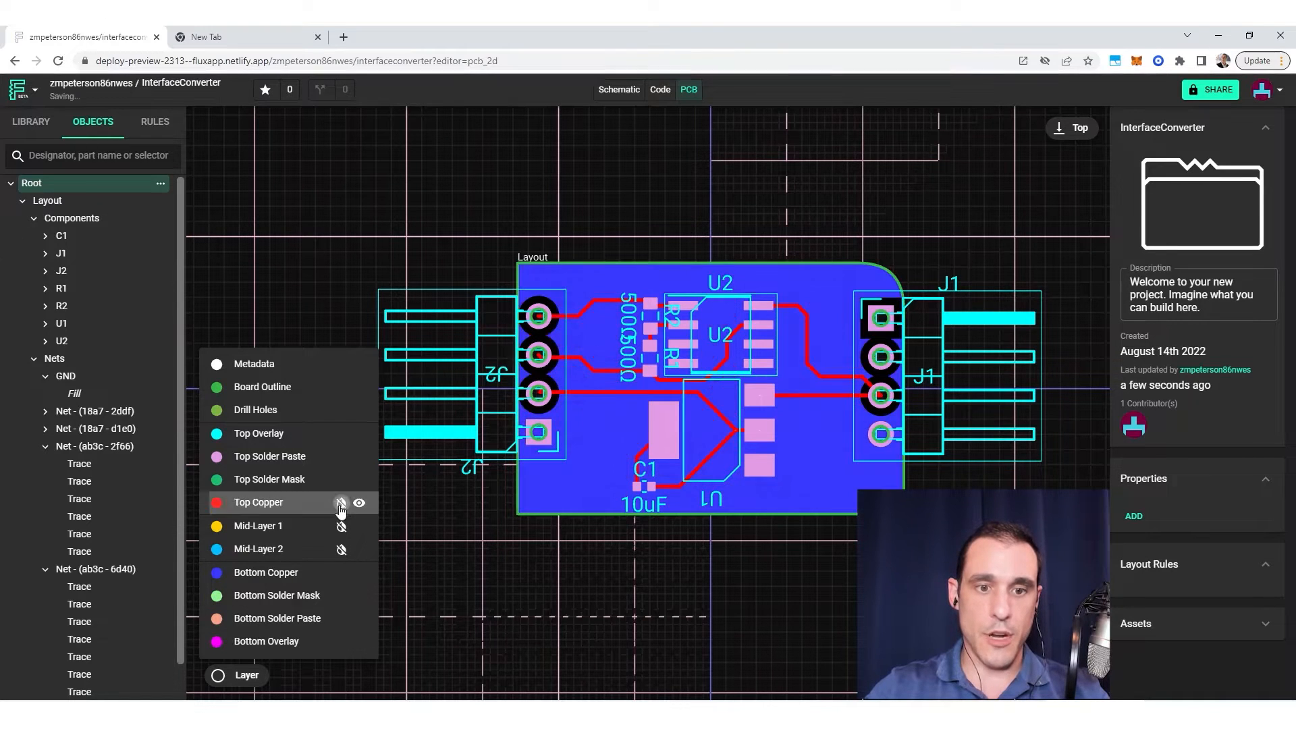
{"action": "left_click", "coordinate": [340, 502]}
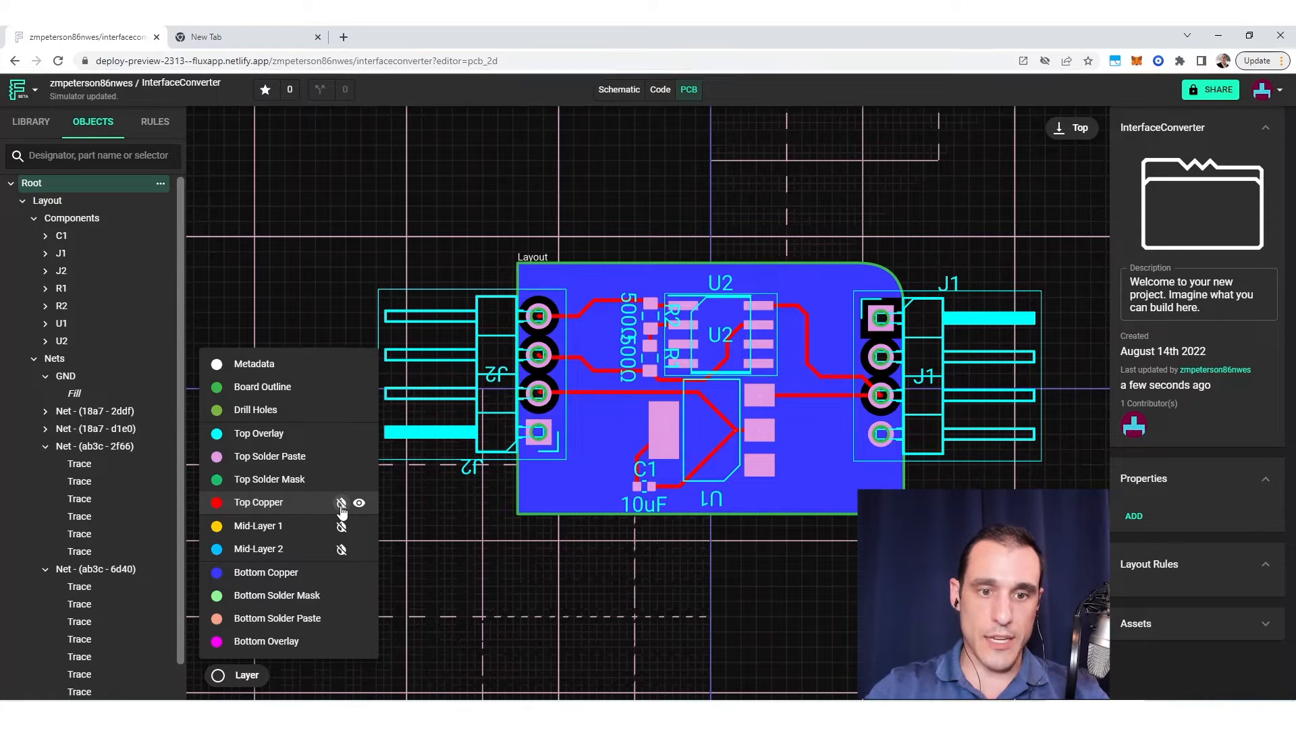
{"action": "left_click", "coordinate": [342, 502]}
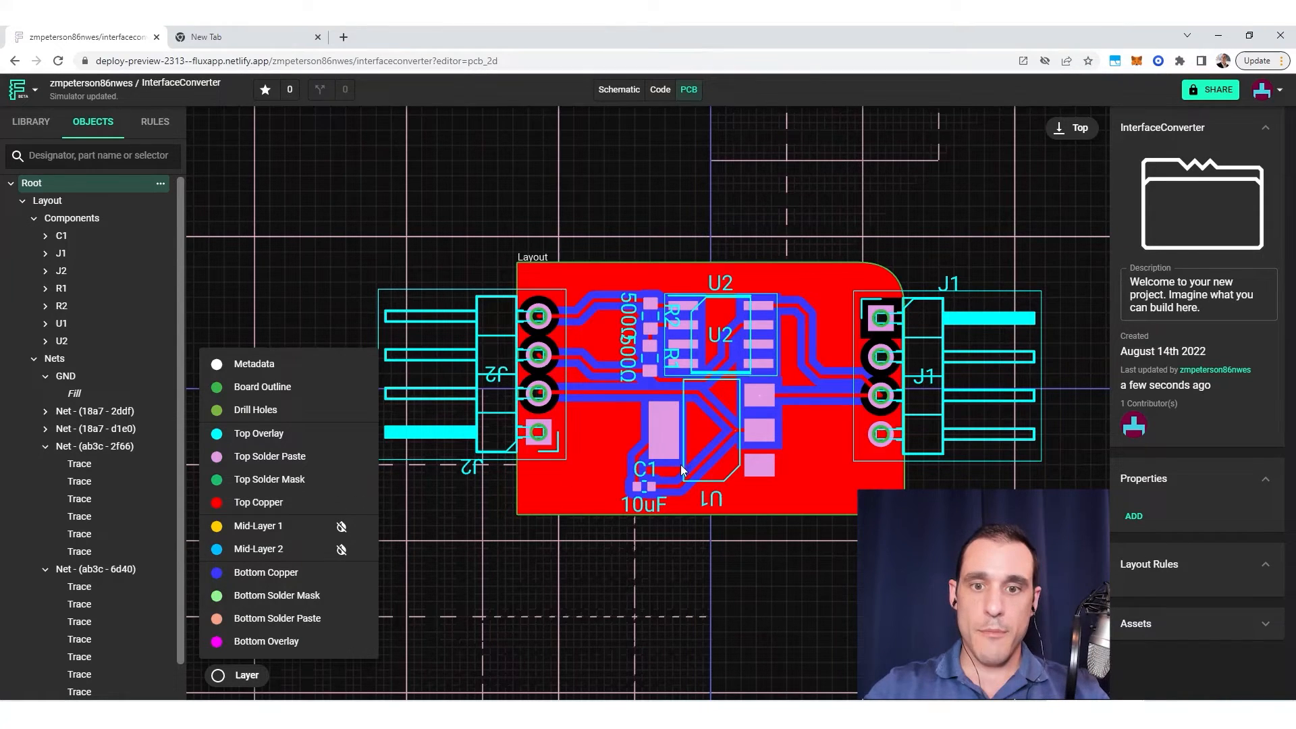
{"action": "mouse_move", "coordinate": [570, 498]}
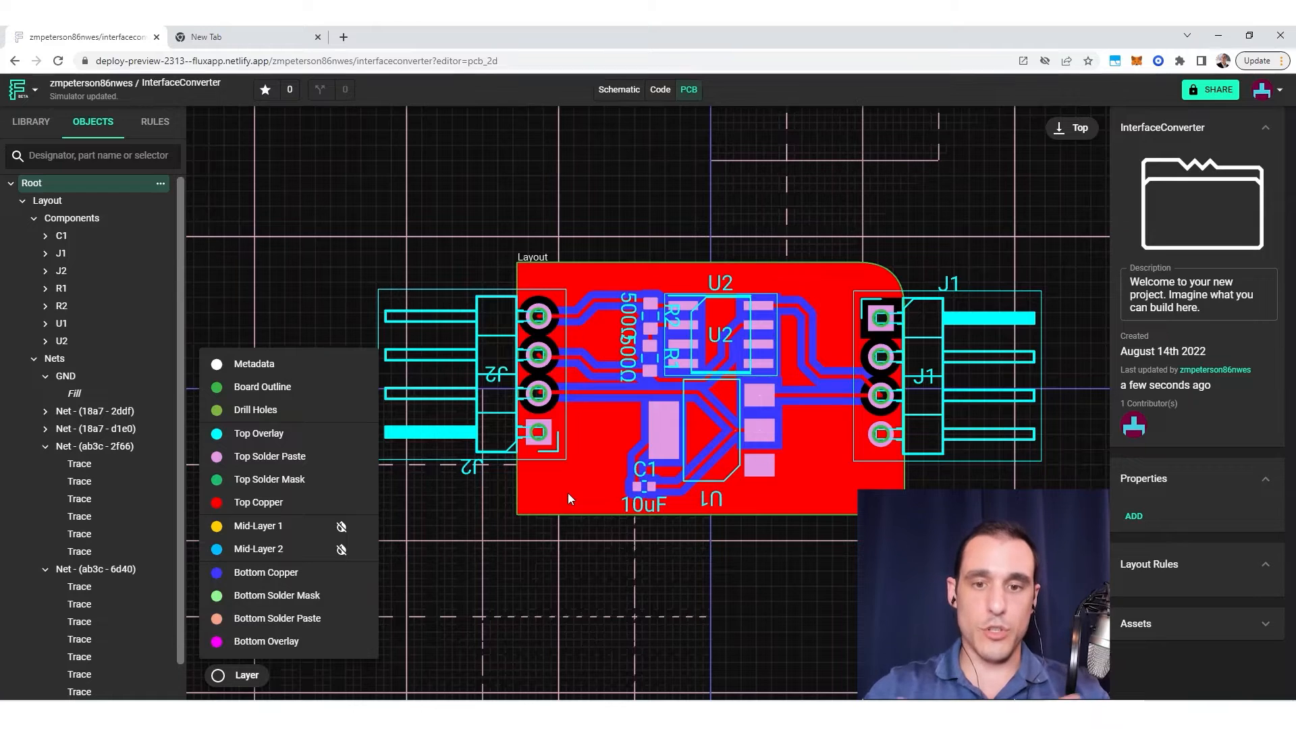
{"action": "mouse_move", "coordinate": [692, 322]}
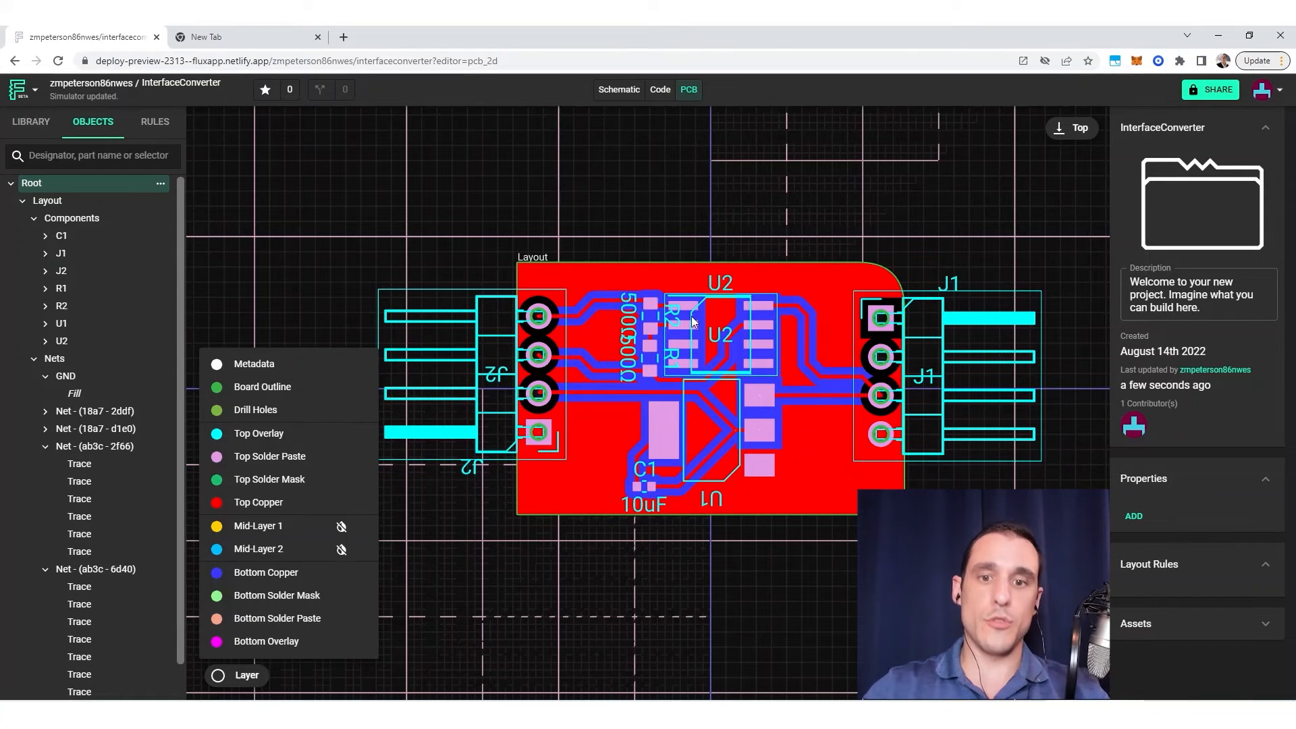
{"action": "mouse_move", "coordinate": [548, 563]}
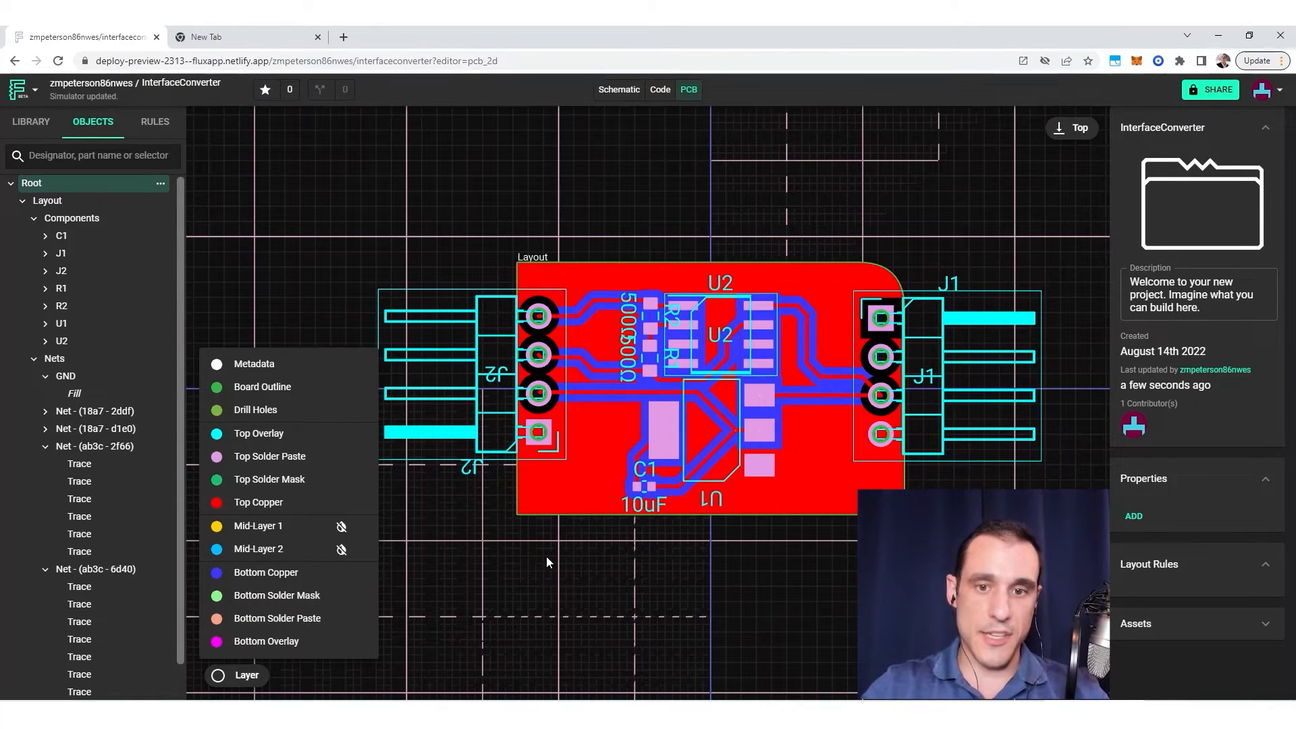
{"action": "mouse_move", "coordinate": [545, 544]}
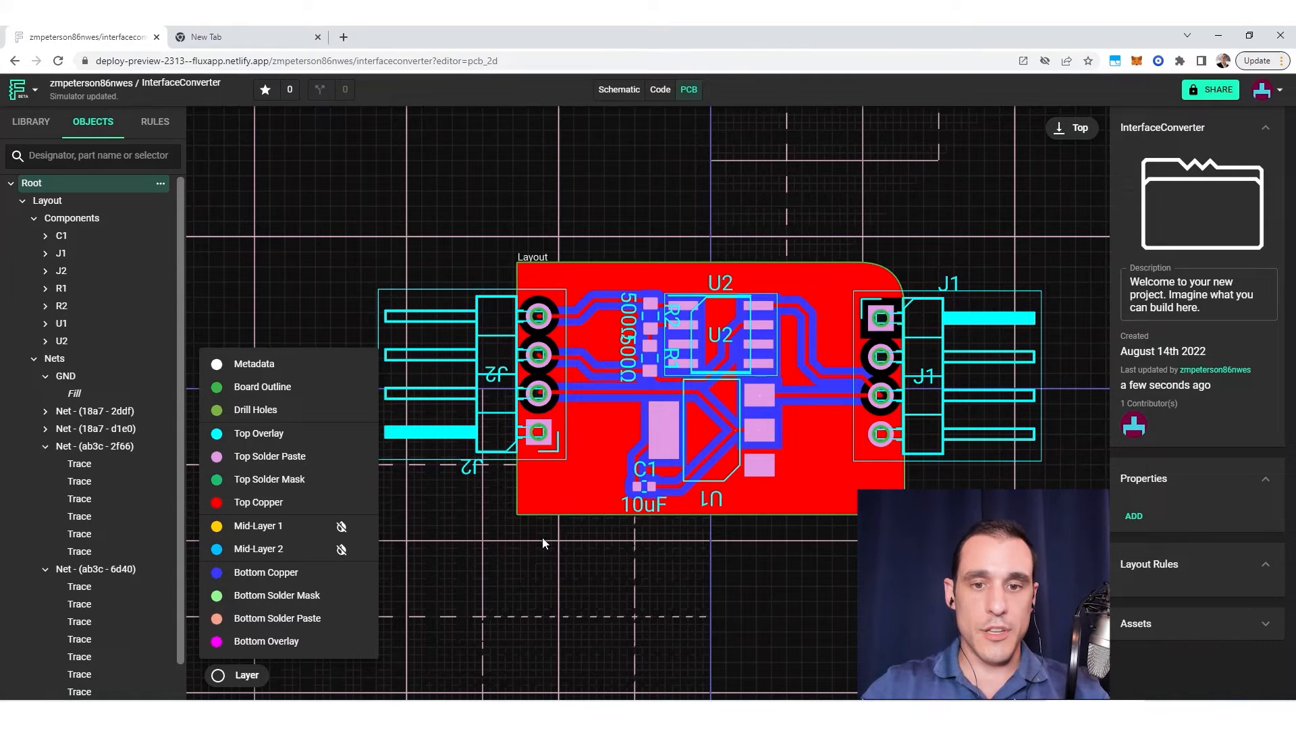
{"action": "mouse_move", "coordinate": [814, 476]}
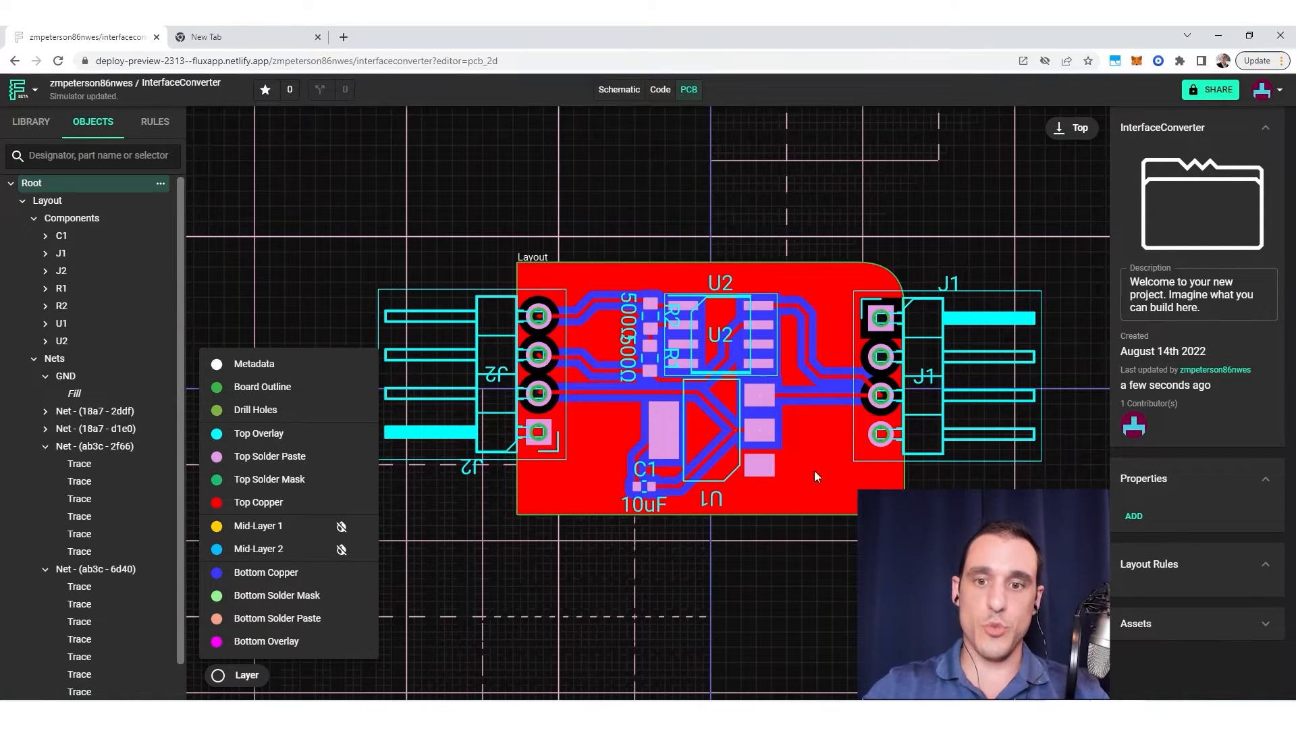
{"action": "mouse_move", "coordinate": [832, 481]}
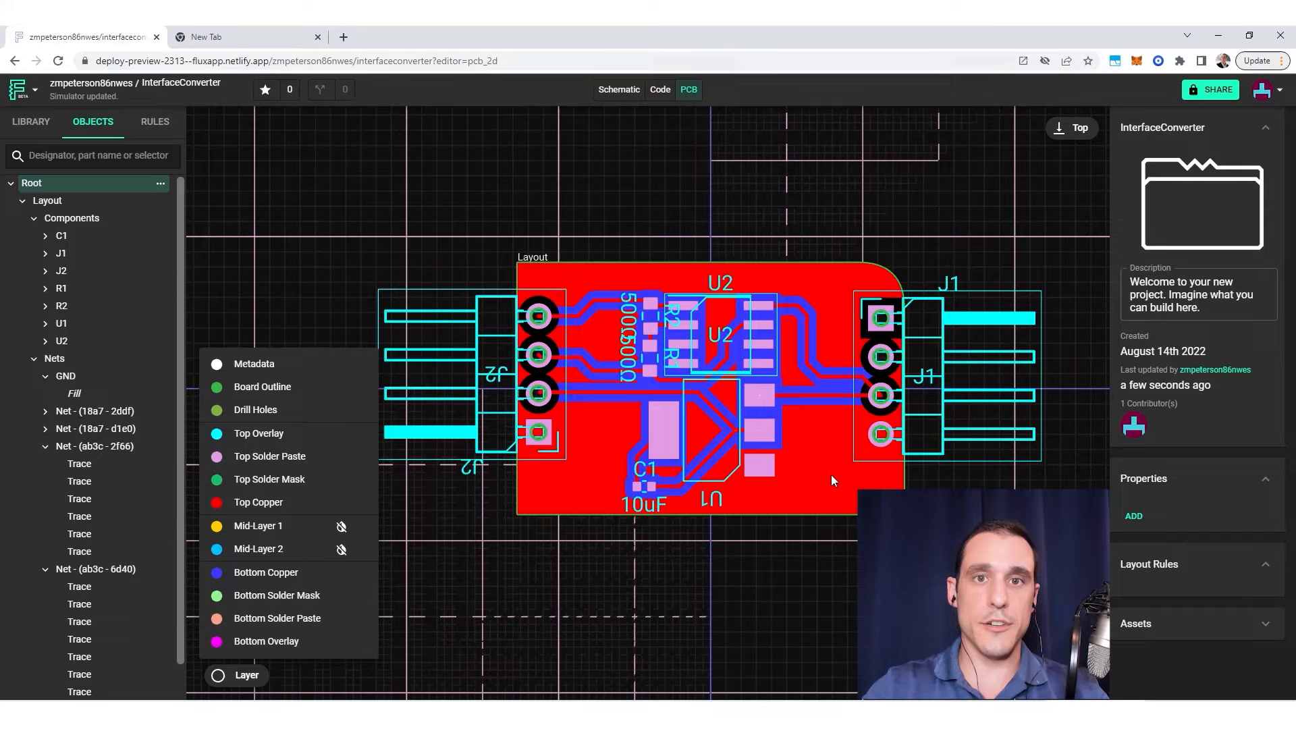
{"action": "mouse_move", "coordinate": [827, 485]}
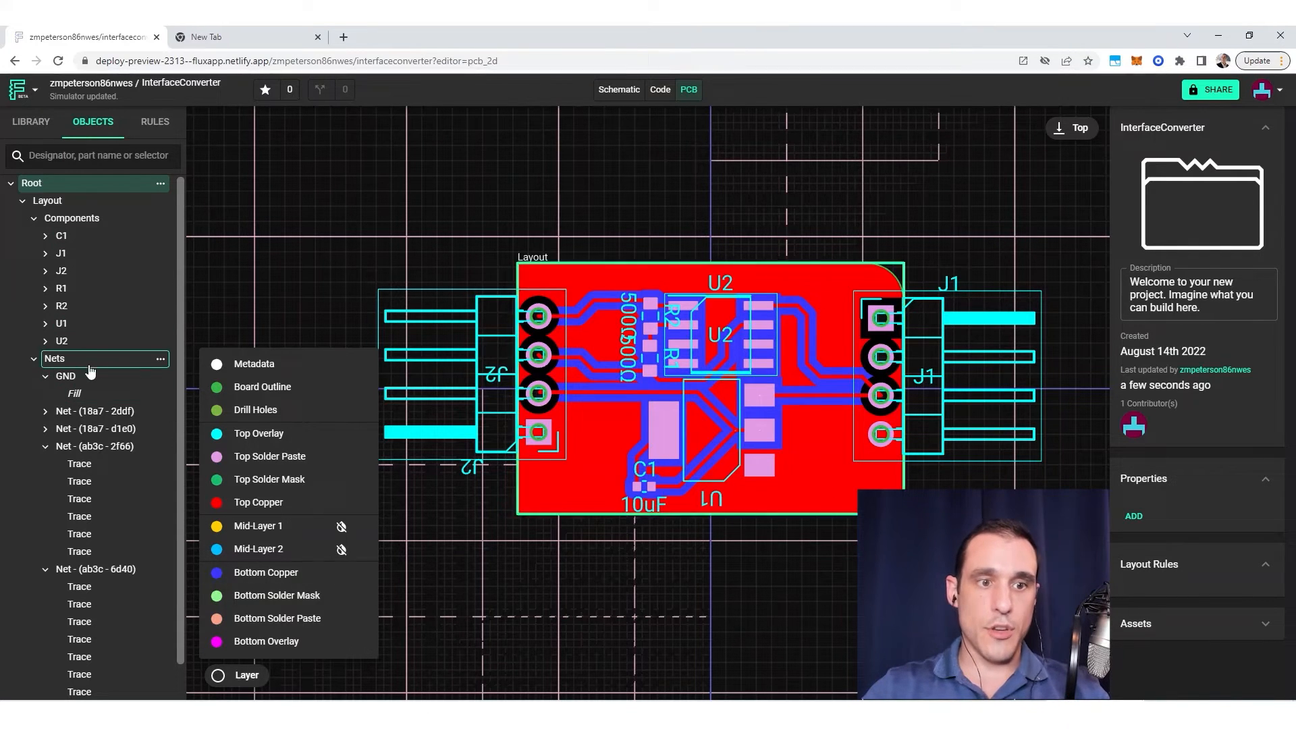
Inspect the layout rules of the GND net and its Fill, such as 10mil trace width.
{"action": "left_click", "coordinate": [65, 376]}
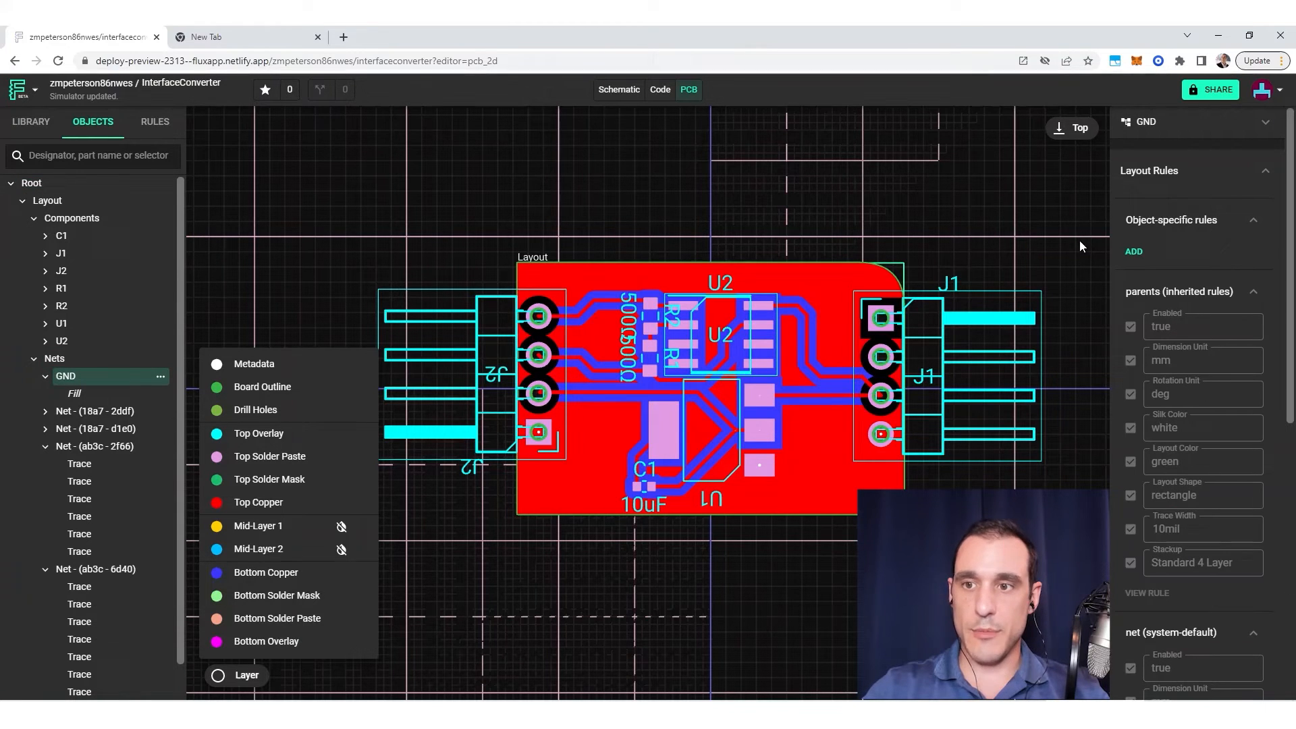
{"action": "mouse_move", "coordinate": [1134, 252]}
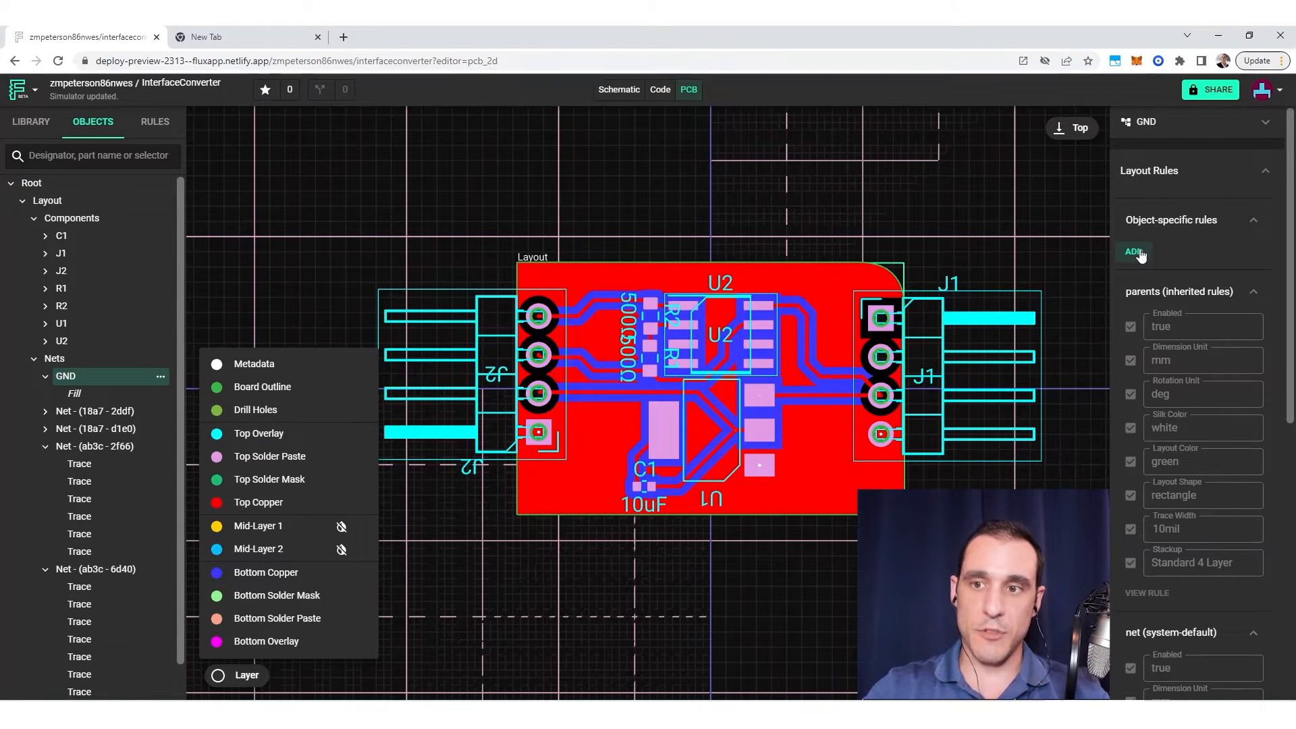
{"action": "mouse_move", "coordinate": [731, 246]}
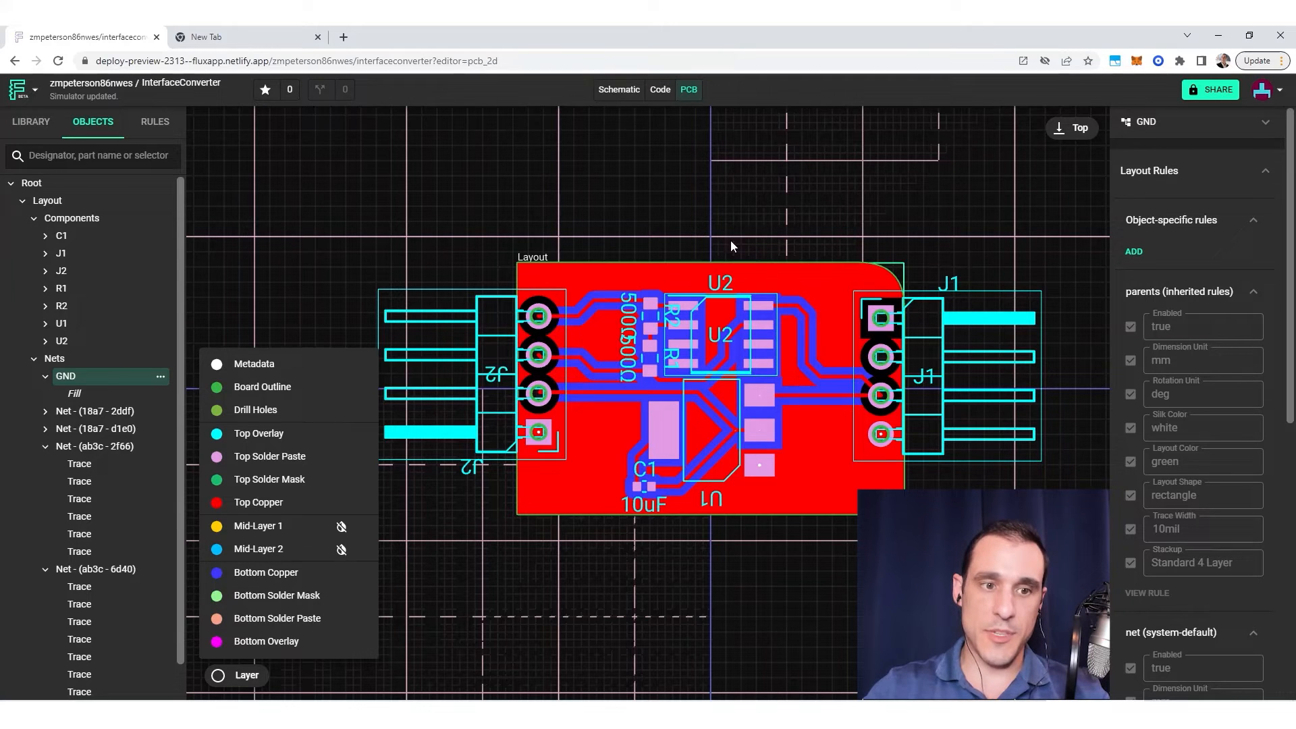
{"action": "left_click", "coordinate": [75, 393]}
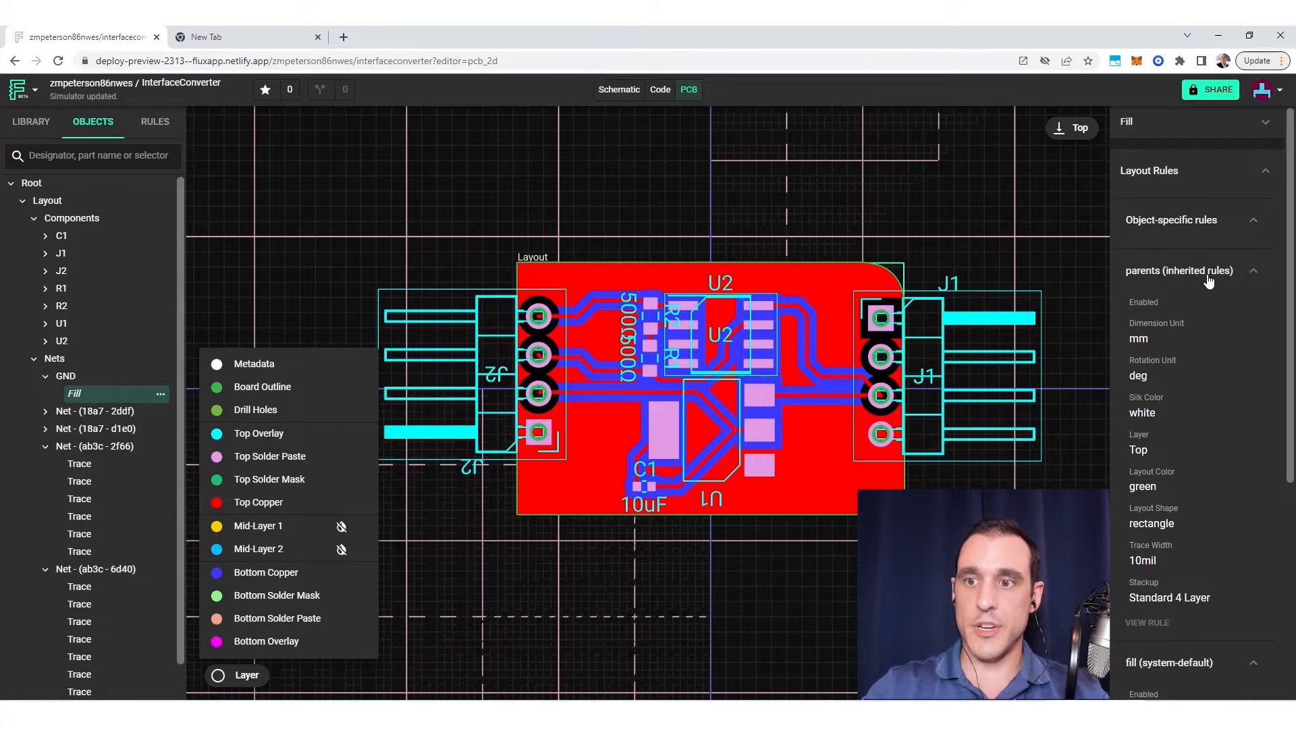
{"action": "left_click", "coordinate": [67, 376]}
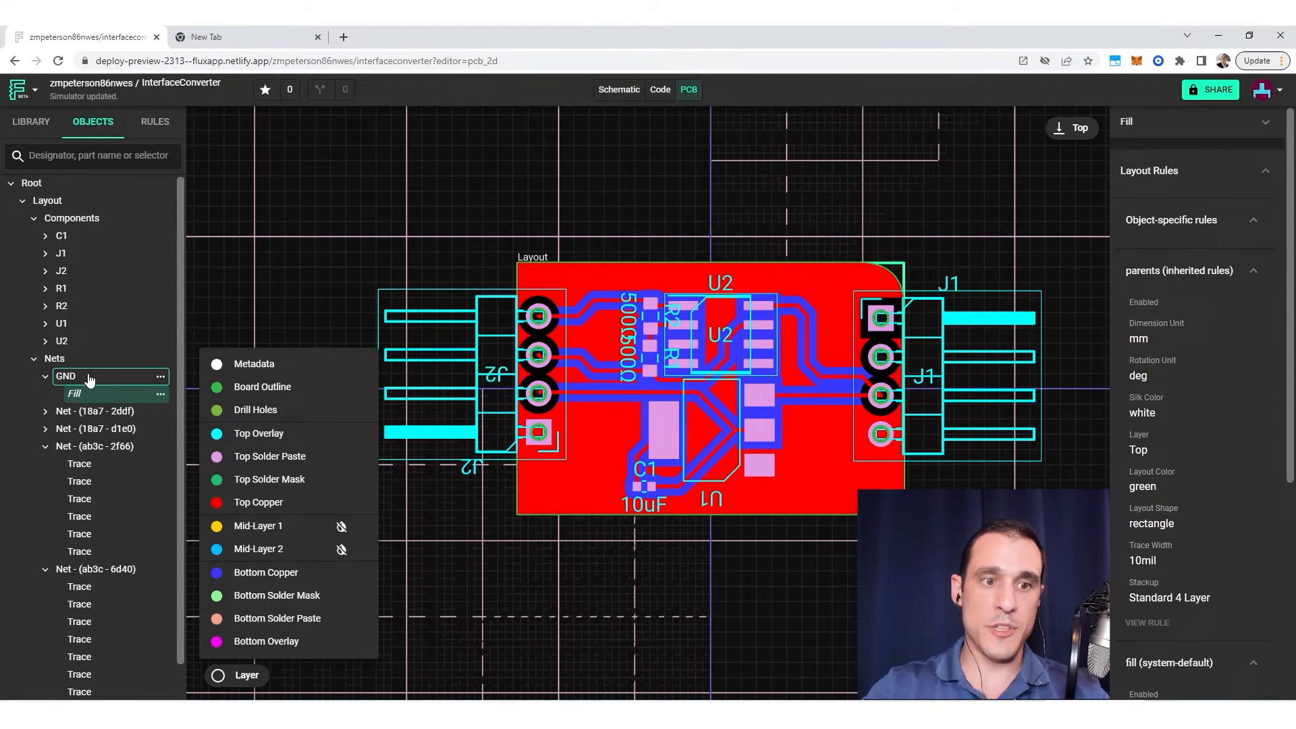
{"action": "left_click", "coordinate": [65, 376]}
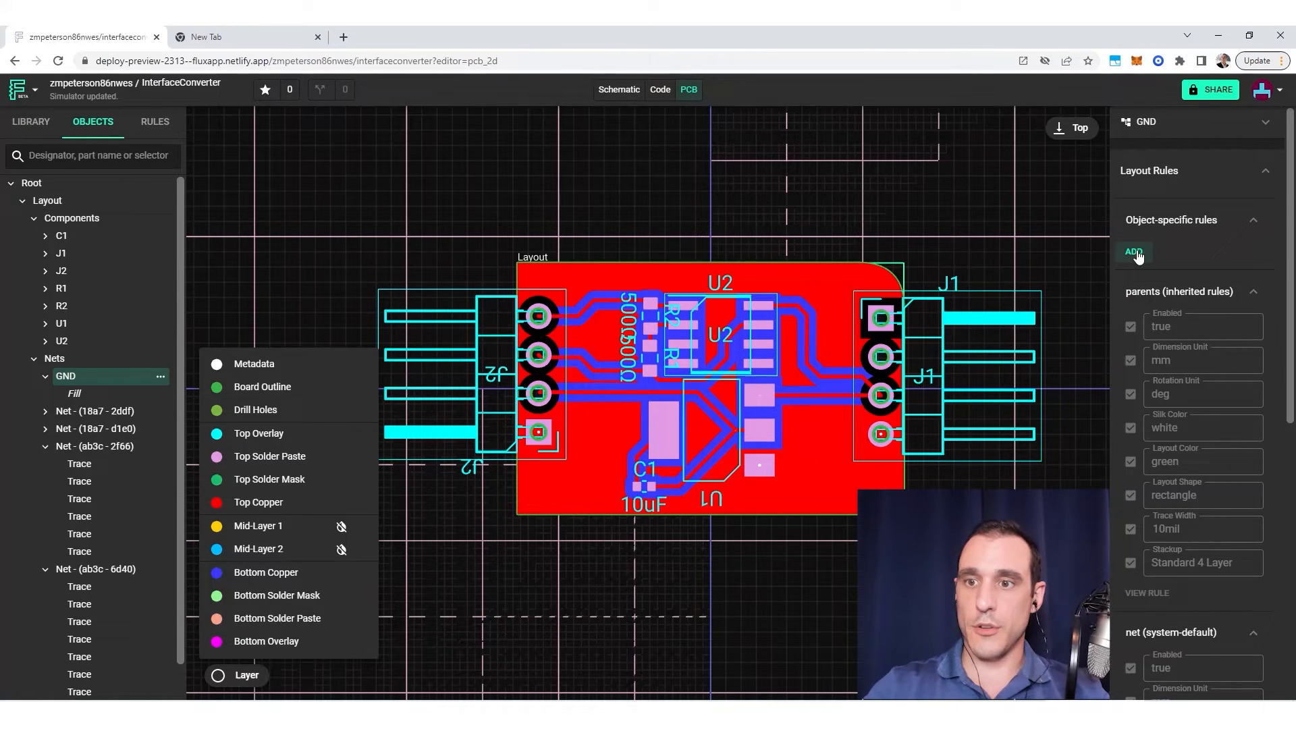
Add empty Fill Stitching Density and Fill Stitching Offset object-specific rules to GND.
{"action": "left_click", "coordinate": [1134, 252]}
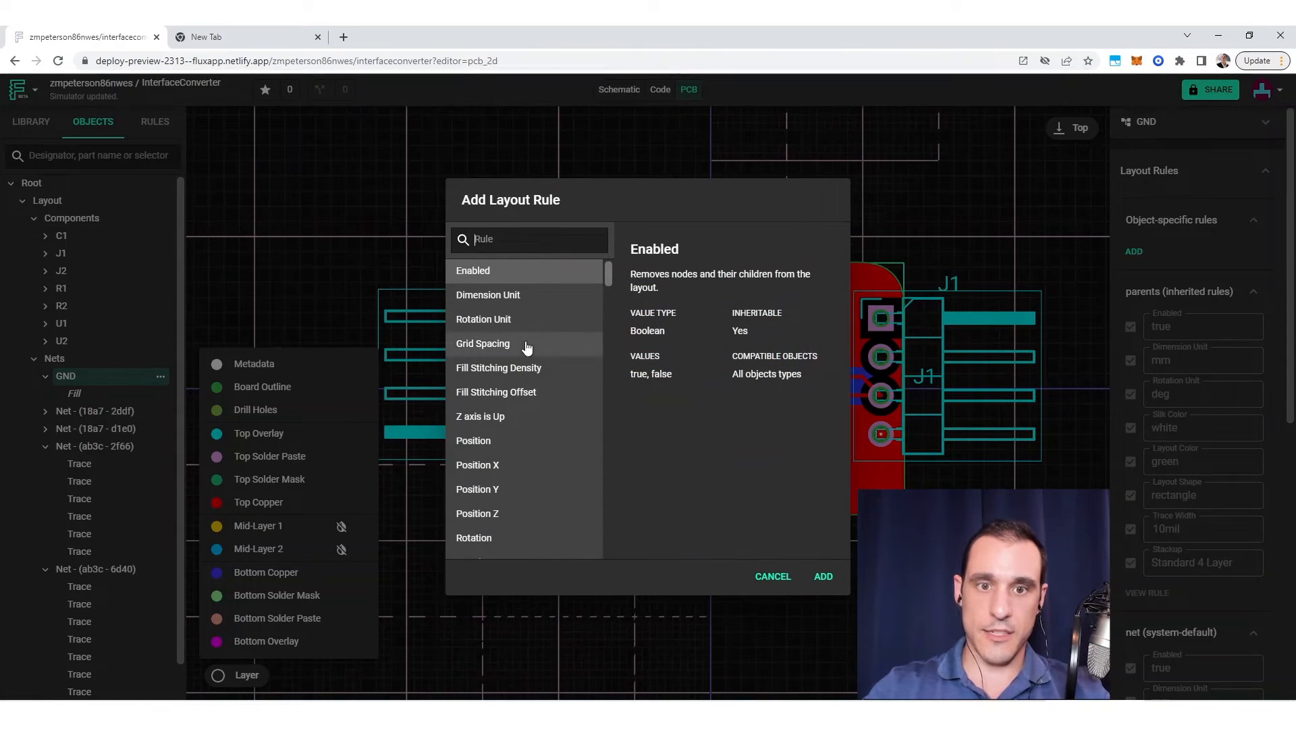
{"action": "mouse_move", "coordinate": [554, 383]}
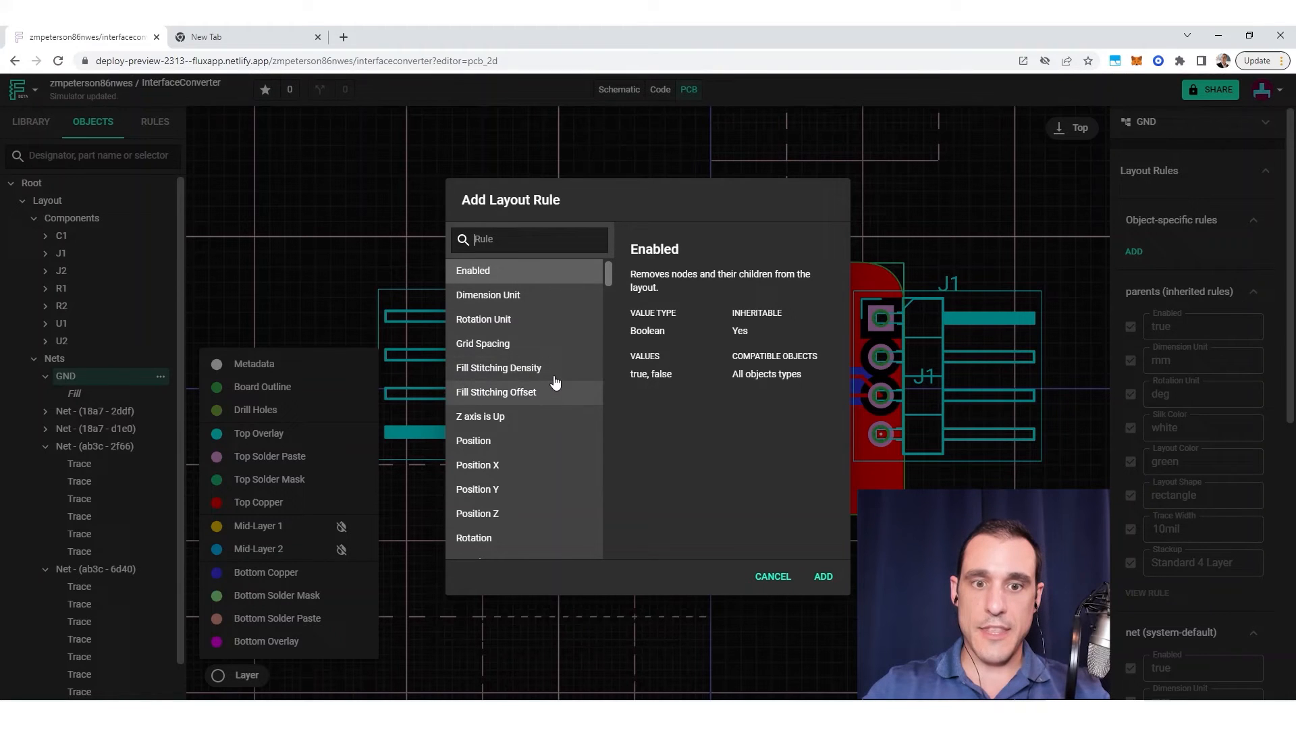
{"action": "mouse_move", "coordinate": [542, 386]}
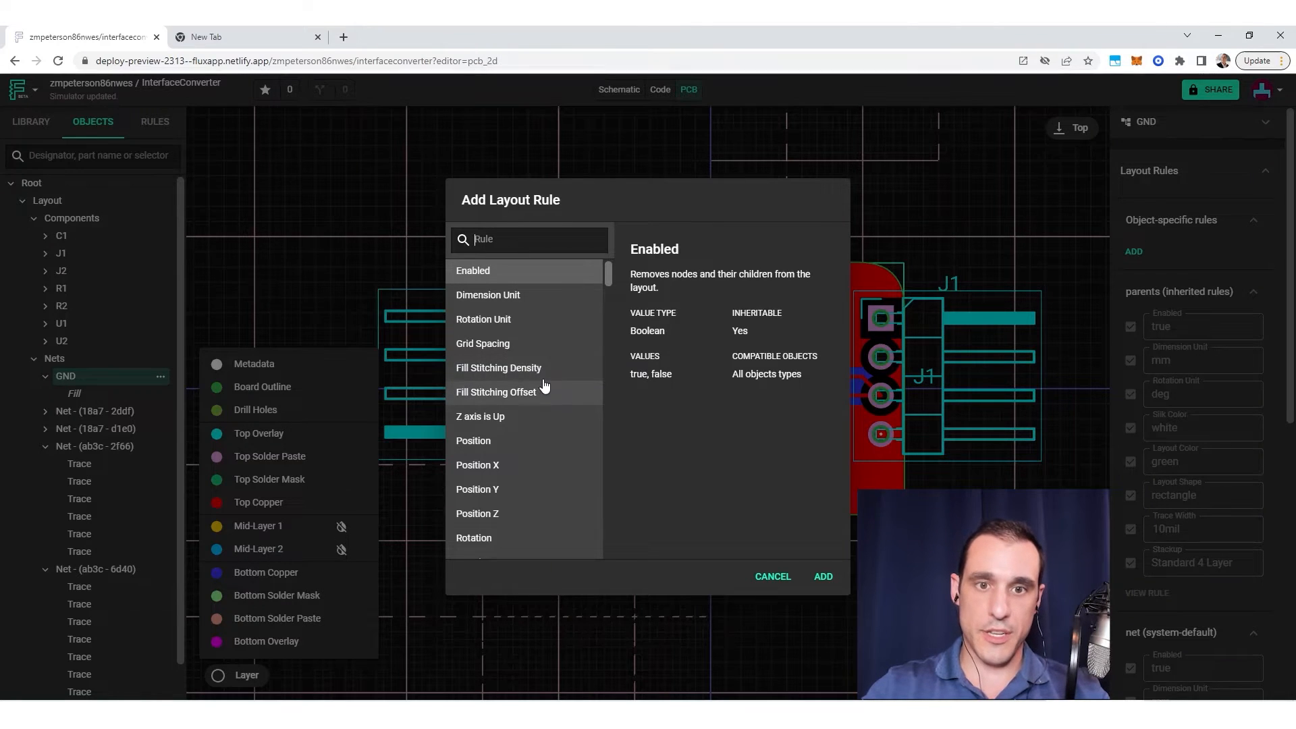
{"action": "mouse_move", "coordinate": [545, 372]}
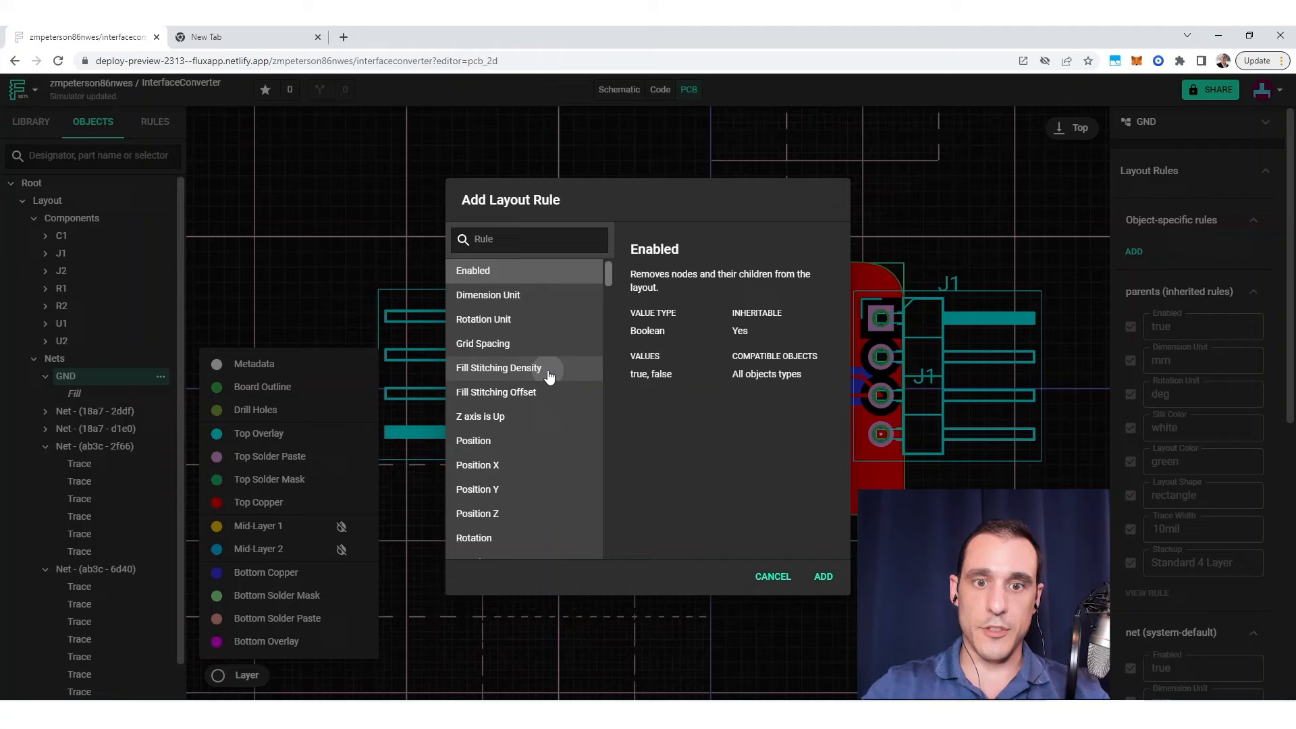
{"action": "left_click", "coordinate": [821, 576]}
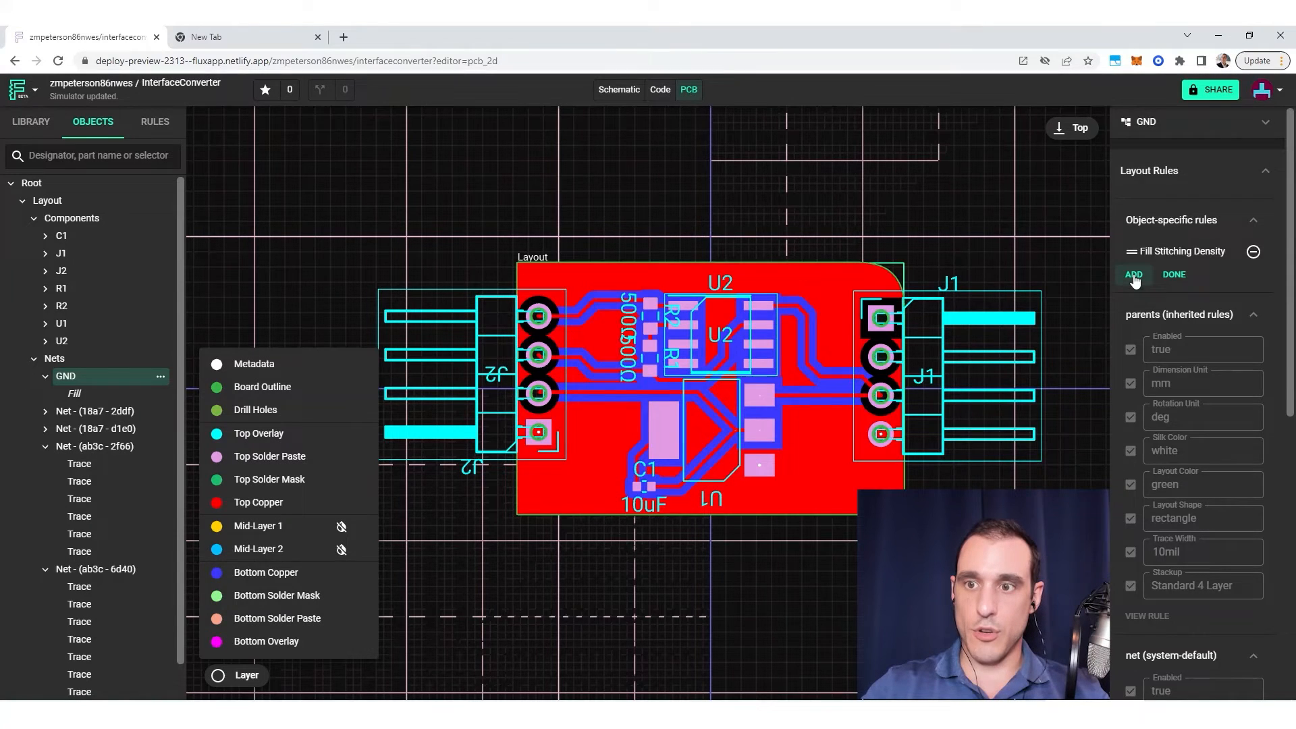
{"action": "left_click", "coordinate": [1133, 274]}
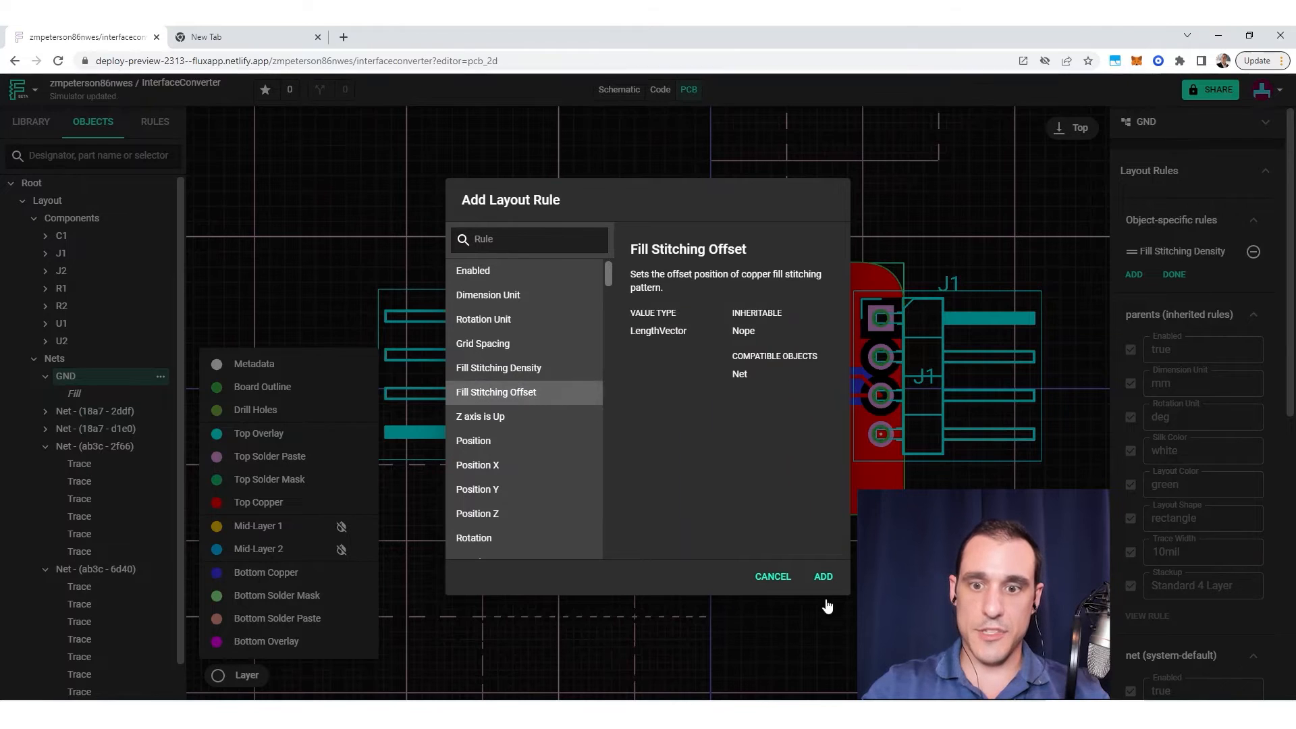
{"action": "left_click", "coordinate": [821, 575]}
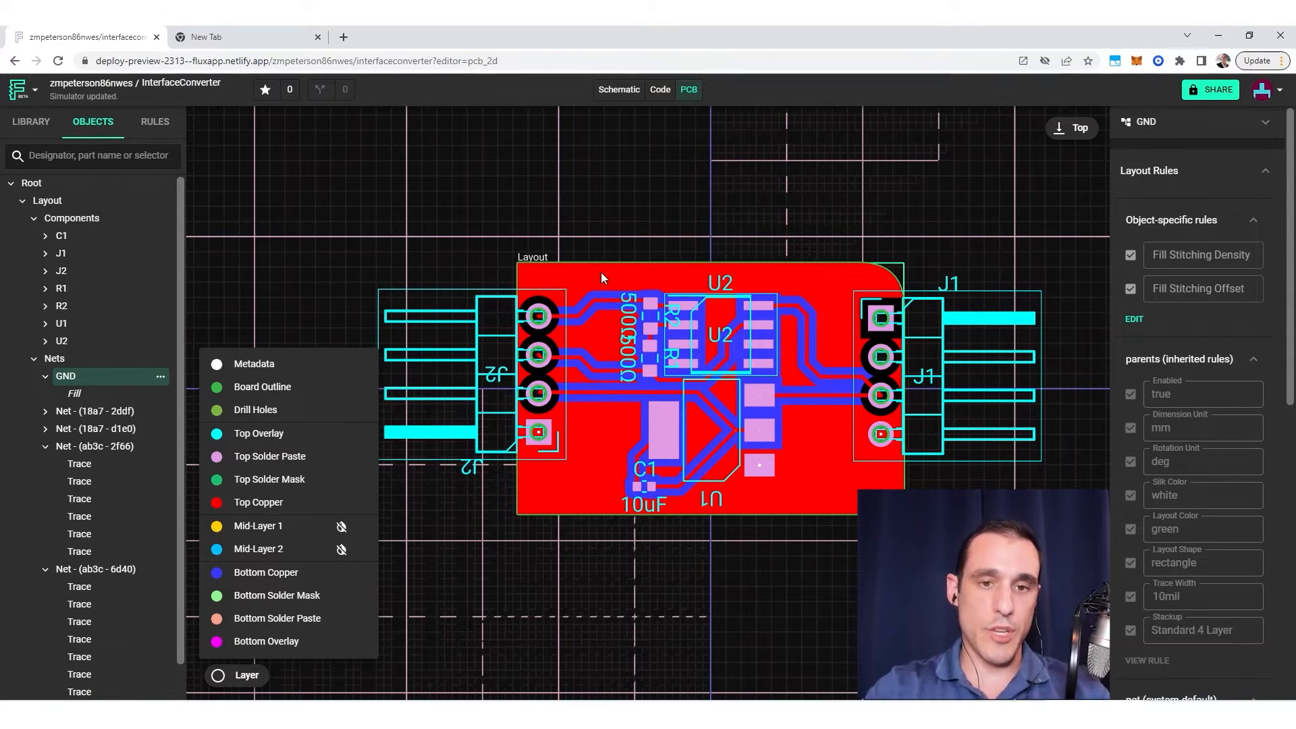
{"action": "mouse_move", "coordinate": [773, 261]}
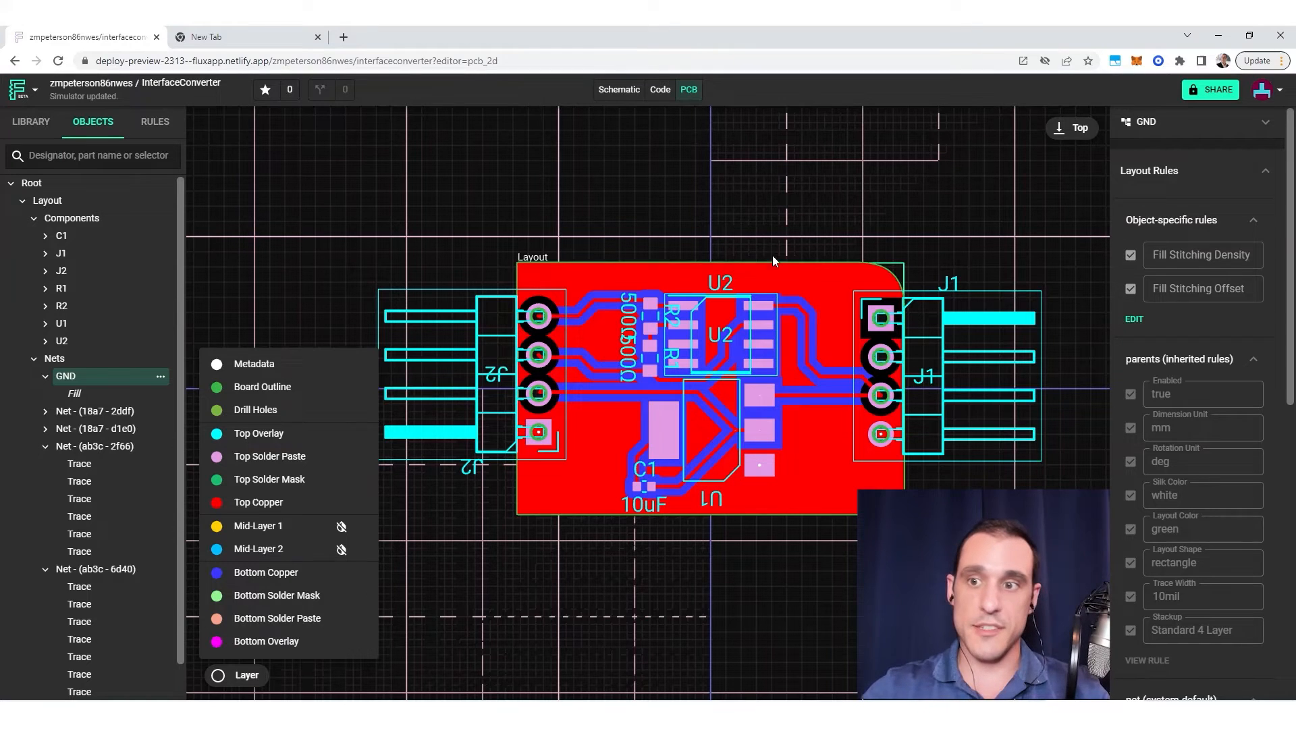
Enter 2mm as the GND Fill Stitching Density and view the resulting via grid.
{"action": "left_click", "coordinate": [1201, 255]}
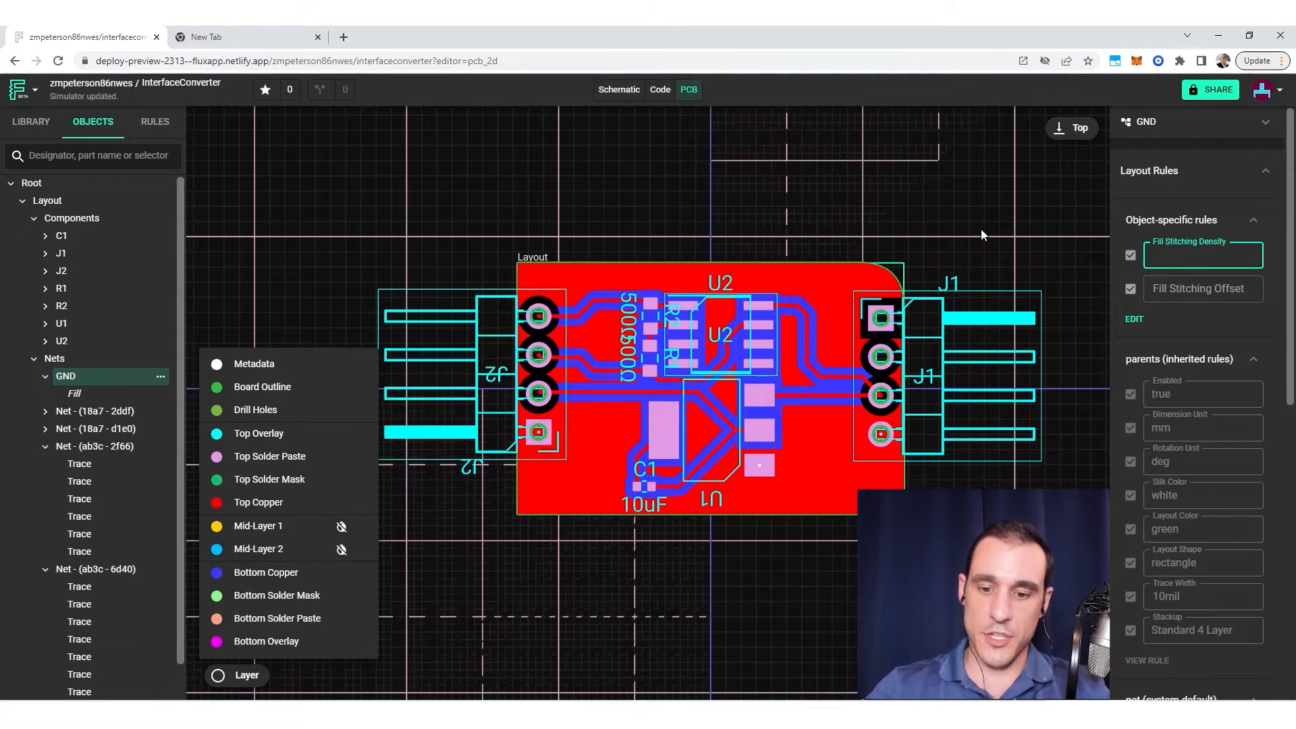
{"action": "type", "text": "2mm"}
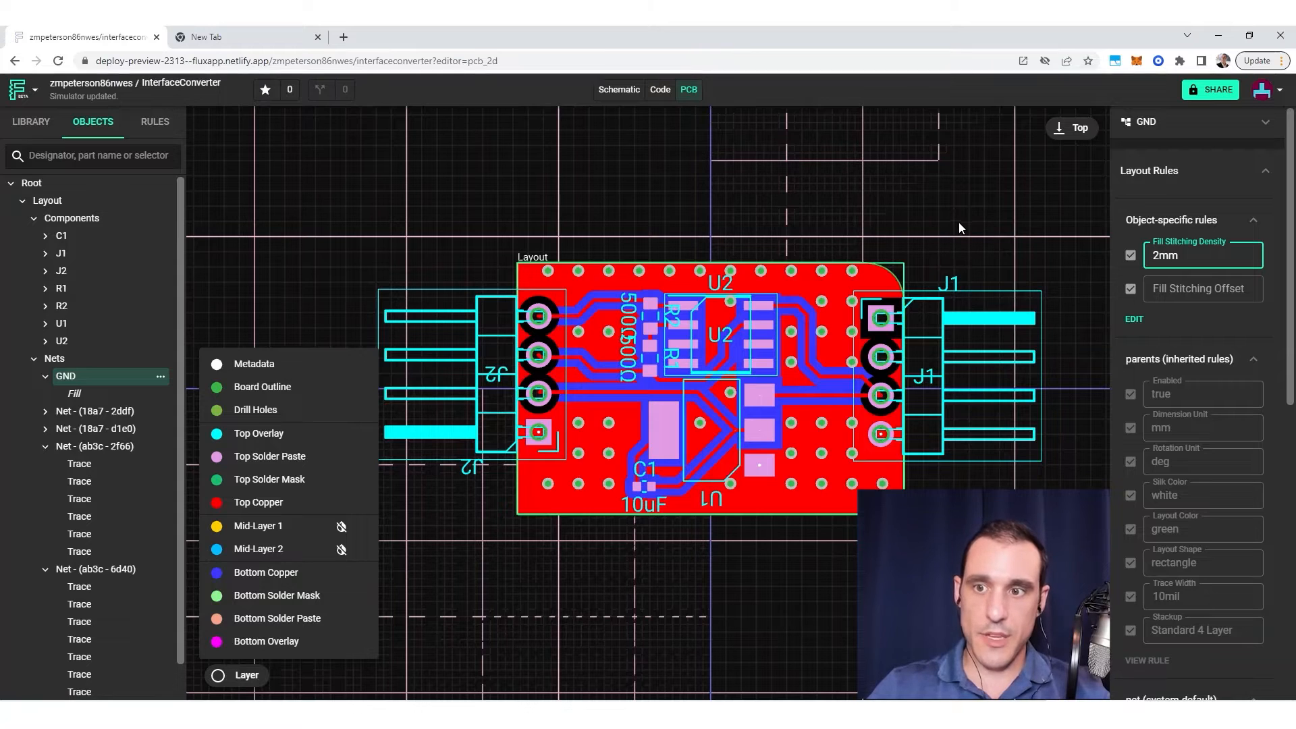
{"action": "left_click", "coordinate": [32, 183]}
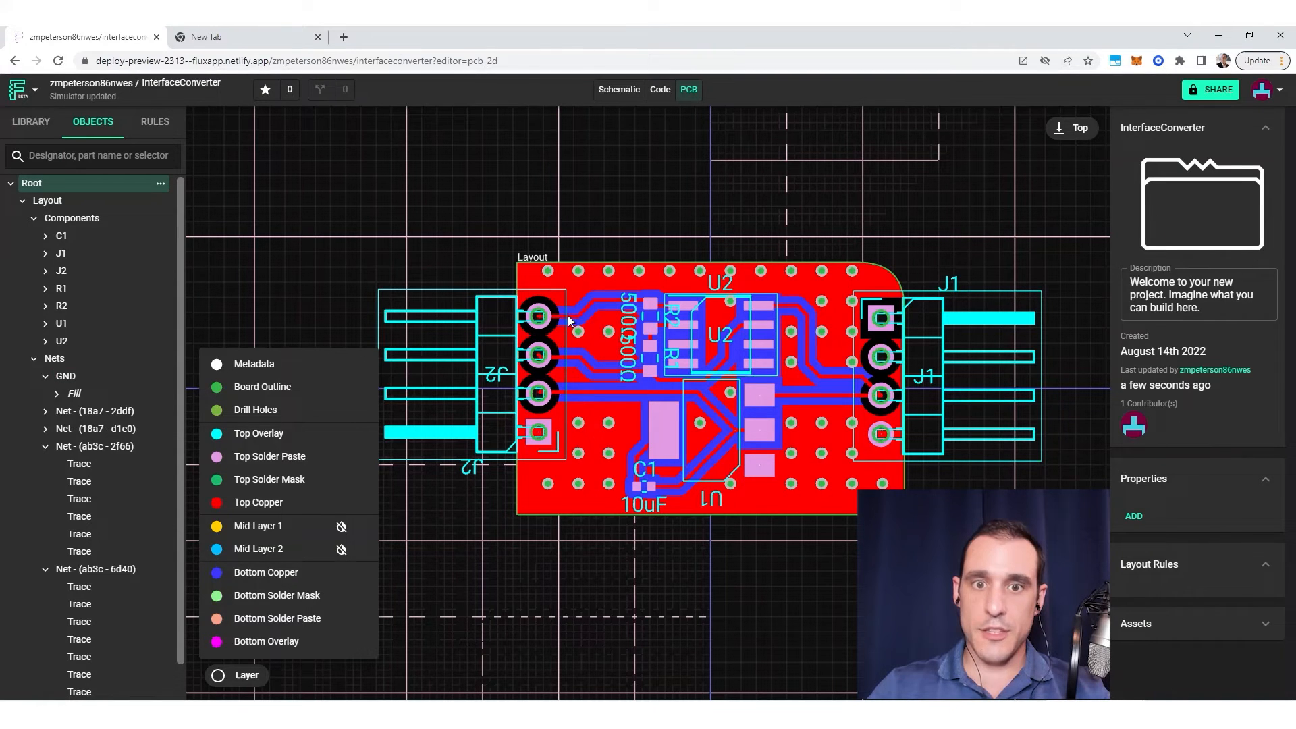
{"action": "mouse_move", "coordinate": [661, 279]}
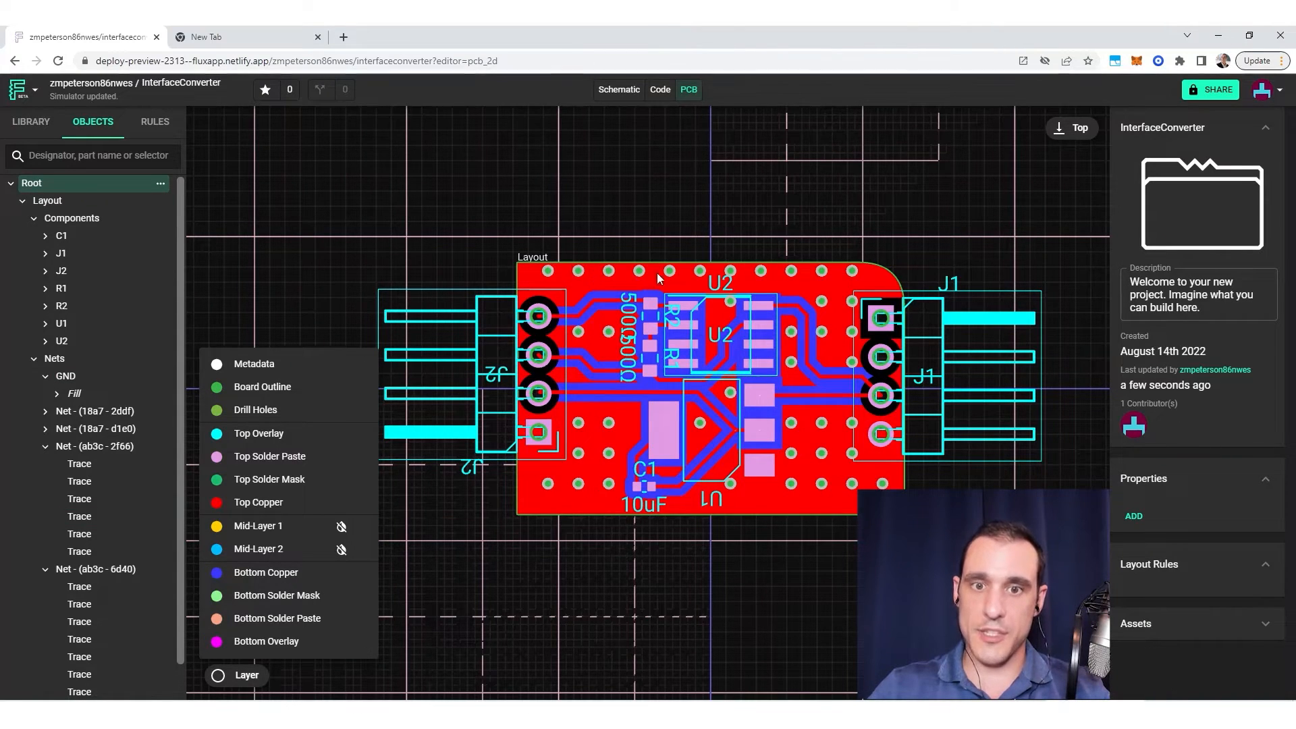
{"action": "mouse_move", "coordinate": [814, 277]}
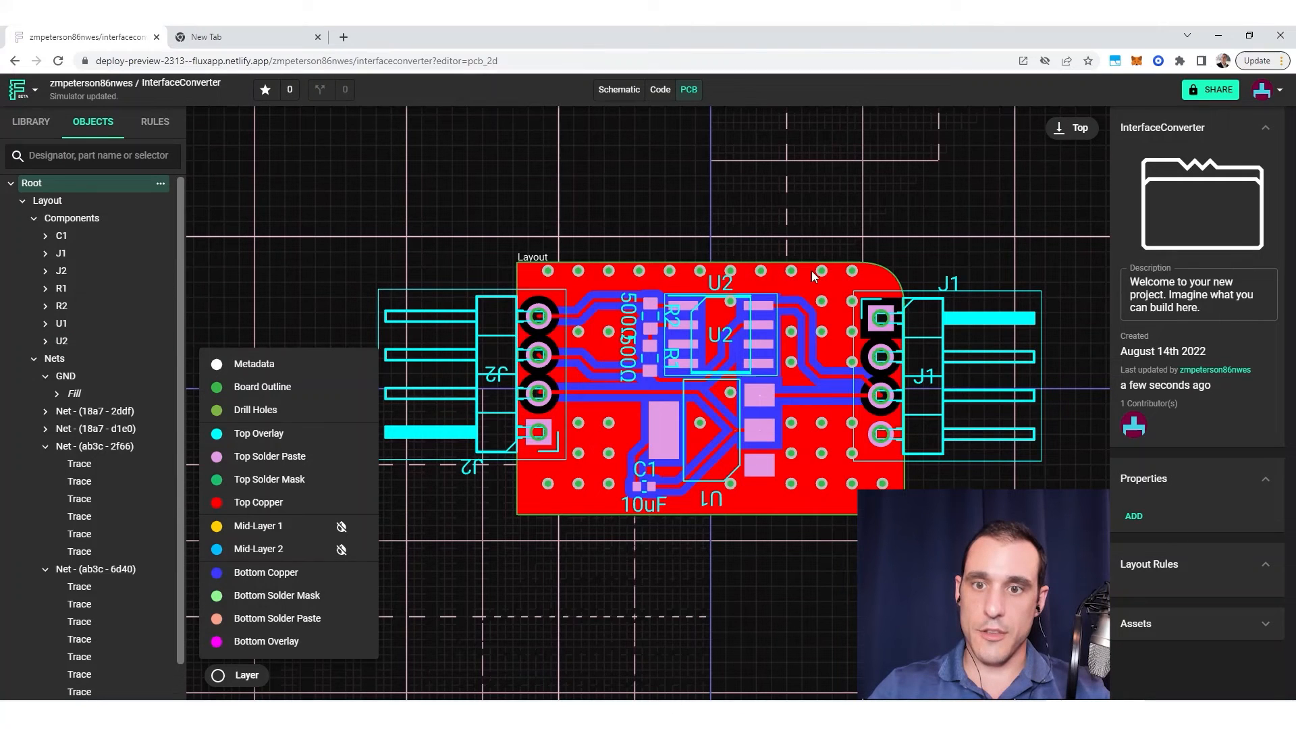
{"action": "mouse_move", "coordinate": [859, 440]}
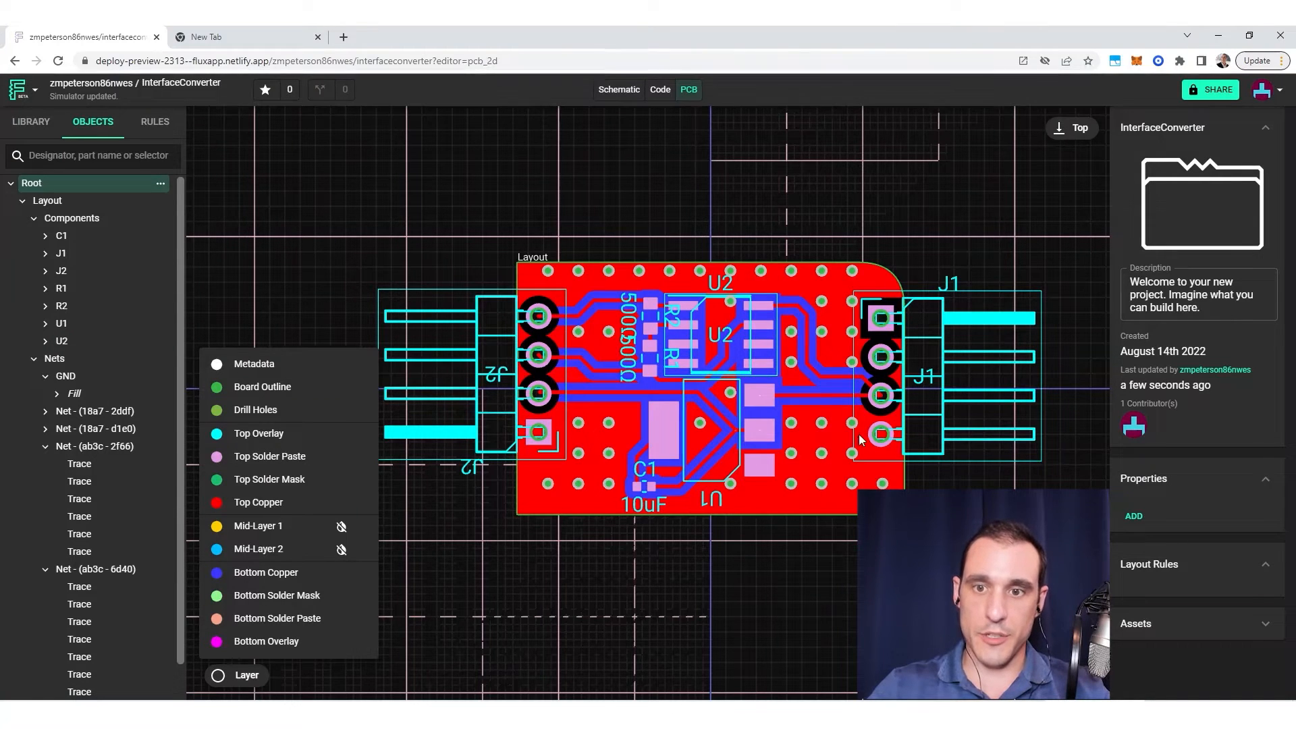
{"action": "mouse_move", "coordinate": [186, 404]}
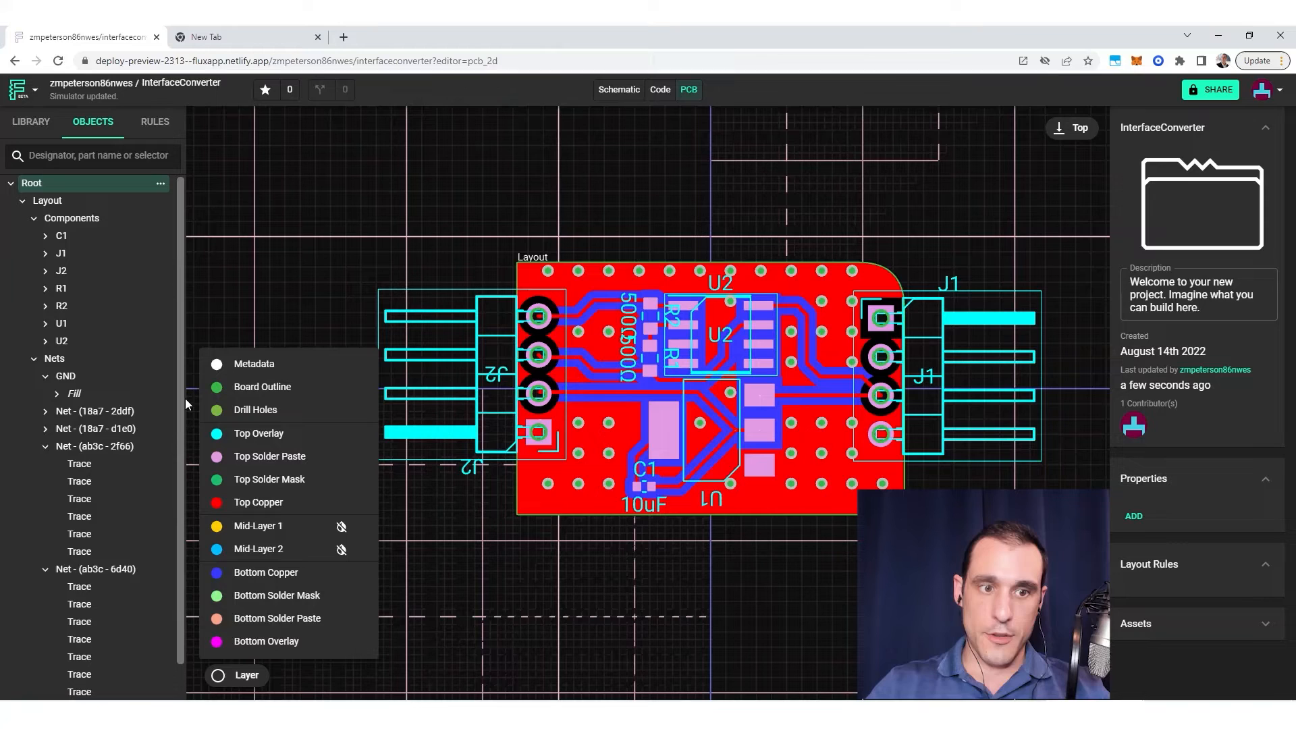
{"action": "left_click", "coordinate": [65, 376]}
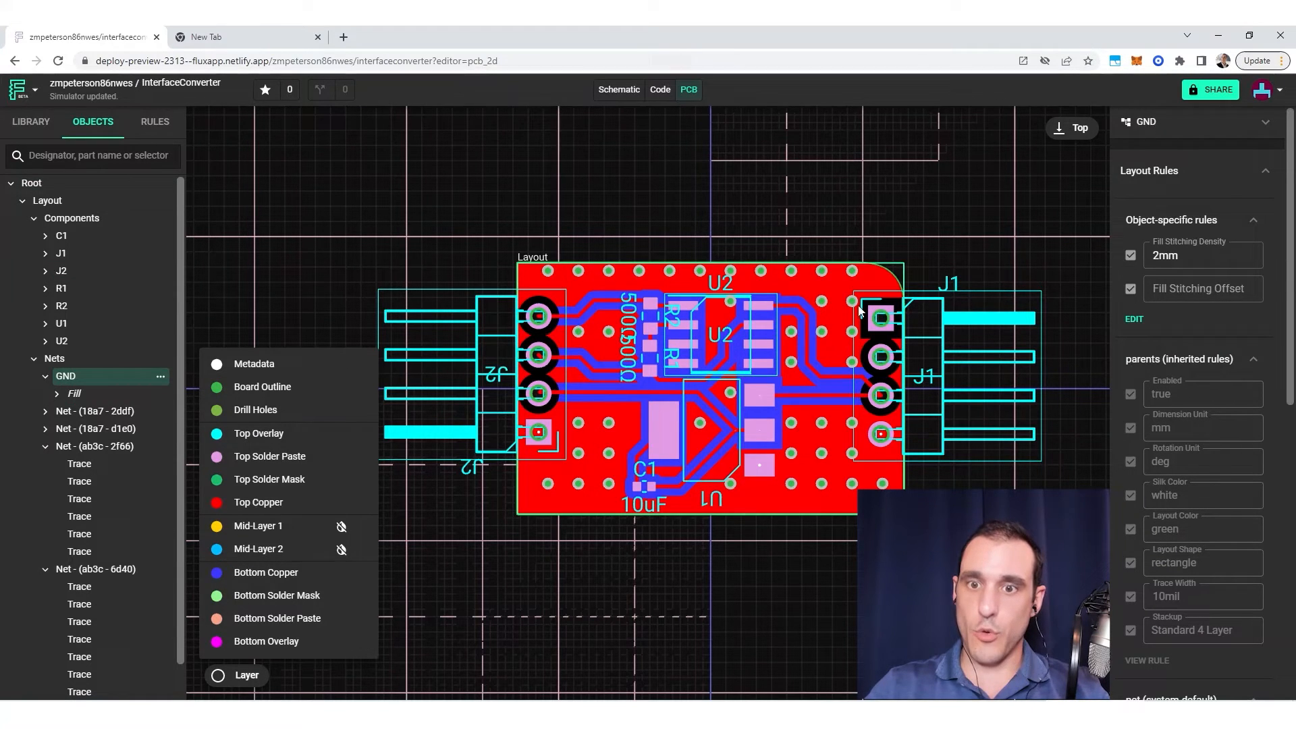
{"action": "mouse_move", "coordinate": [726, 310]}
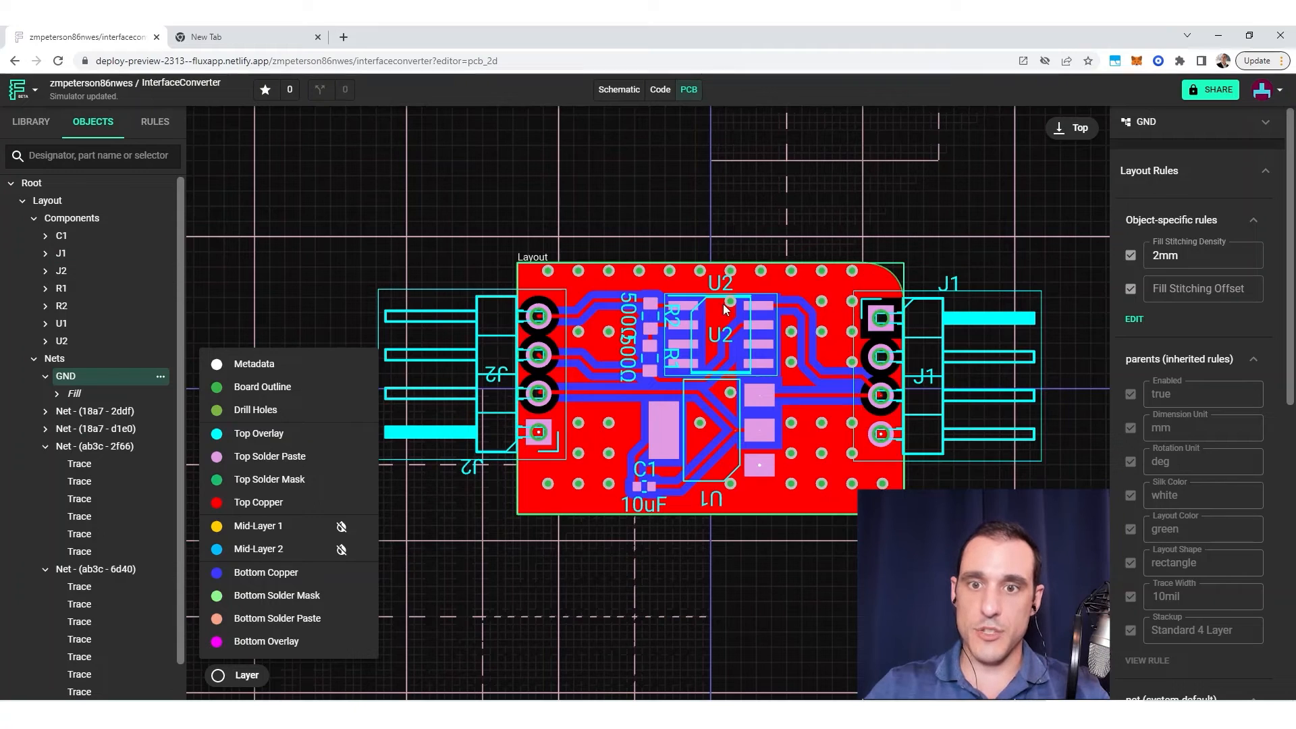
{"action": "mouse_move", "coordinate": [832, 298]}
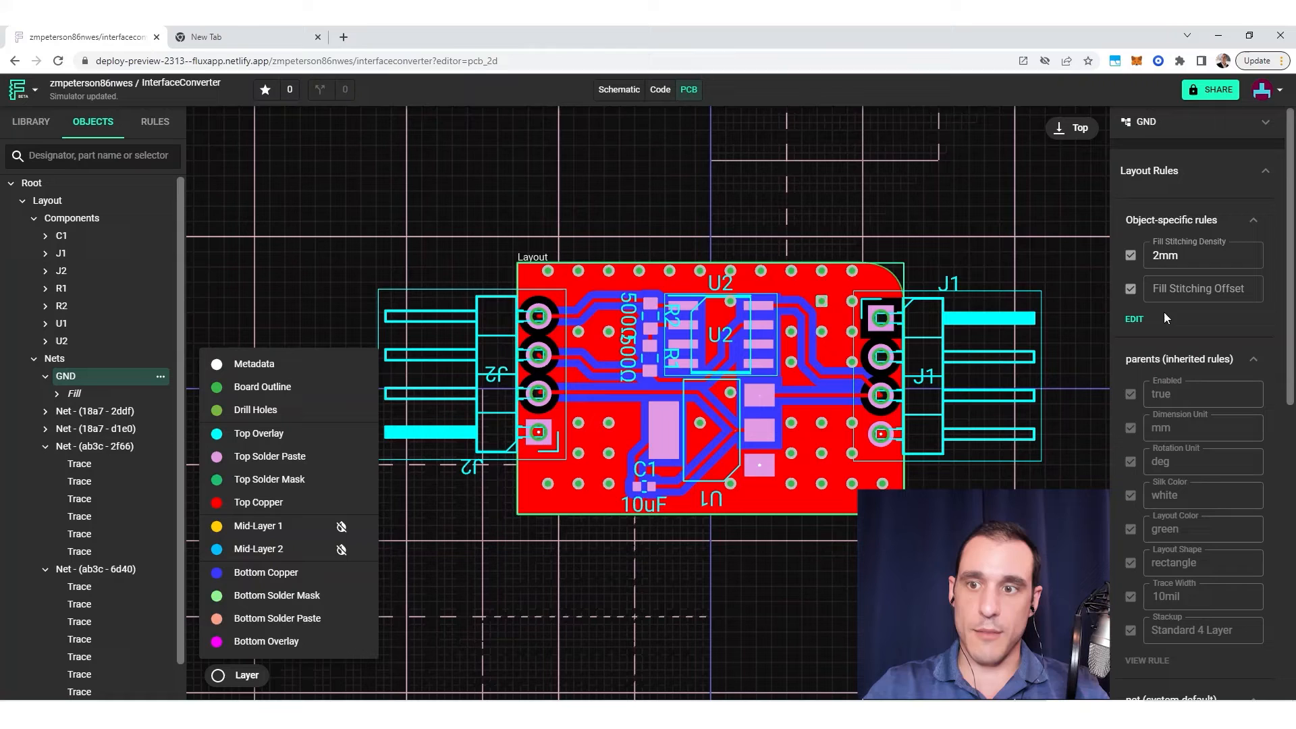
Set the GND Fill Stitching Offset to 1mm and inspect the shifted via grid.
{"action": "left_click", "coordinate": [1200, 288]}
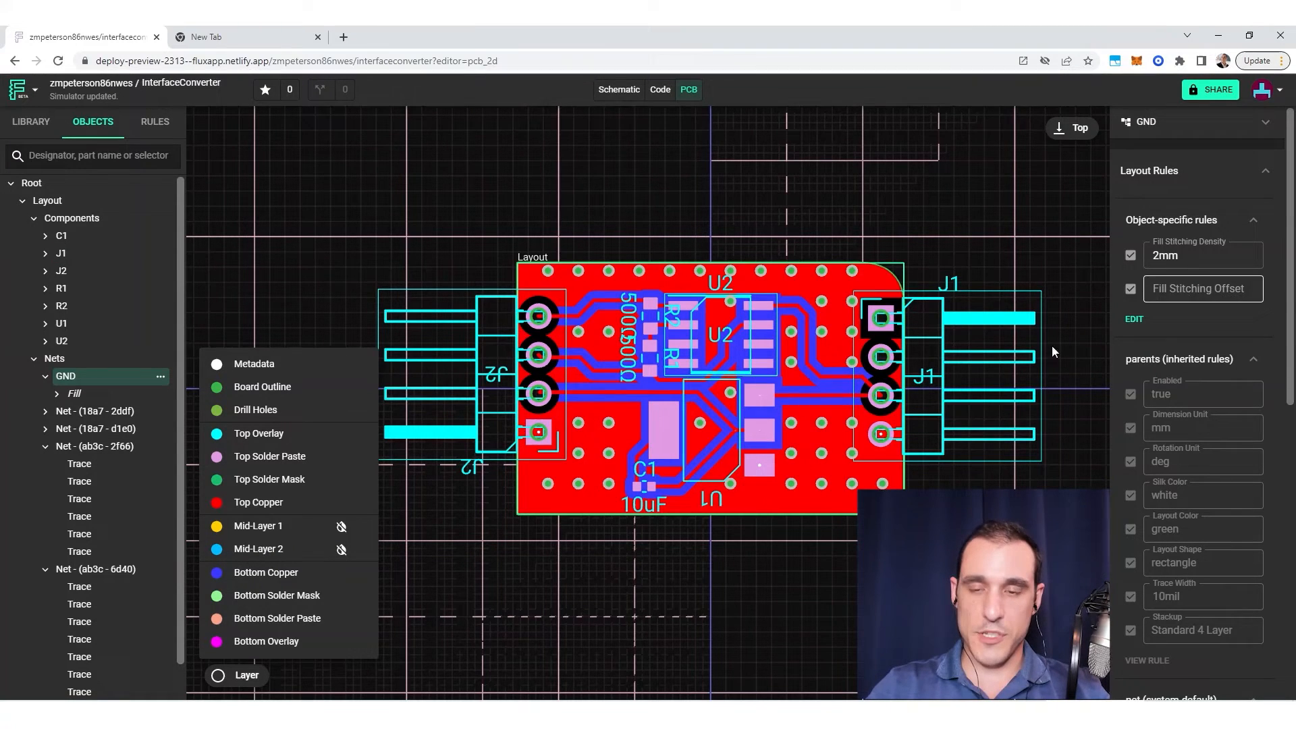
{"action": "mouse_move", "coordinate": [864, 306]}
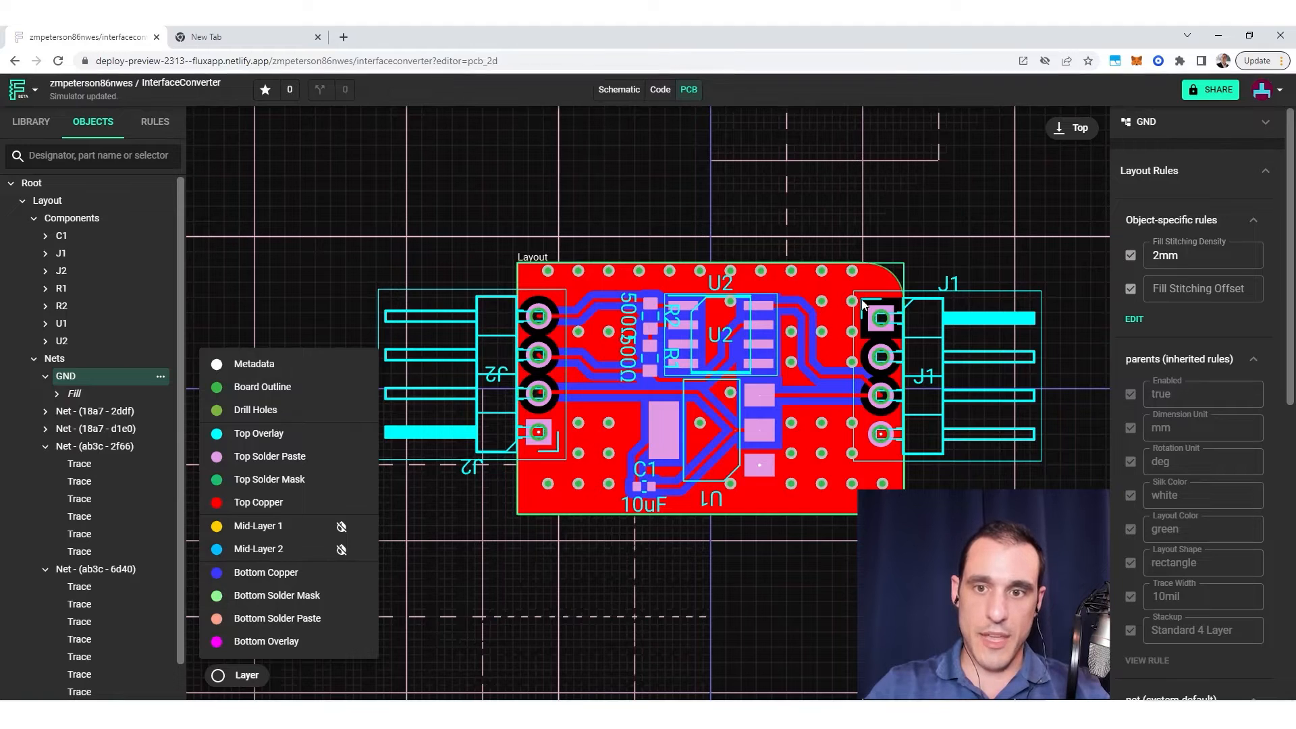
{"action": "mouse_move", "coordinate": [826, 306]}
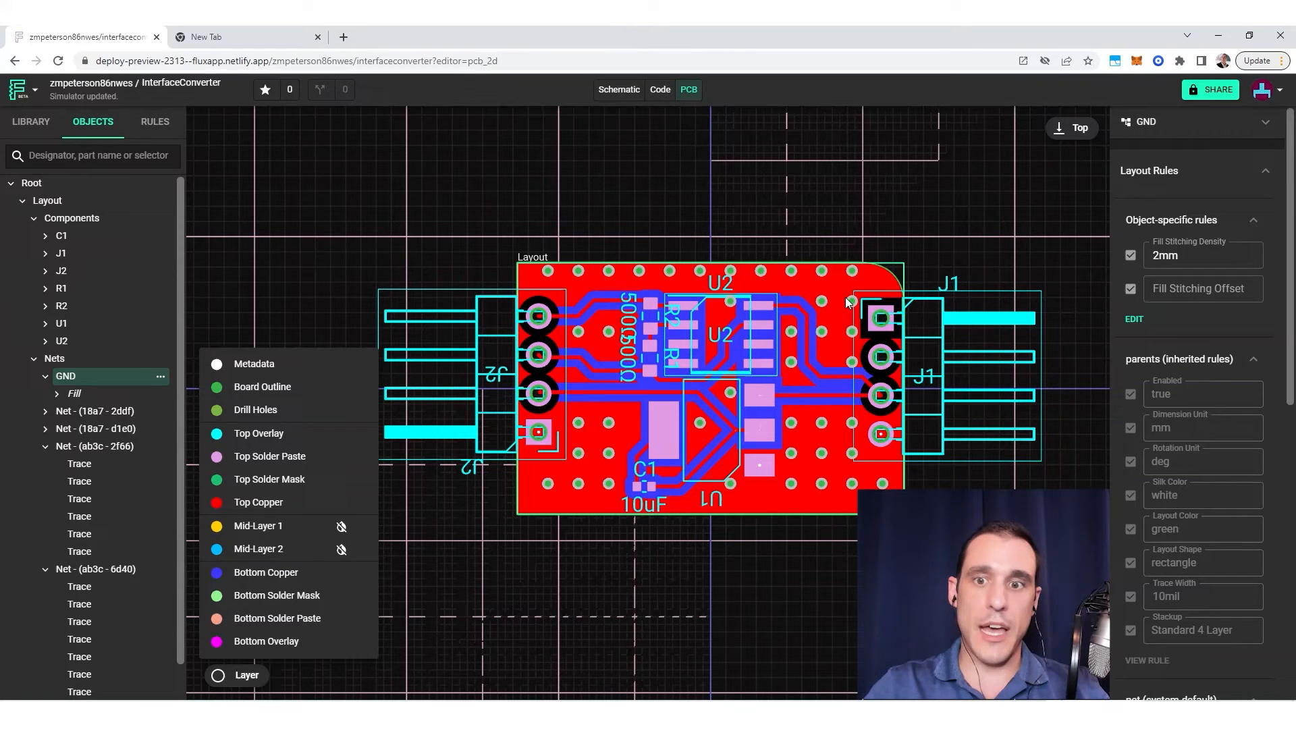
{"action": "mouse_move", "coordinate": [835, 321]}
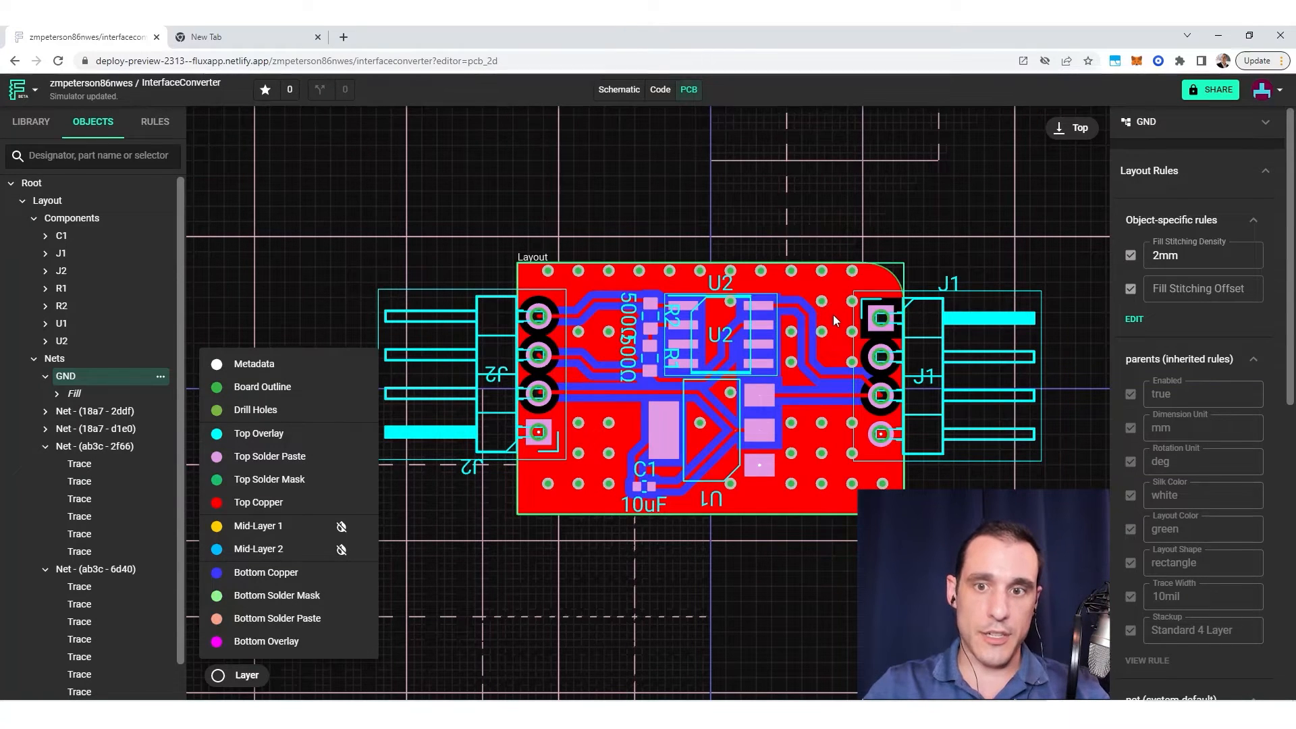
{"action": "mouse_move", "coordinate": [1021, 314]}
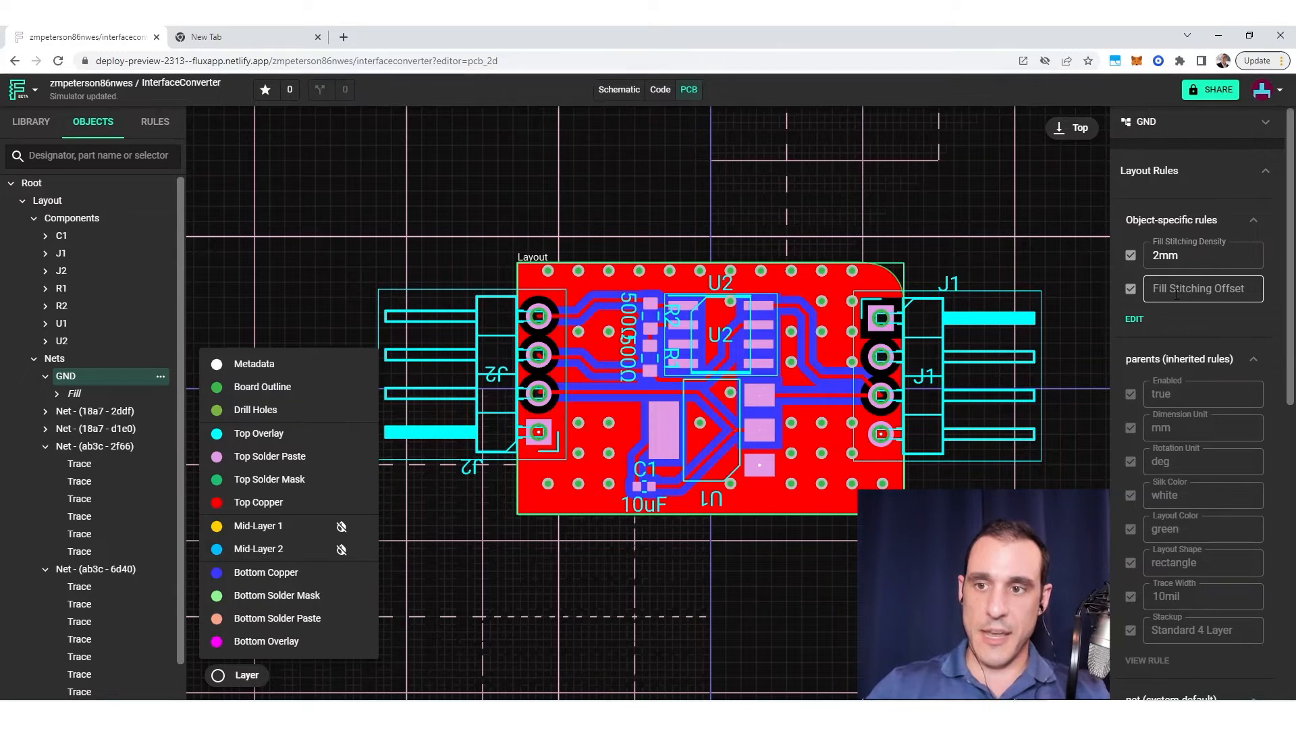
{"action": "left_click", "coordinate": [1200, 288]}
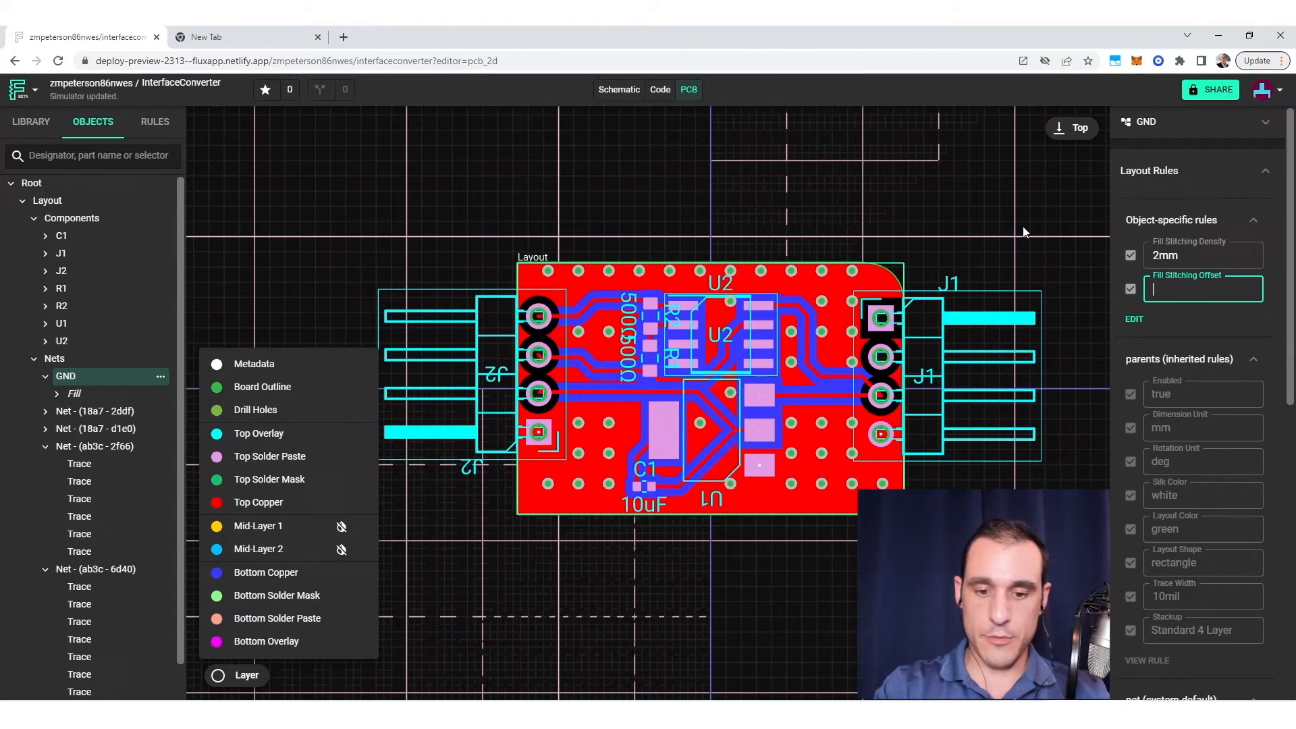
{"action": "type", "text": "1mm"}
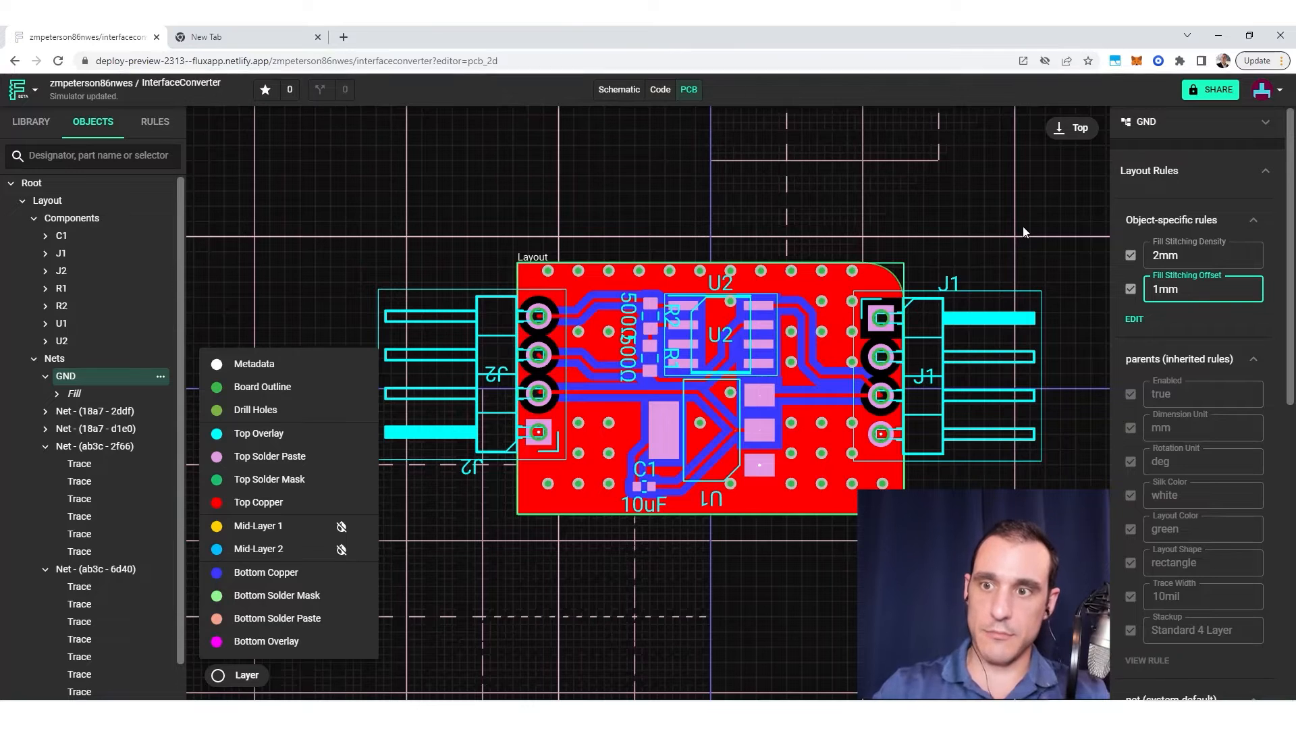
{"action": "left_click", "coordinate": [32, 183]}
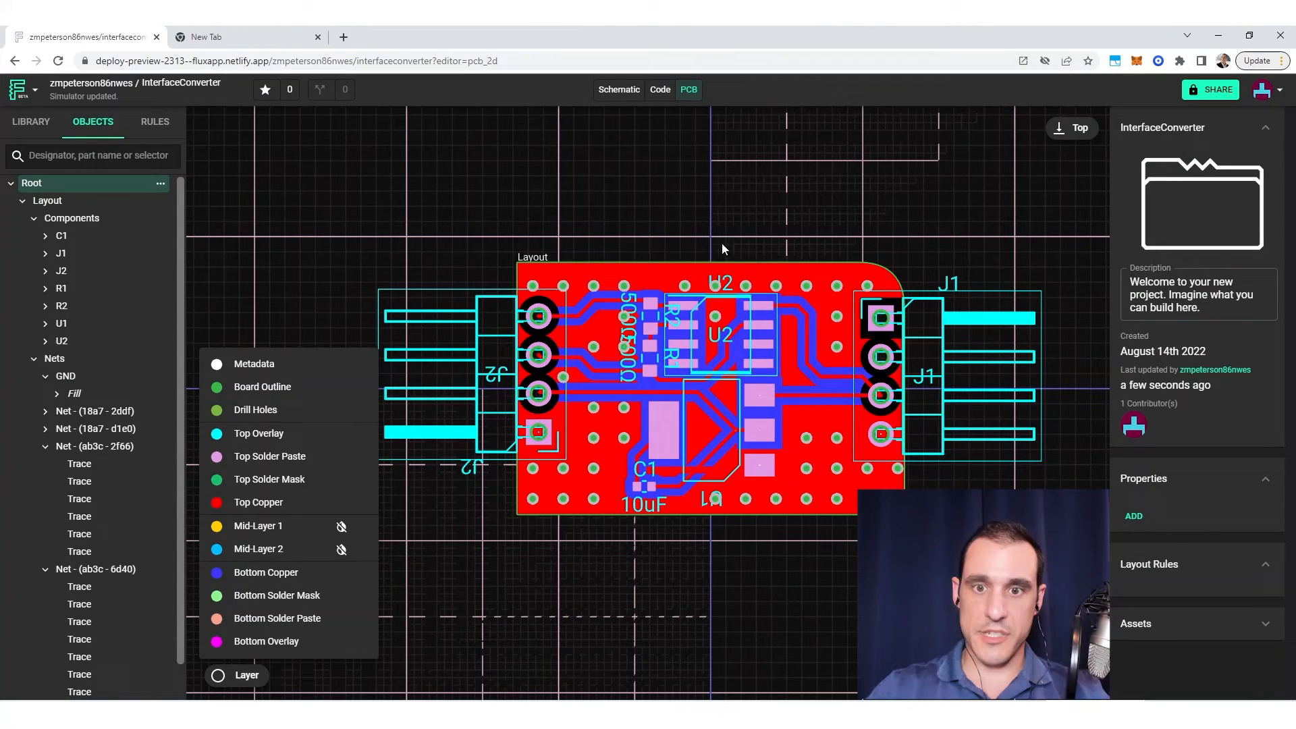
{"action": "mouse_move", "coordinate": [922, 268]}
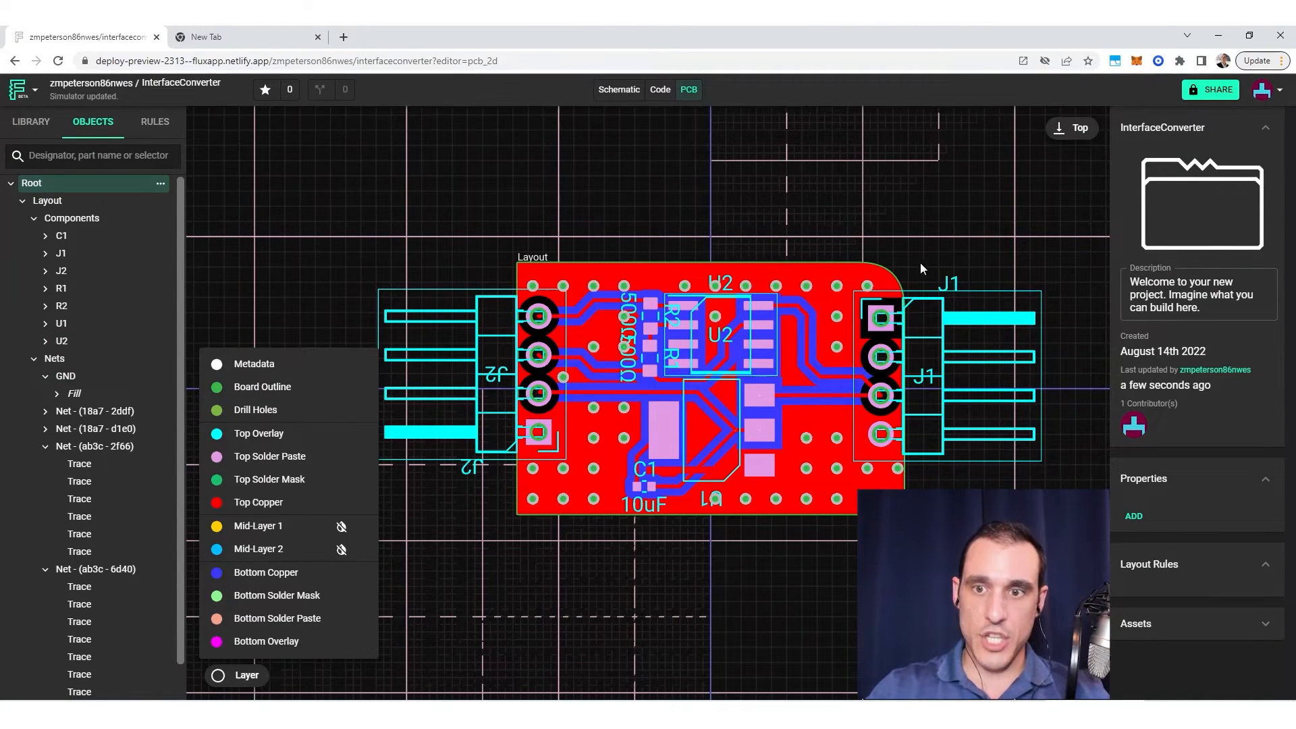
{"action": "left_click", "coordinate": [65, 375]}
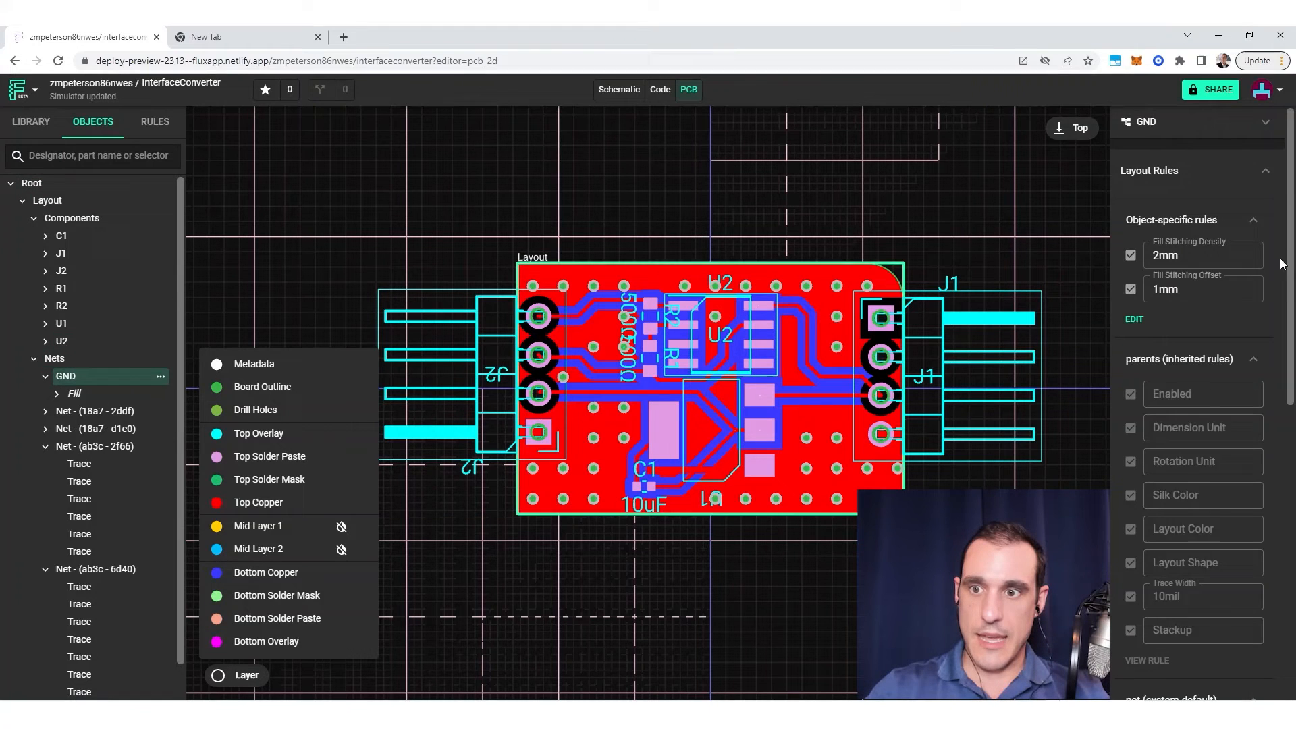
{"action": "left_click", "coordinate": [1203, 290]}
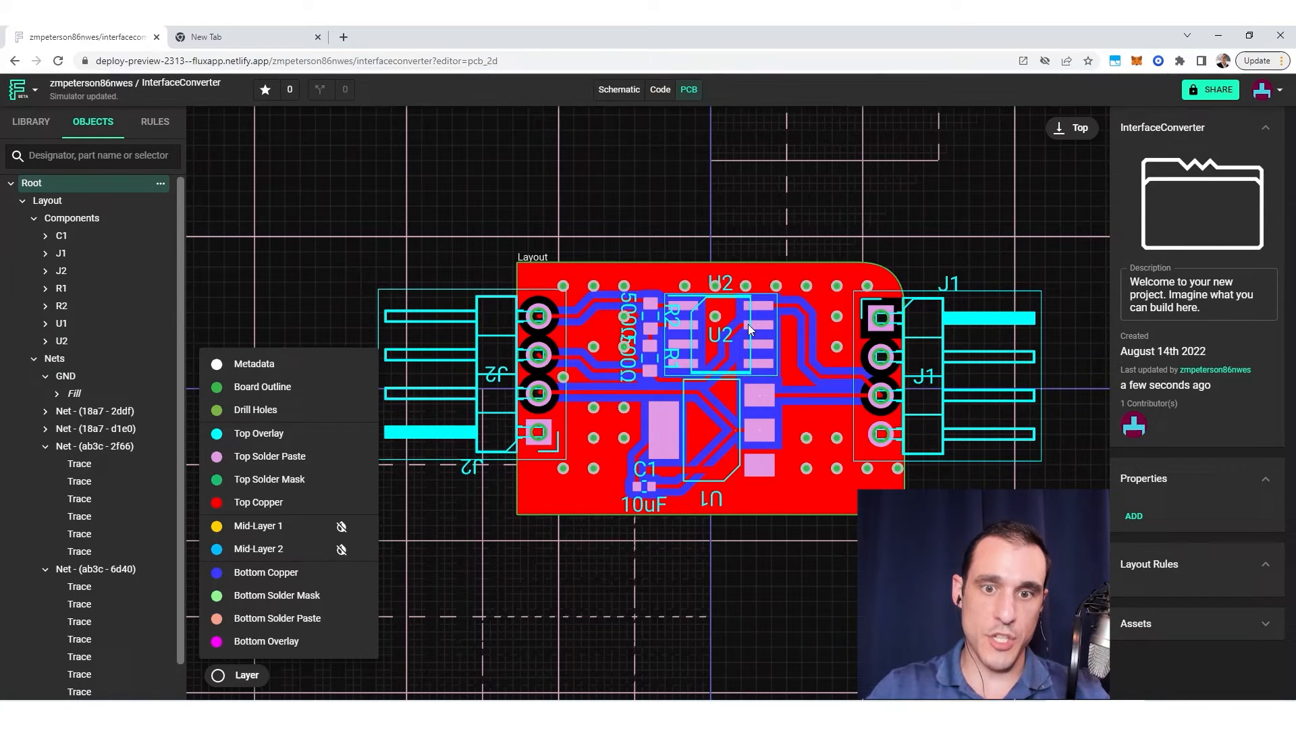
Change the GND stitching density to 2mm 3mm and the offset to 3mm 2mm.
{"action": "left_click", "coordinate": [66, 376]}
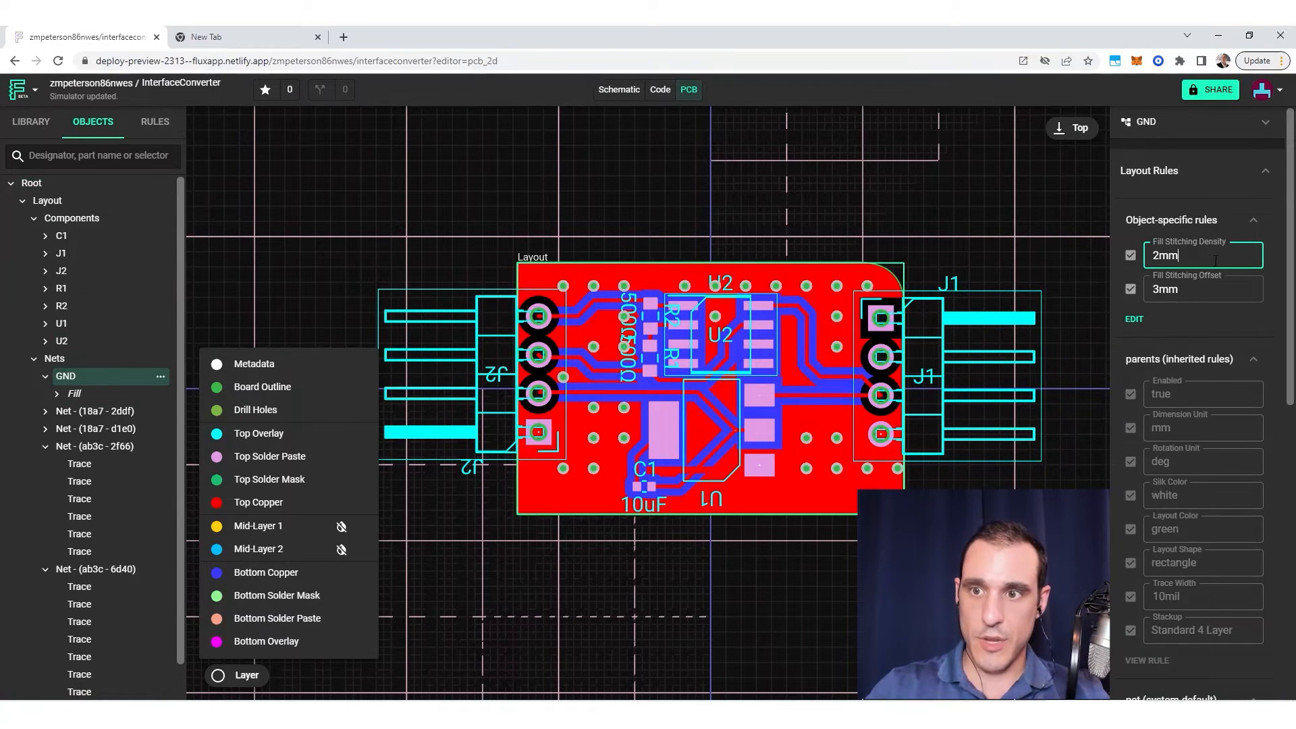
{"action": "mouse_move", "coordinate": [982, 241]}
{"action": "type", "text": " 3mm"}
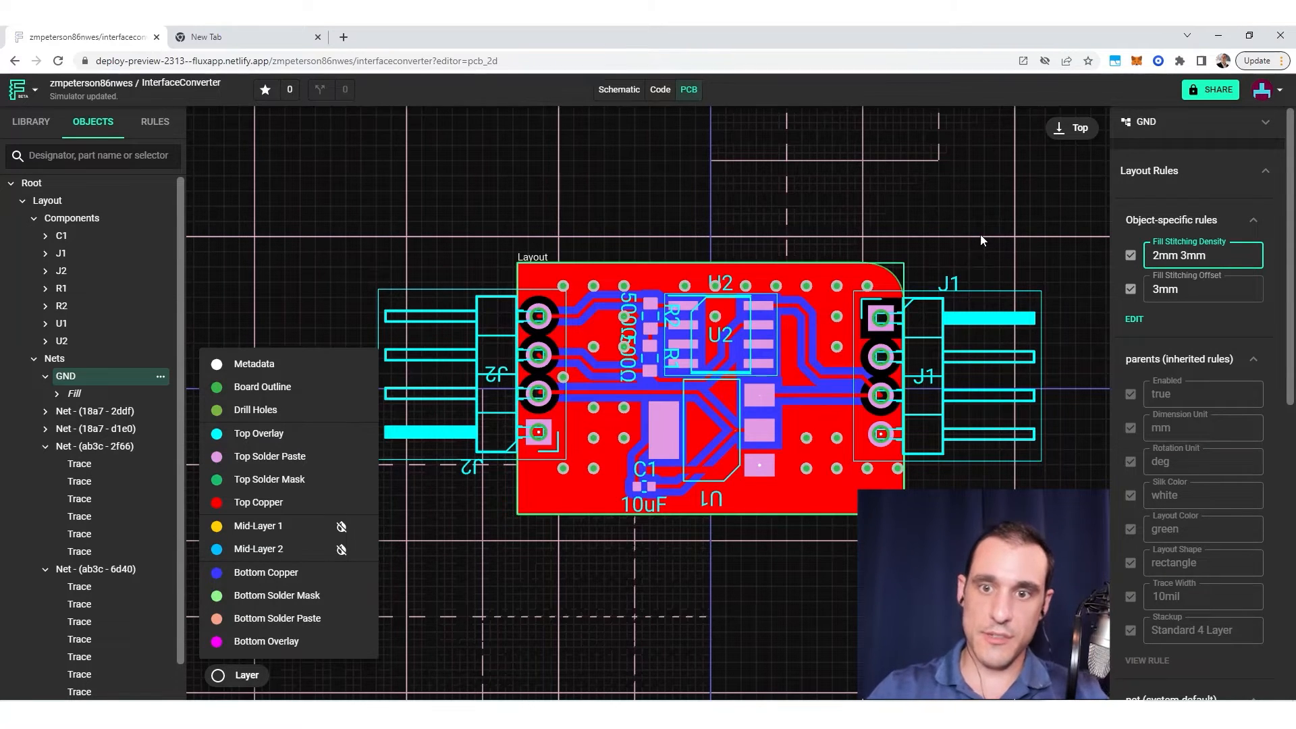
{"action": "left_click", "coordinate": [31, 183]}
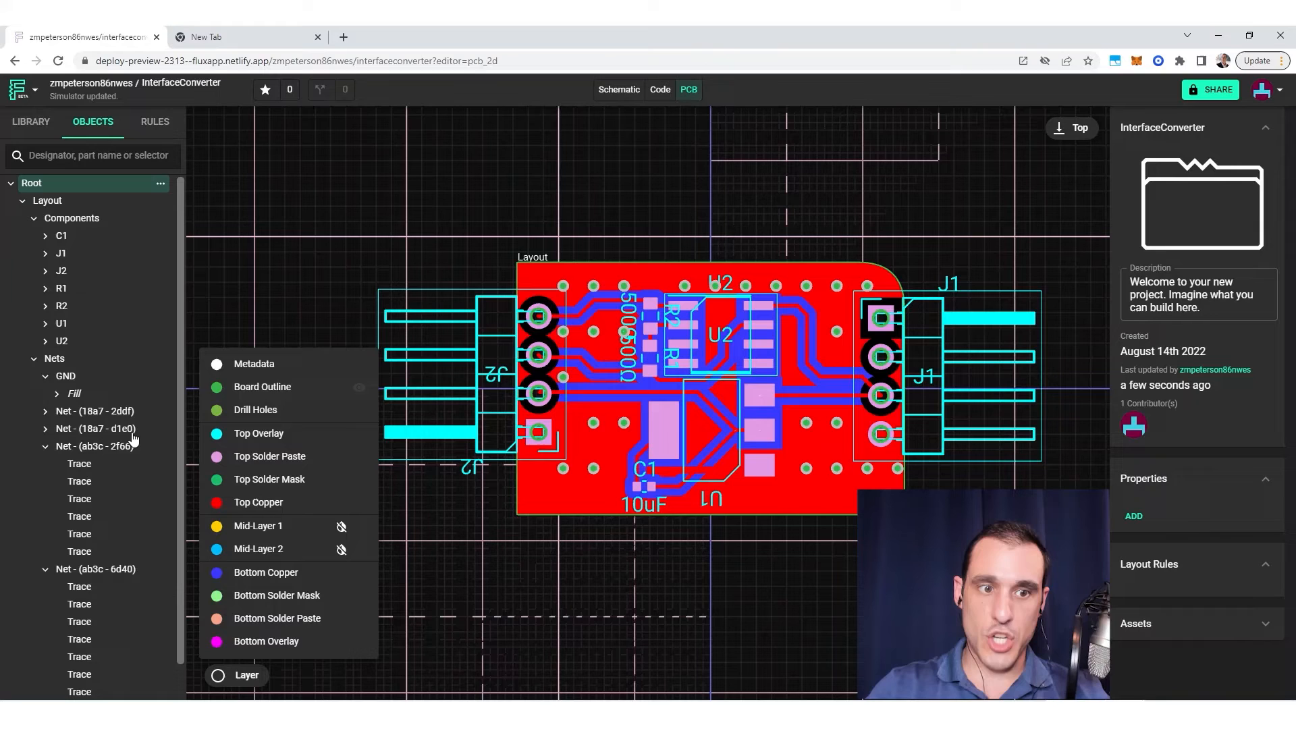
{"action": "left_click", "coordinate": [65, 376]}
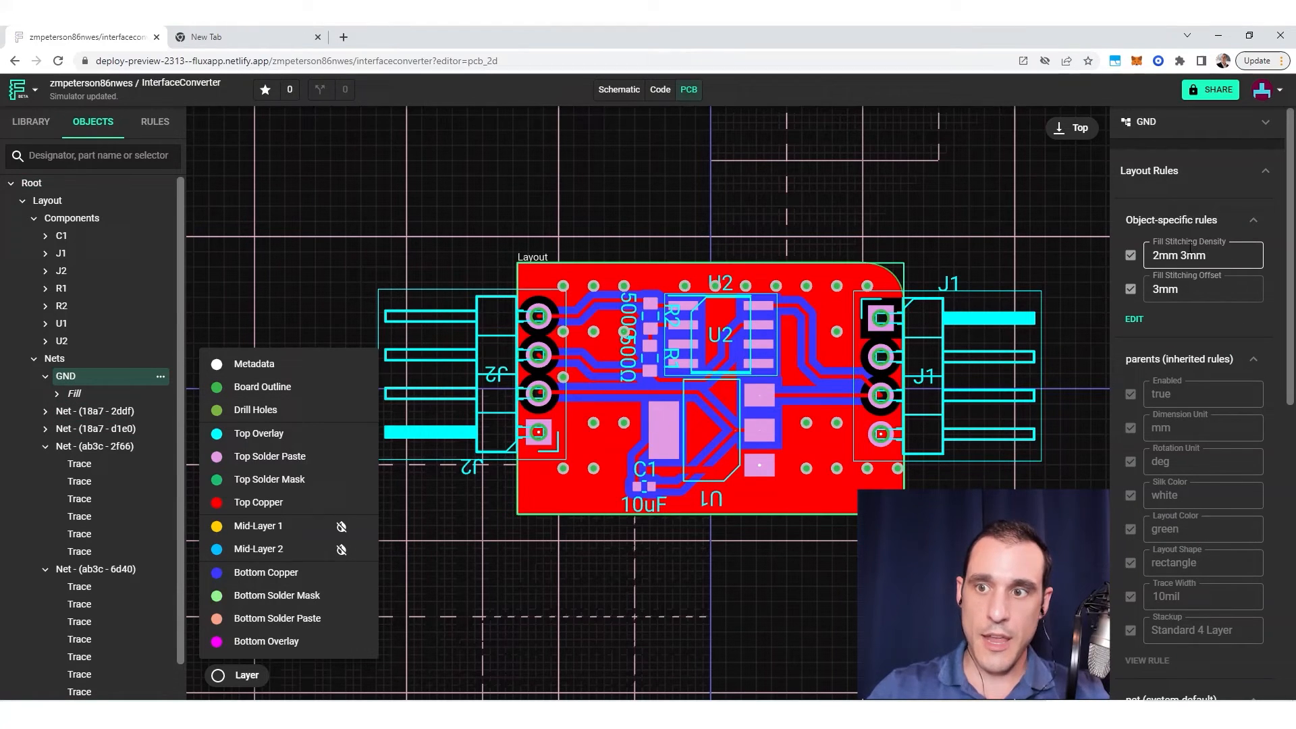
{"action": "mouse_move", "coordinate": [837, 347]}
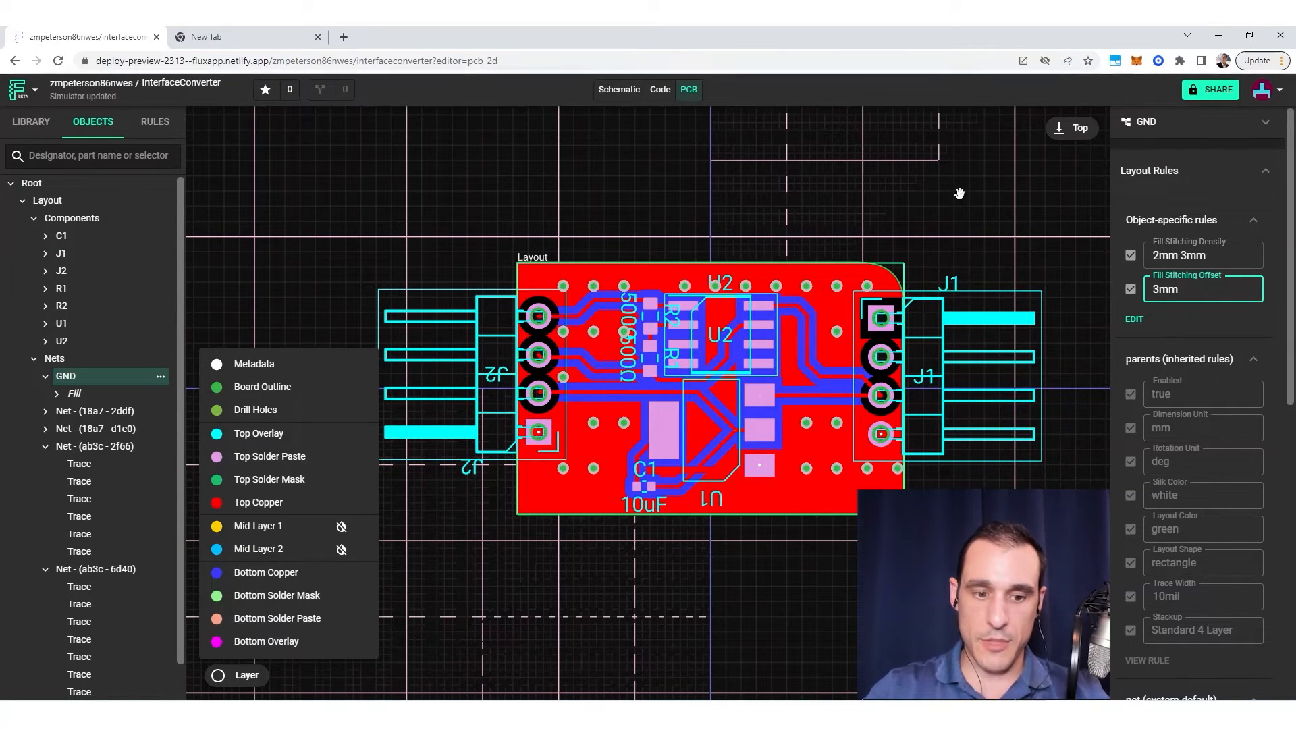
{"action": "type", "text": "2mm"}
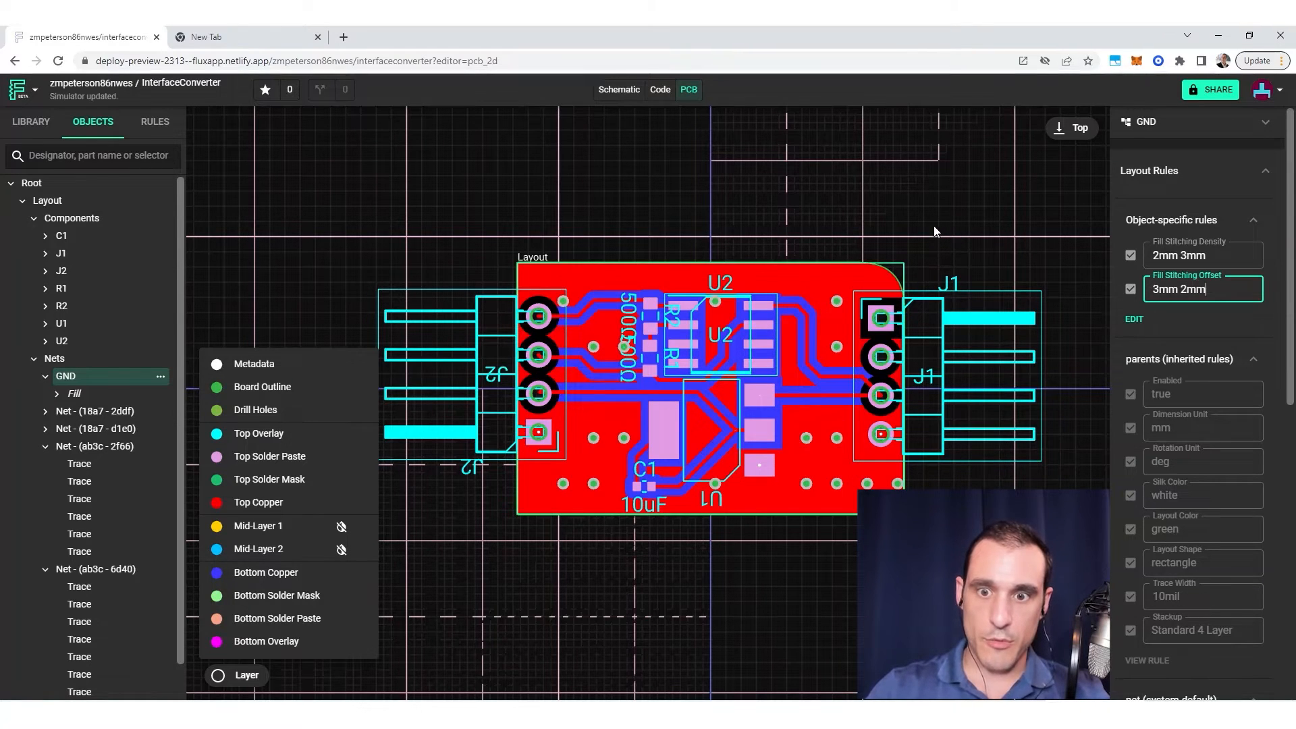
{"action": "left_click", "coordinate": [31, 183]}
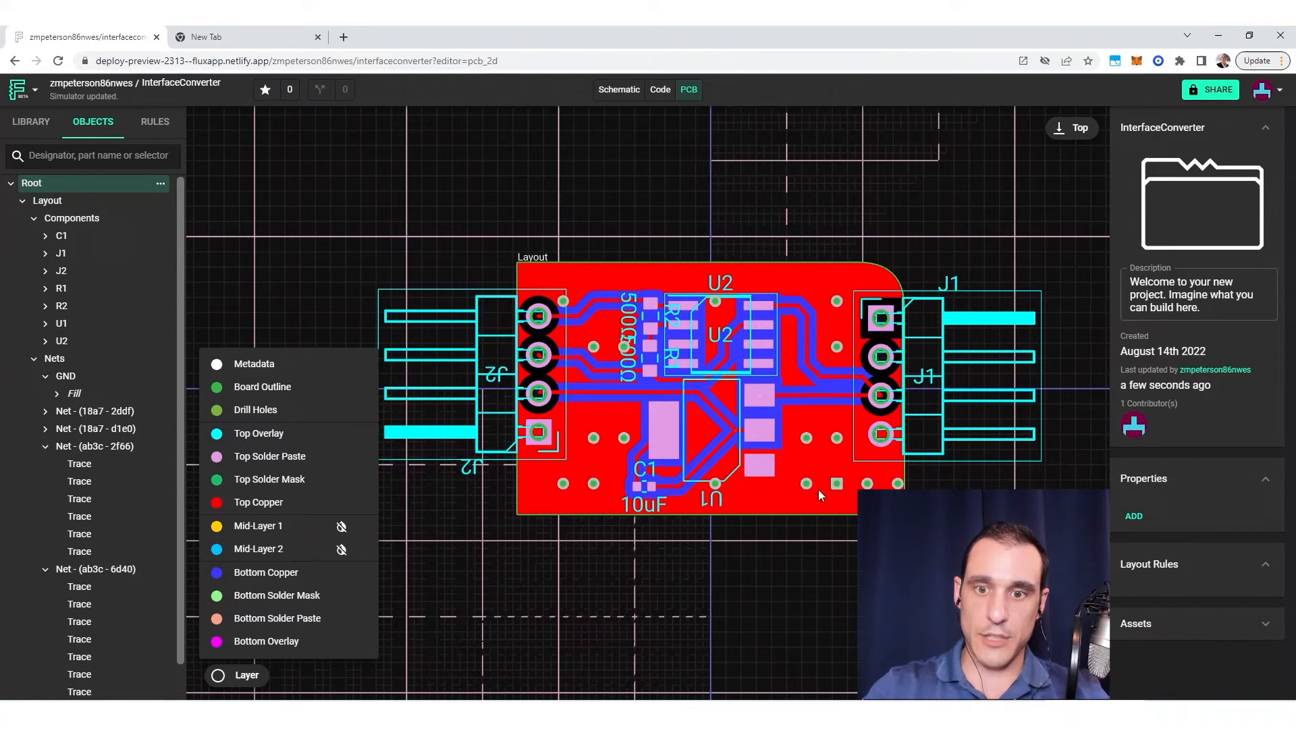
{"action": "mouse_move", "coordinate": [818, 492]}
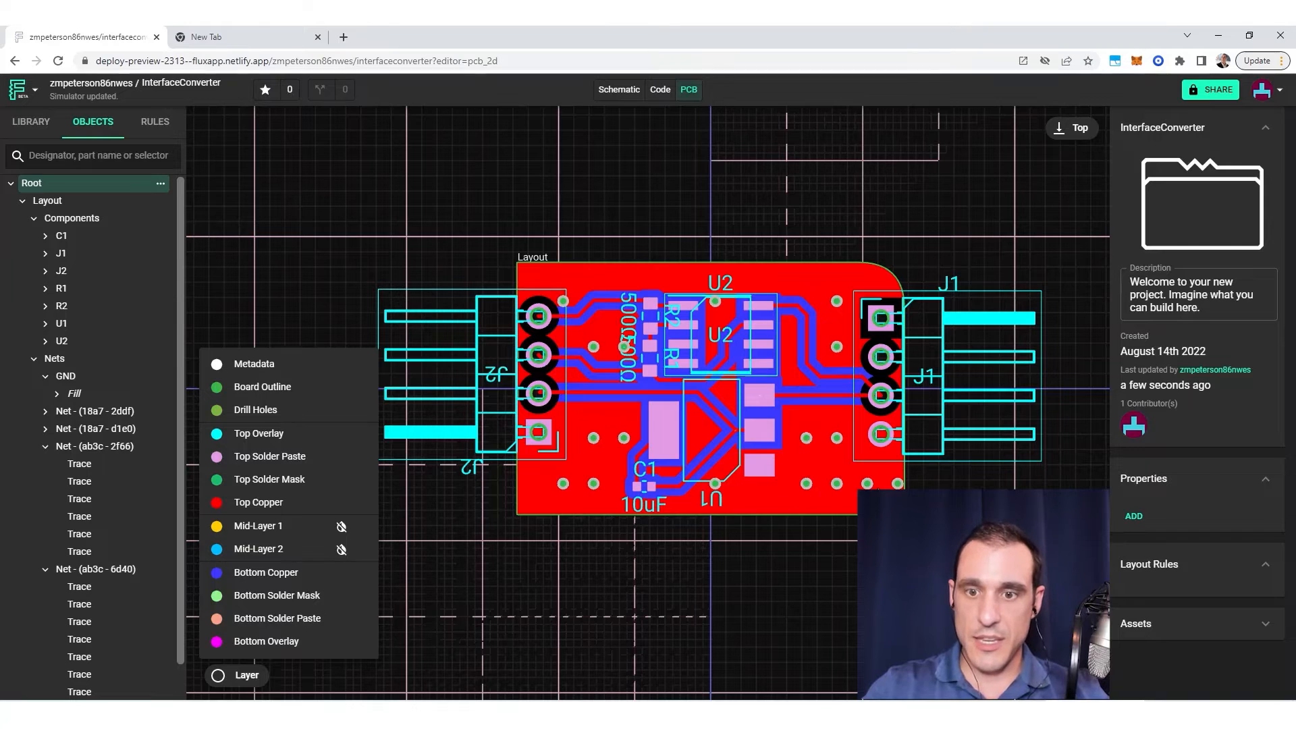
{"action": "mouse_move", "coordinate": [711, 273]}
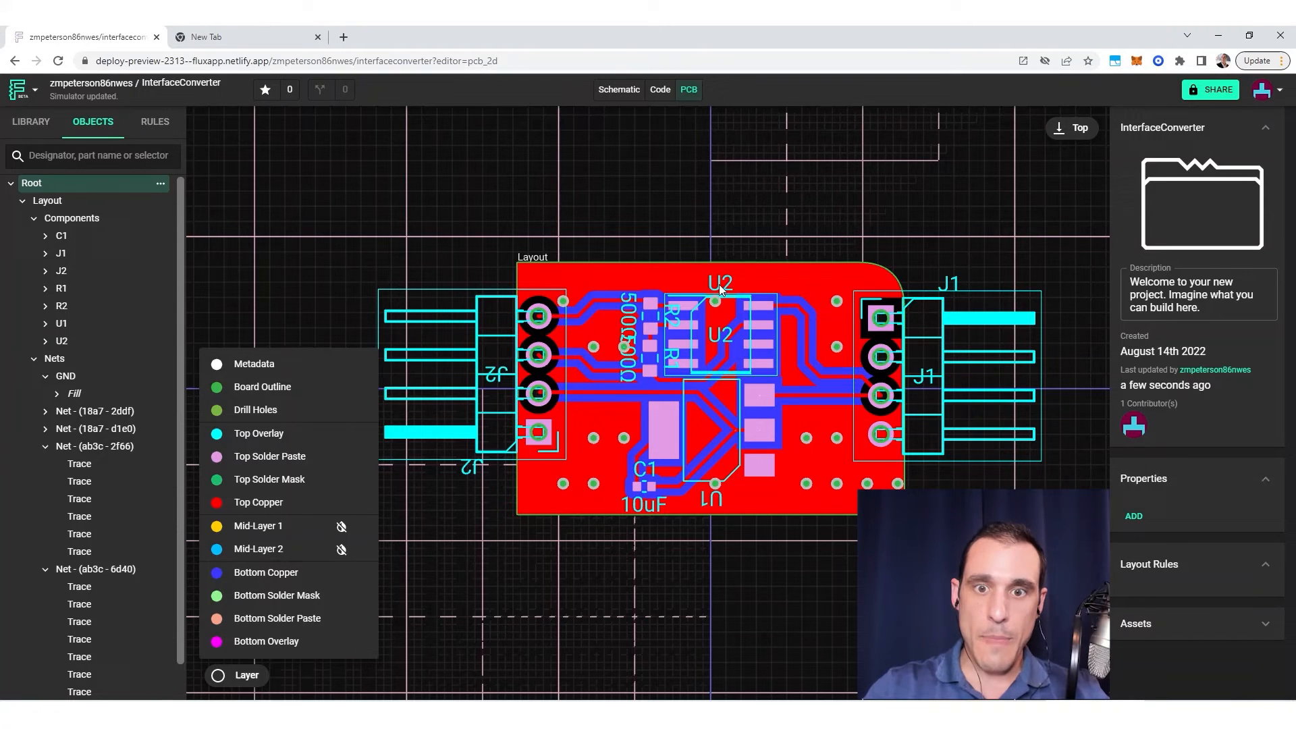
{"action": "mouse_move", "coordinate": [597, 353]}
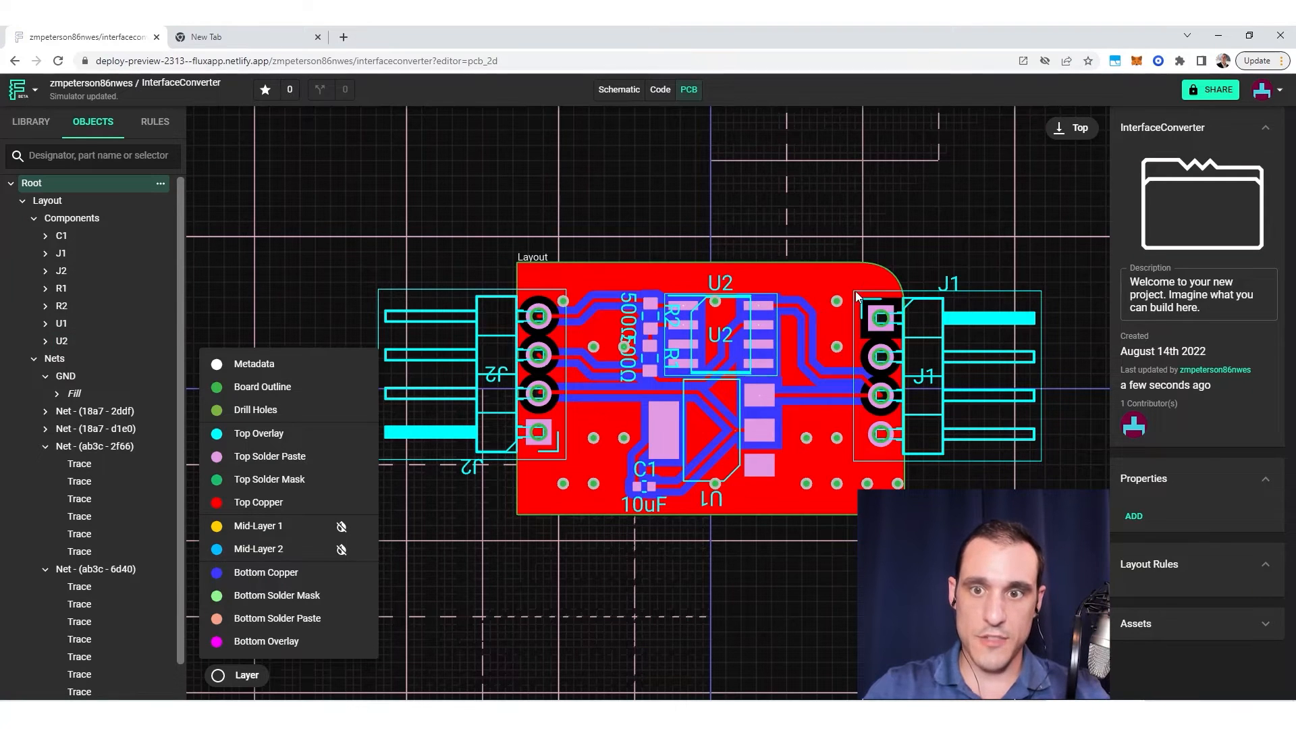
{"action": "mouse_move", "coordinate": [842, 313]}
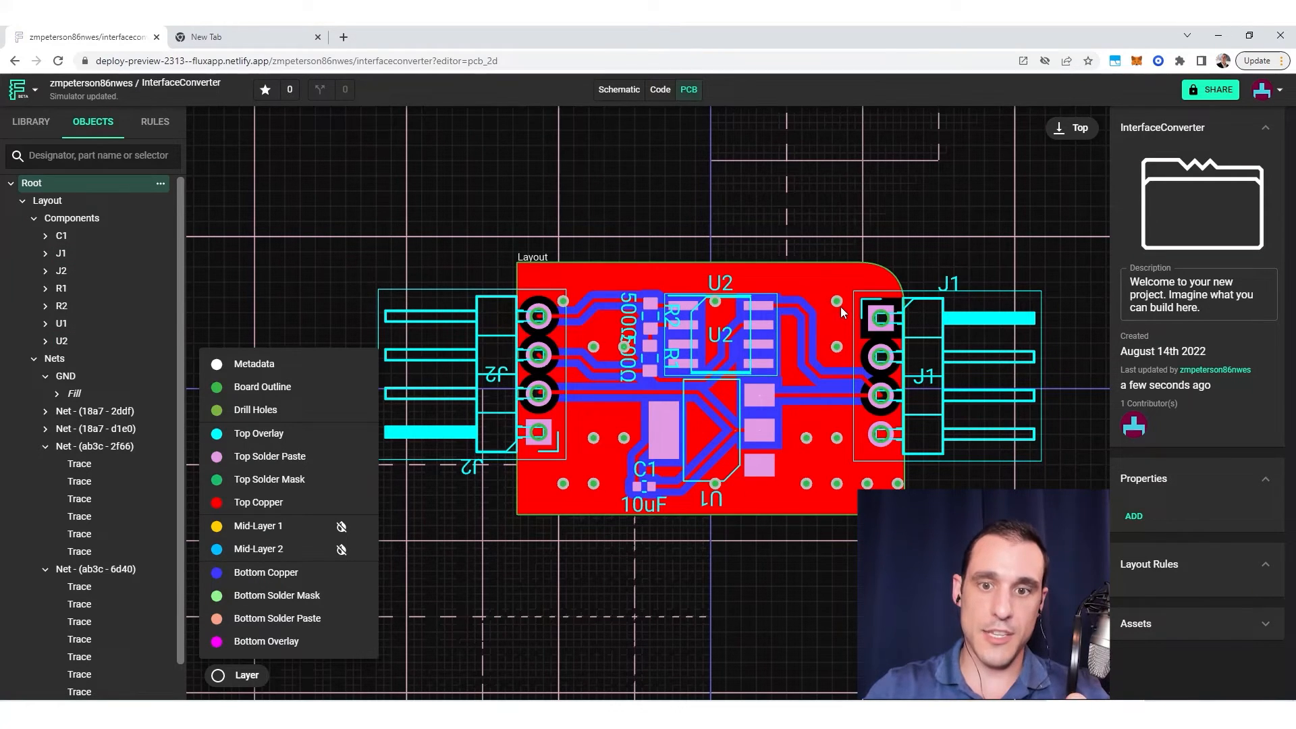
{"action": "mouse_move", "coordinate": [810, 438]}
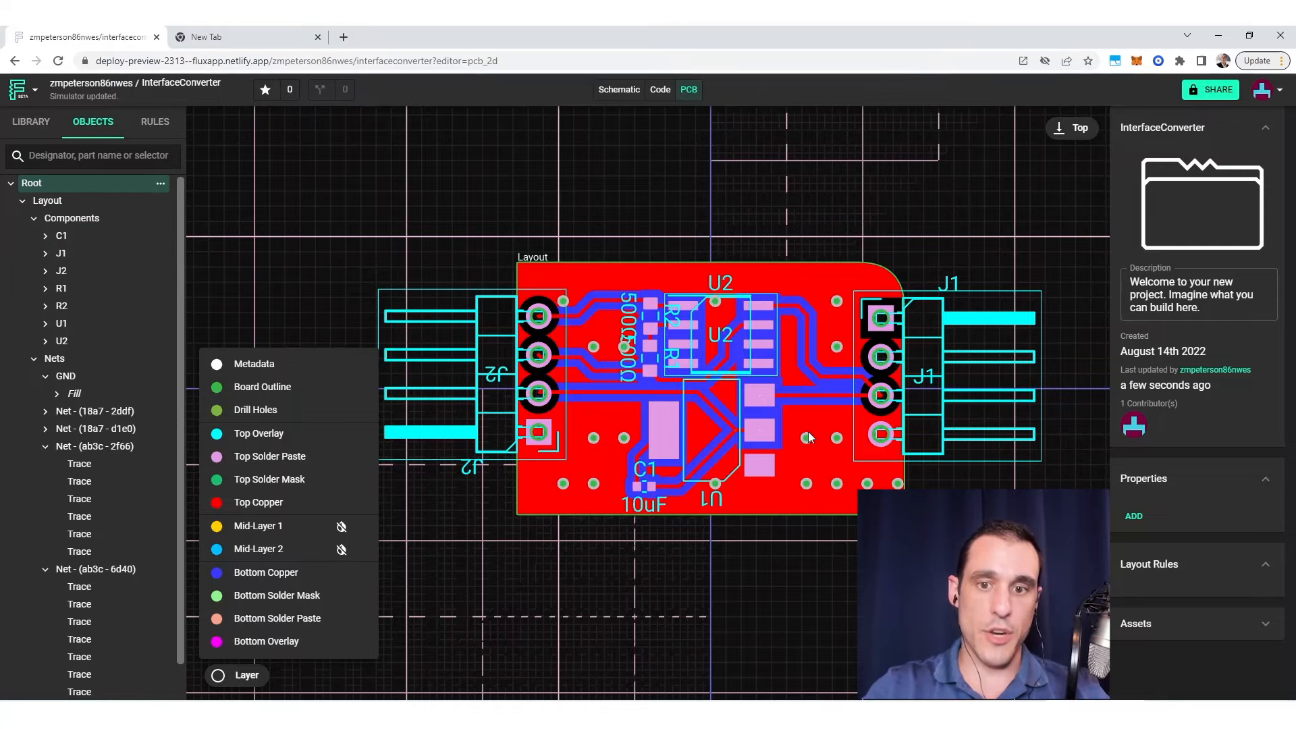
{"action": "mouse_move", "coordinate": [703, 428]}
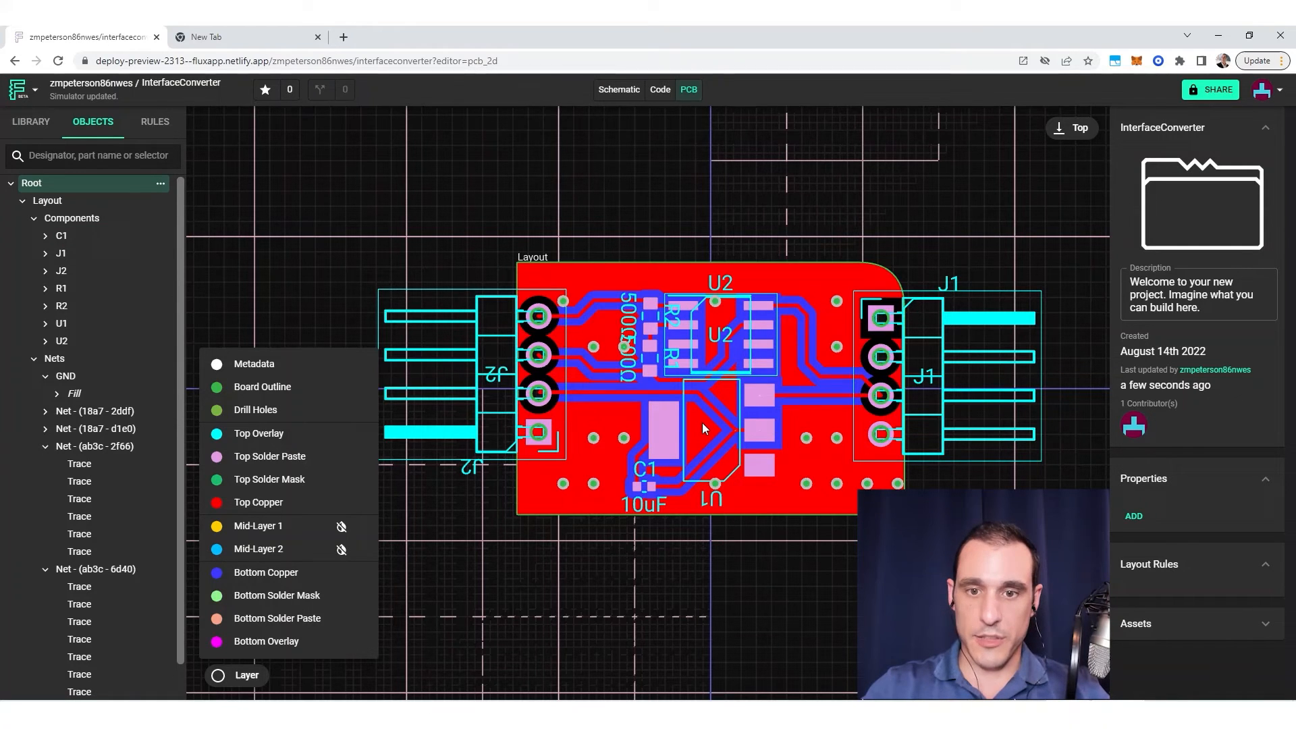
{"action": "scroll", "scroll_direction": "up", "scroll_amount": 3}
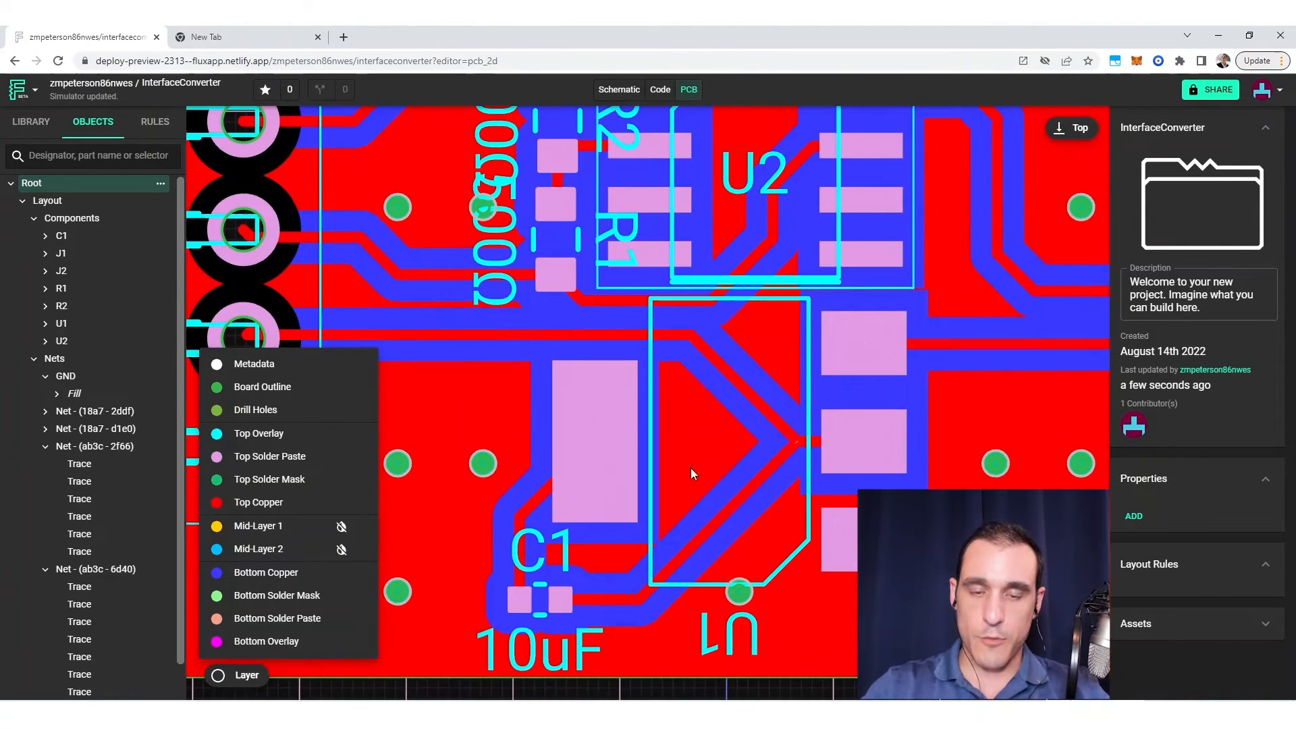
{"action": "mouse_move", "coordinate": [715, 452]}
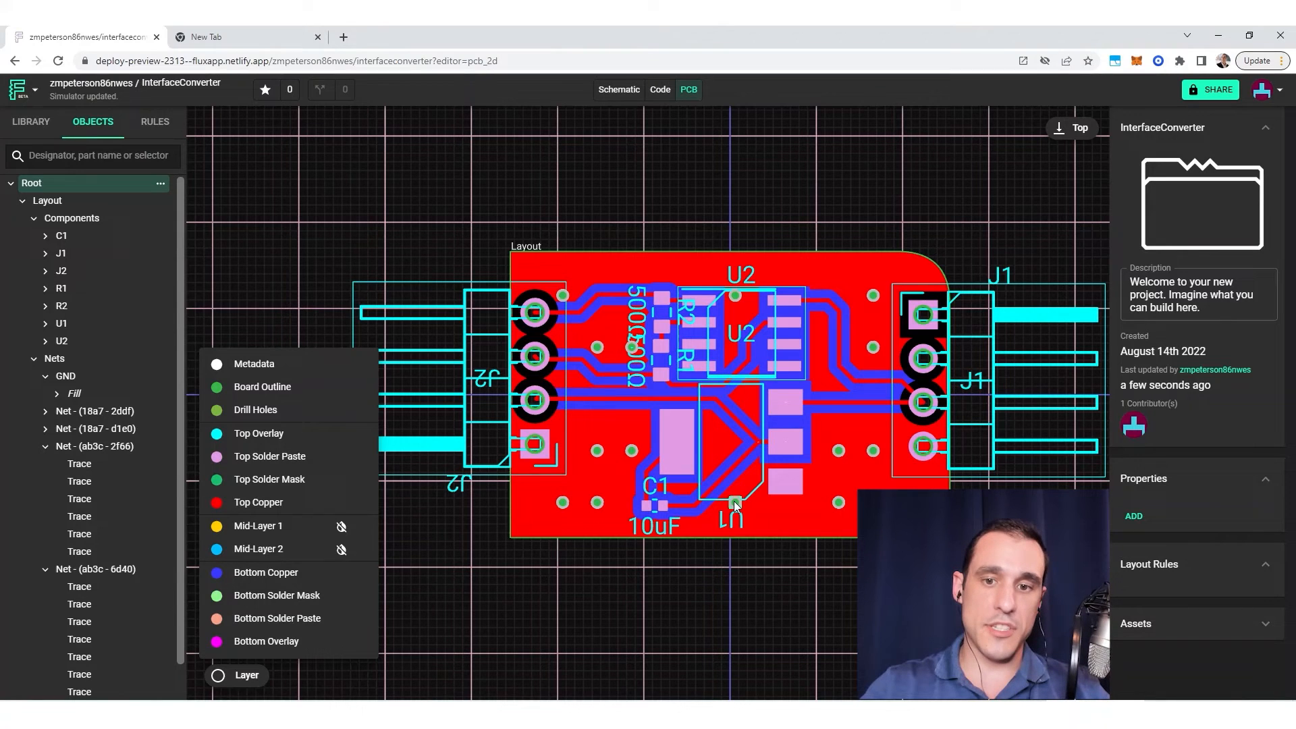
{"action": "mouse_move", "coordinate": [729, 467]}
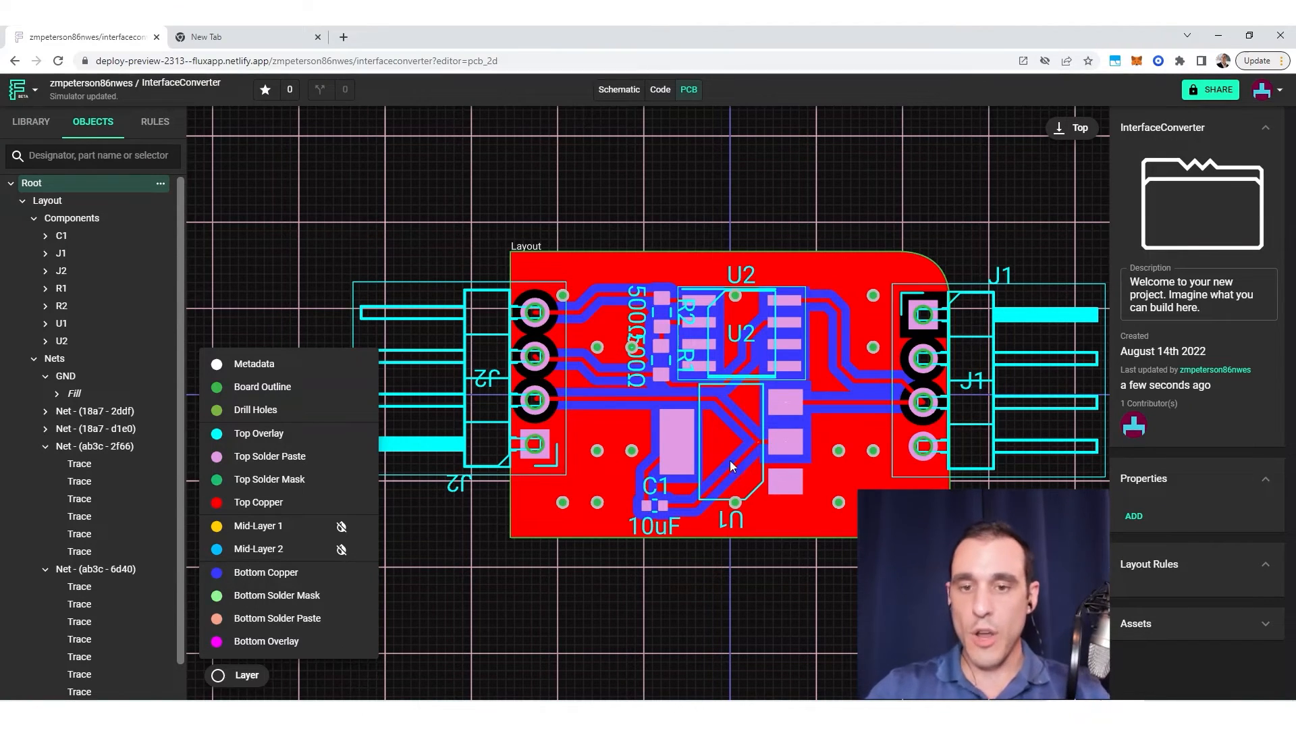
{"action": "mouse_move", "coordinate": [759, 401]}
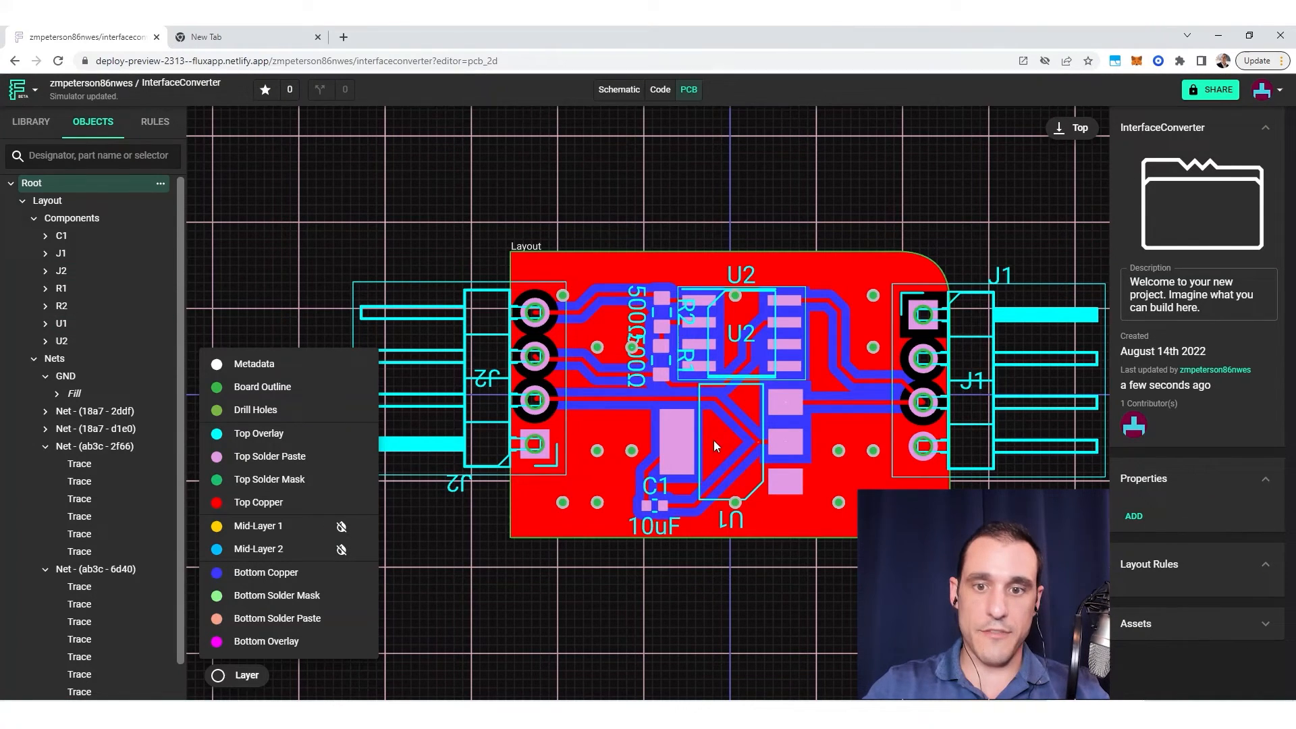
{"action": "mouse_move", "coordinate": [747, 406]}
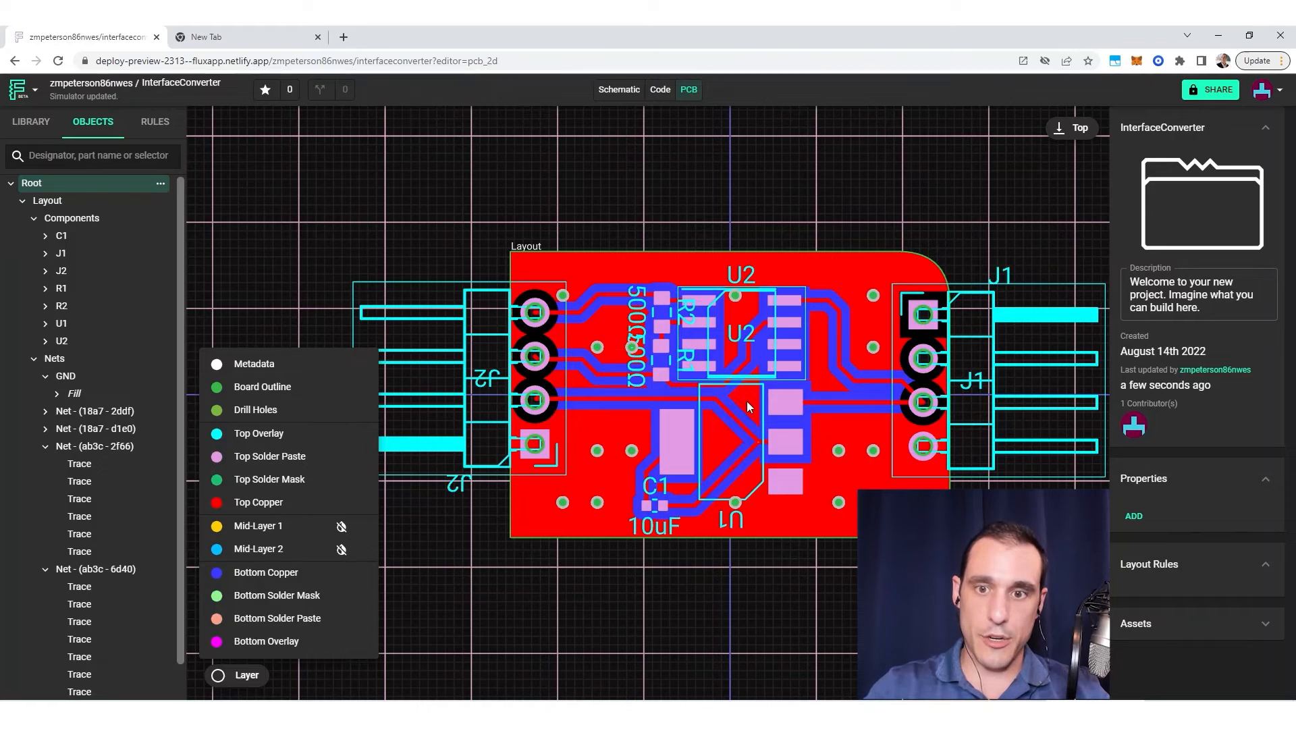
{"action": "mouse_move", "coordinate": [727, 444]}
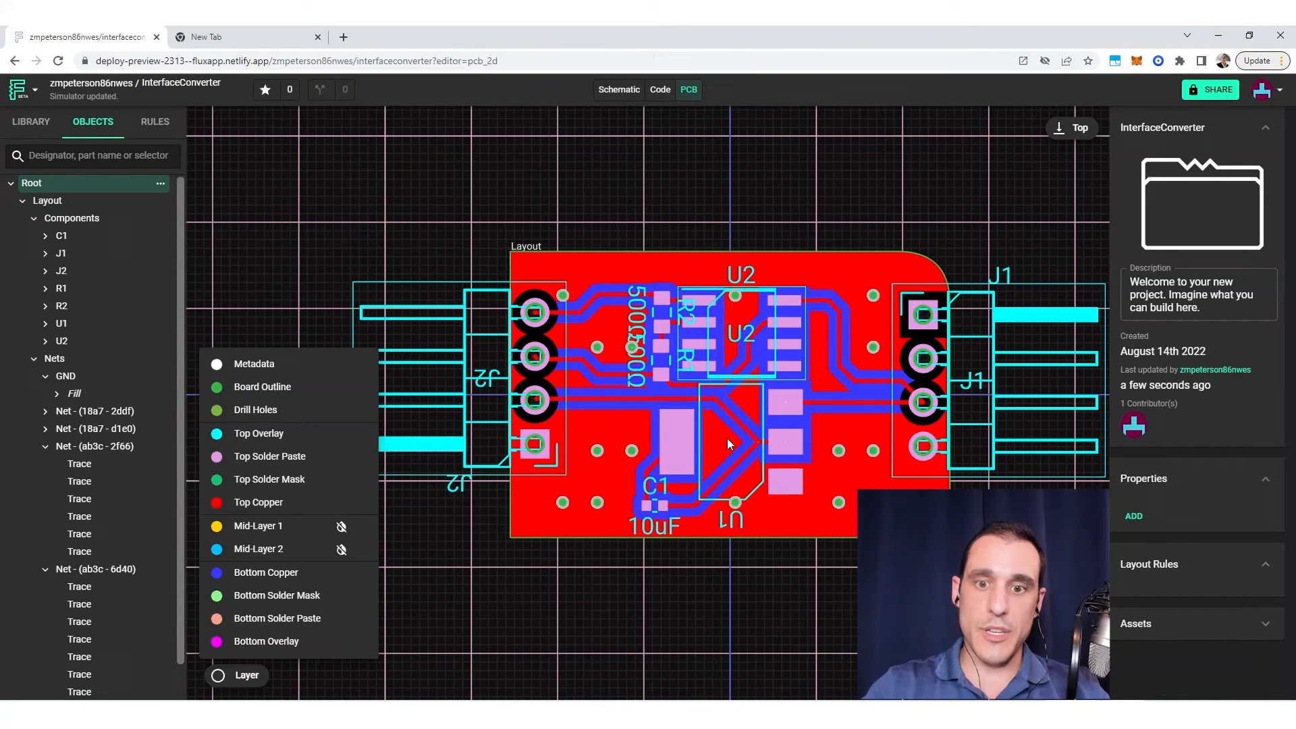
{"action": "mouse_move", "coordinate": [734, 456]}
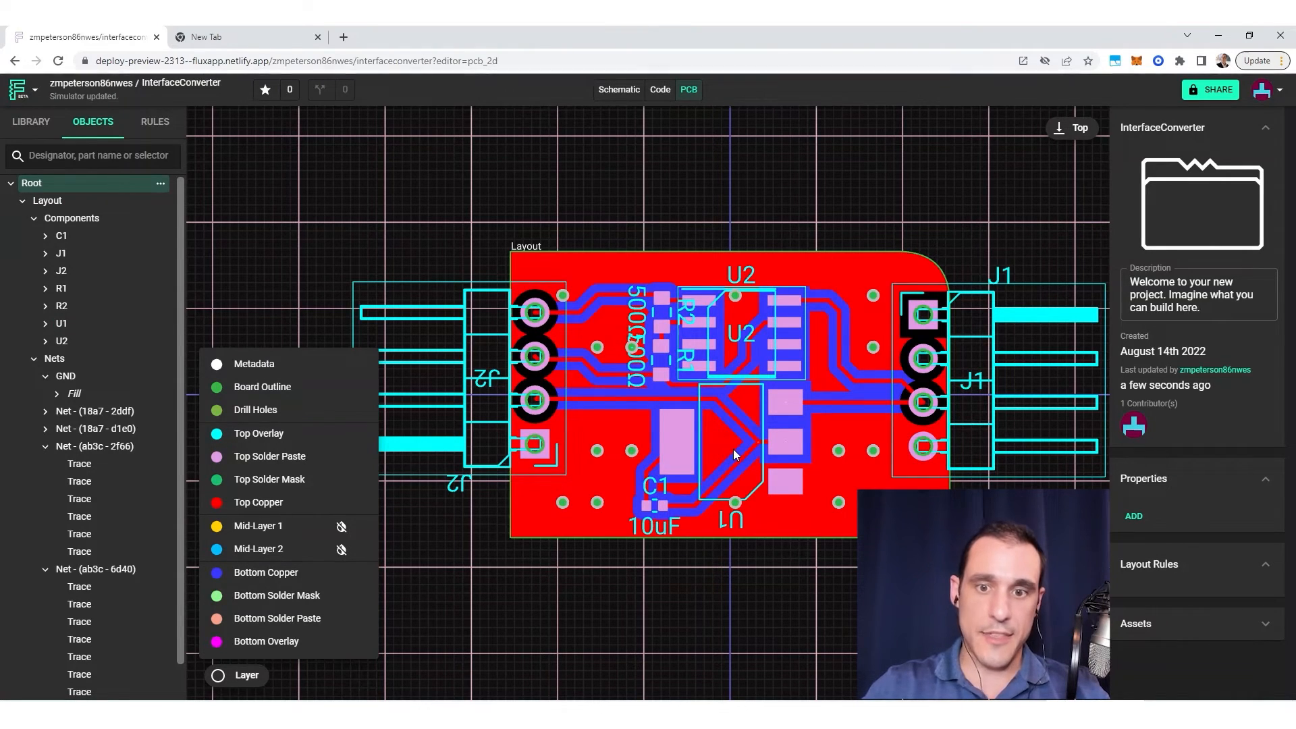
{"action": "mouse_move", "coordinate": [721, 453]}
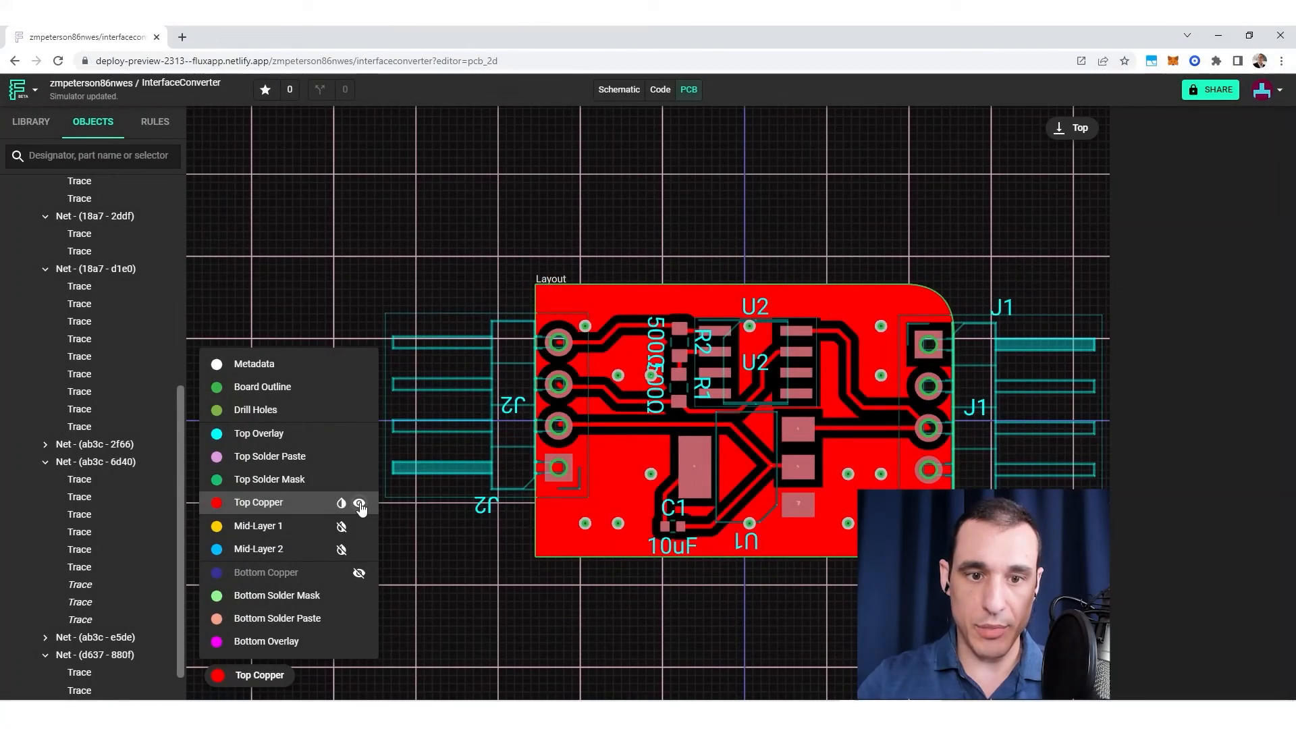
Show only Bottom Copper and place a GND via inside the U1 outline.
{"action": "left_click", "coordinate": [360, 503]}
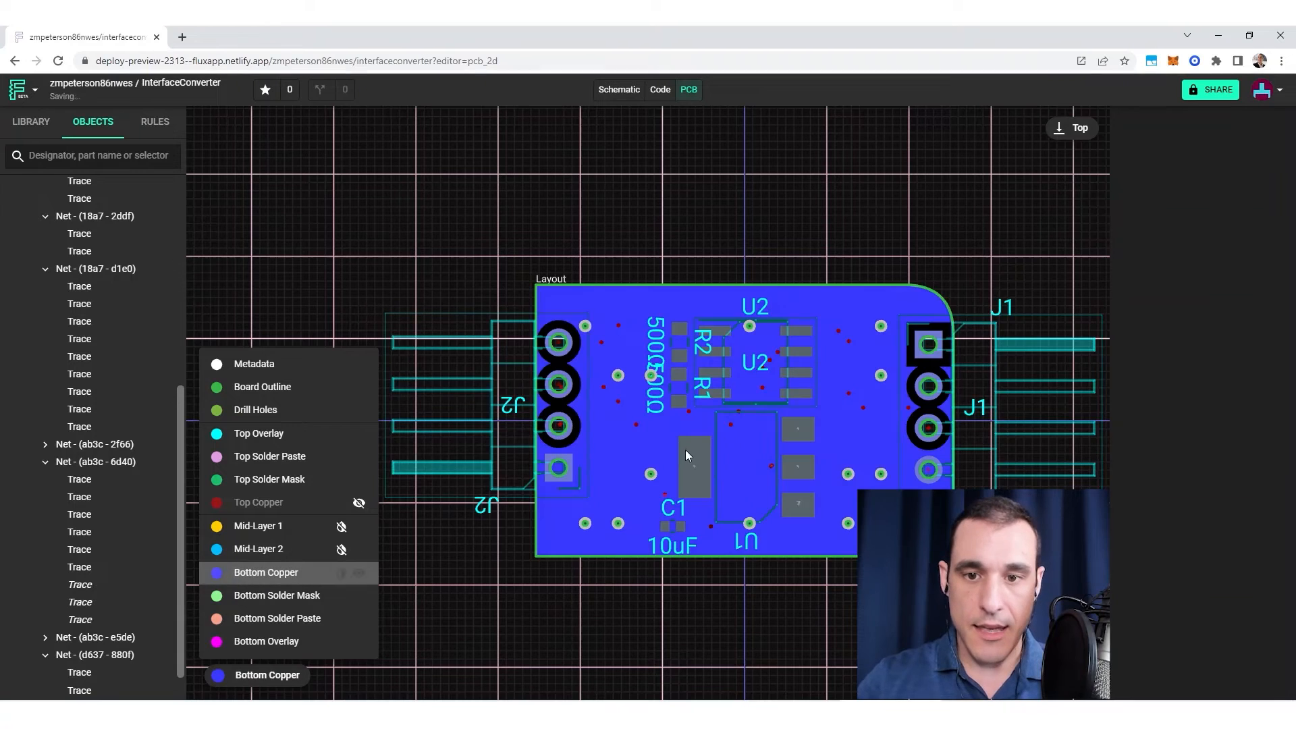
{"action": "mouse_move", "coordinate": [738, 464]}
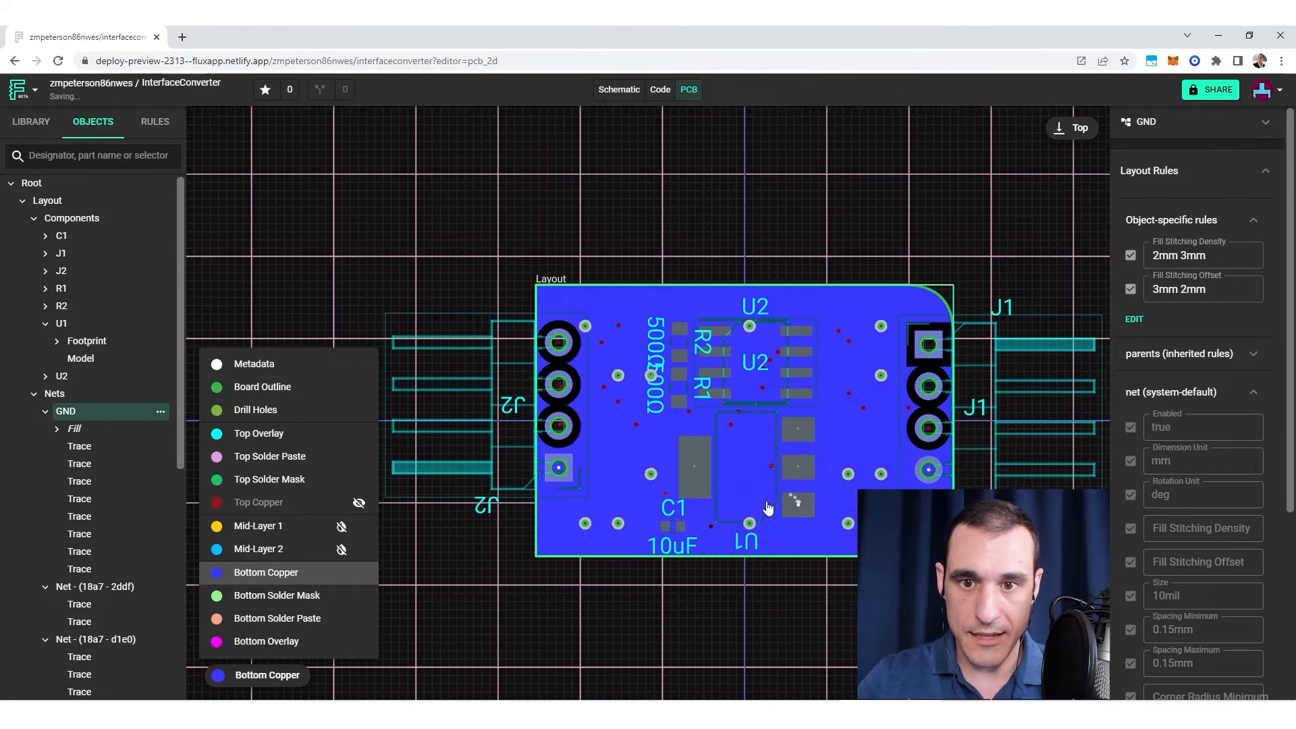
{"action": "left_click", "coordinate": [742, 460]}
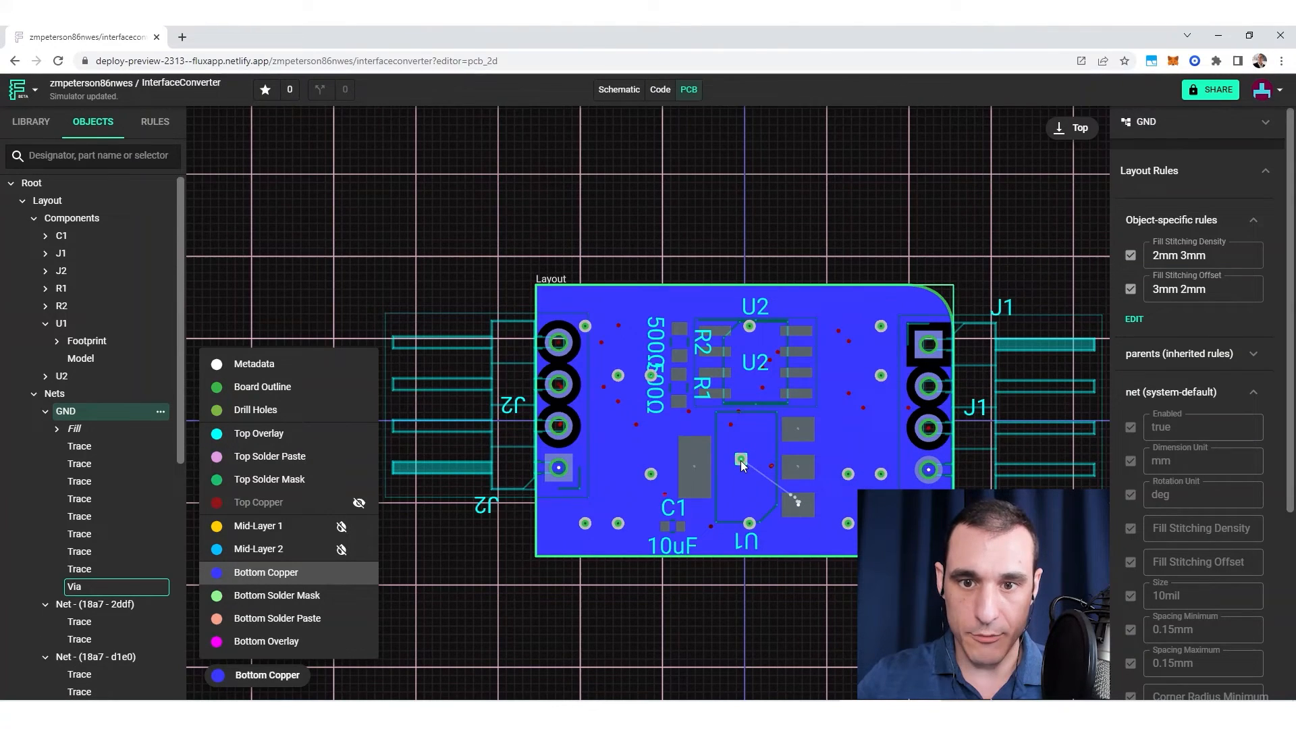
{"action": "left_click", "coordinate": [559, 467]}
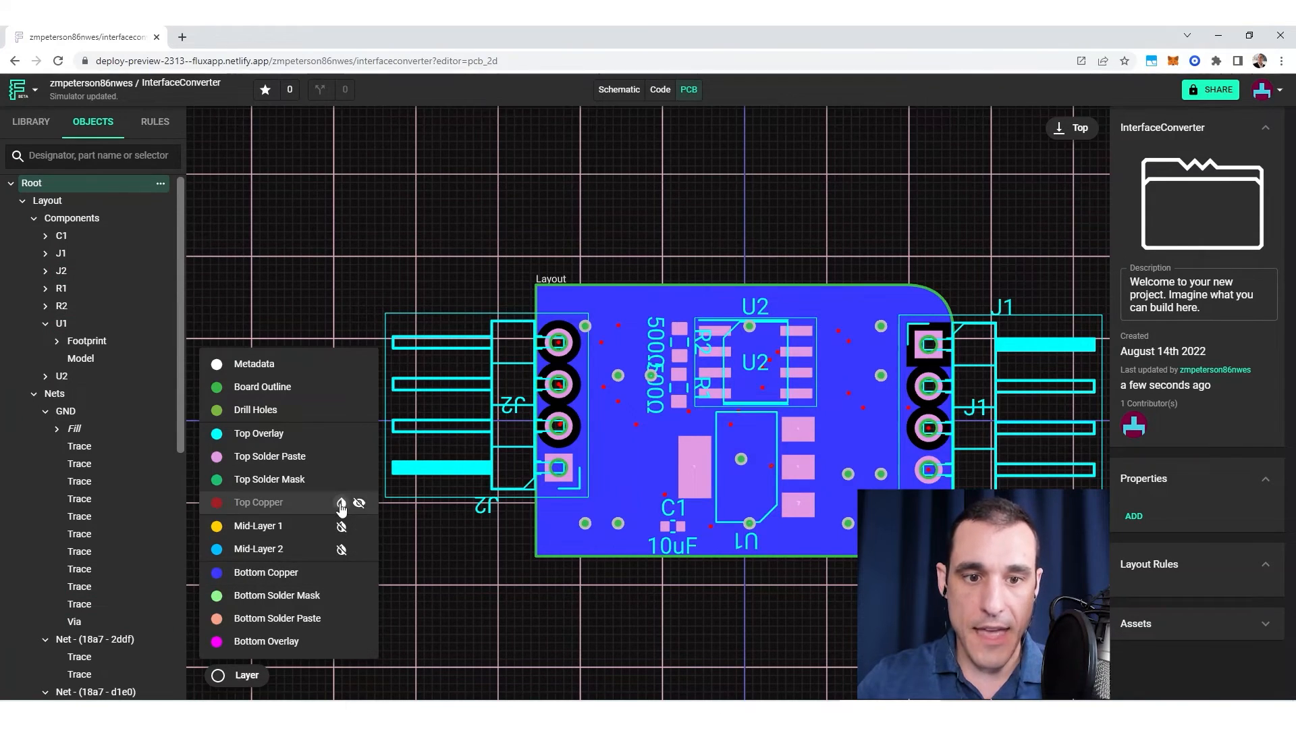
Show the top copper layer again and switch the active working layer.
{"action": "left_click", "coordinate": [340, 502]}
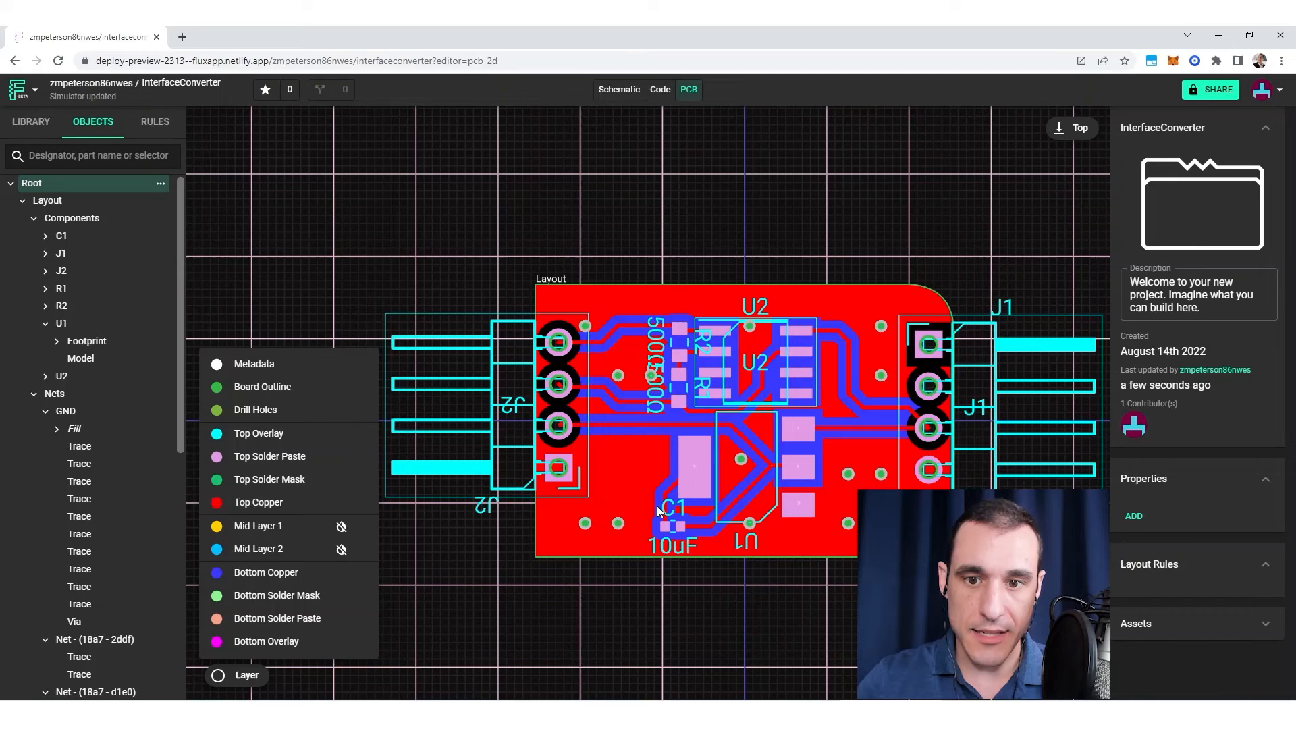
{"action": "mouse_move", "coordinate": [750, 478]}
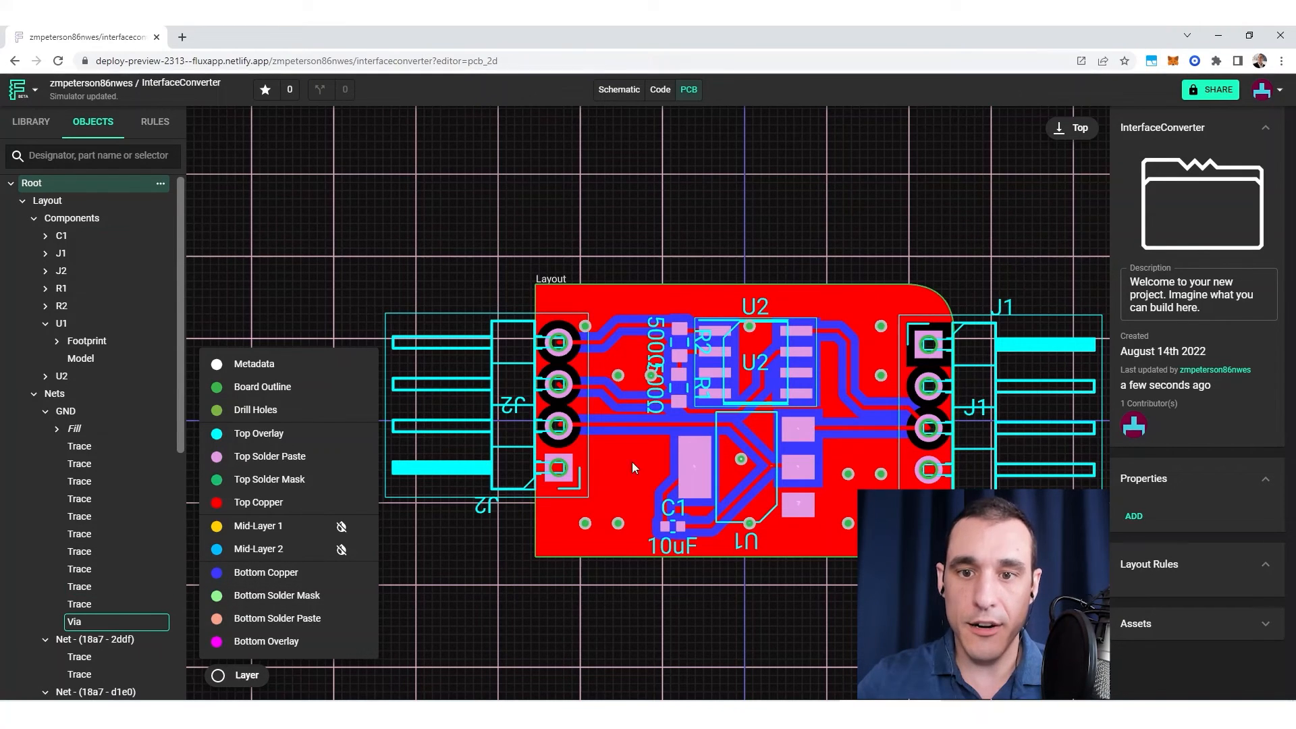
{"action": "left_click", "coordinate": [266, 571]}
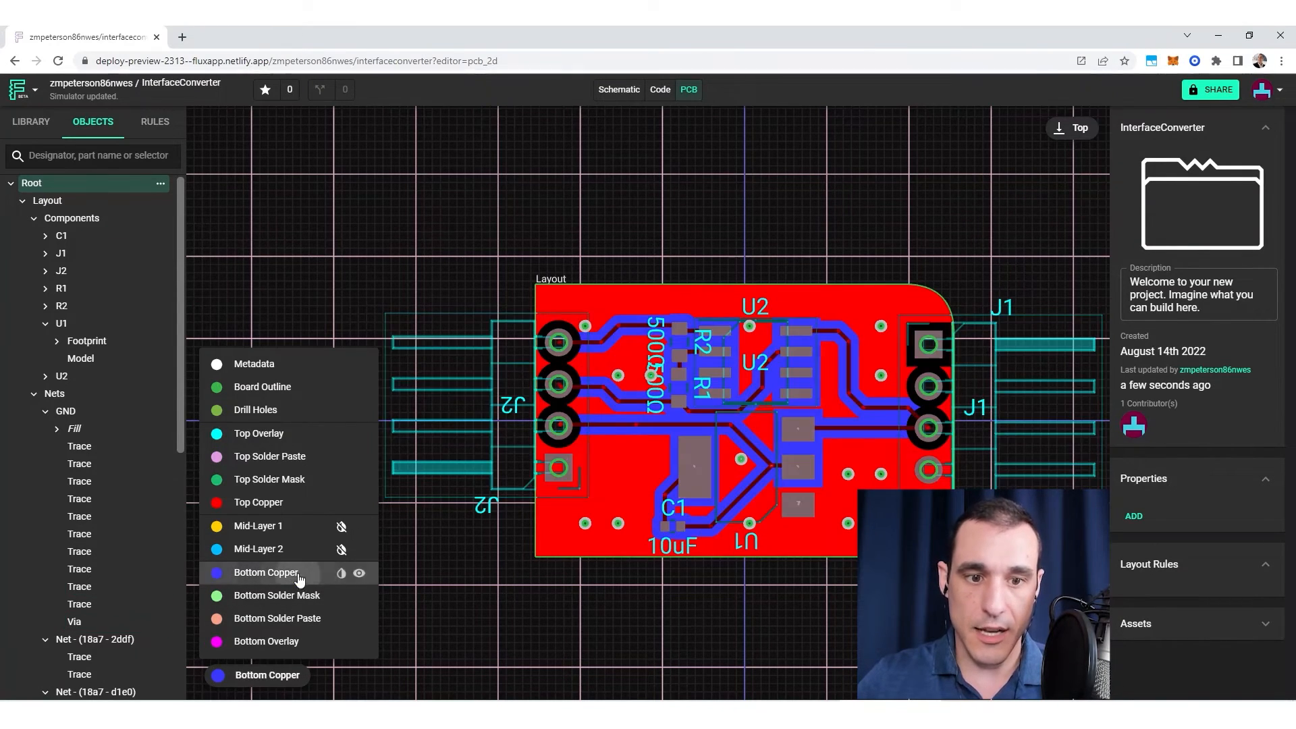
{"action": "mouse_move", "coordinate": [258, 501]}
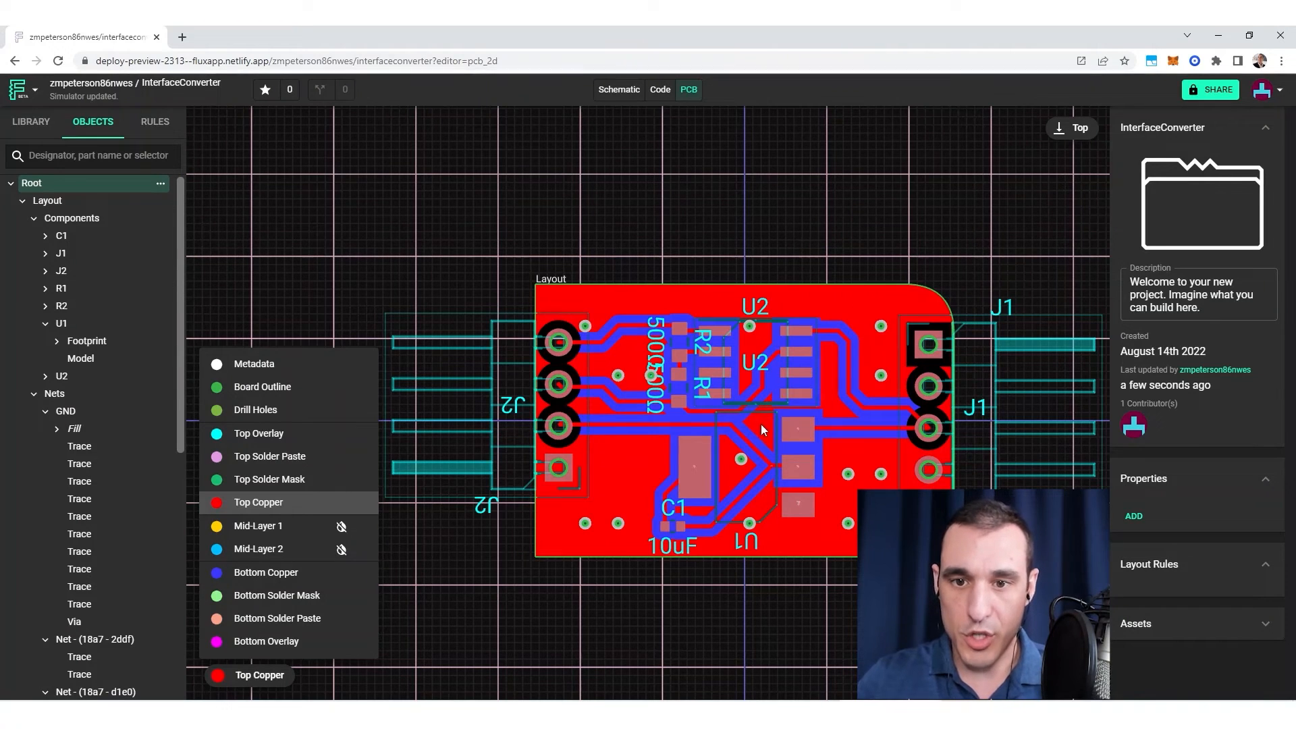
{"action": "mouse_move", "coordinate": [835, 413]}
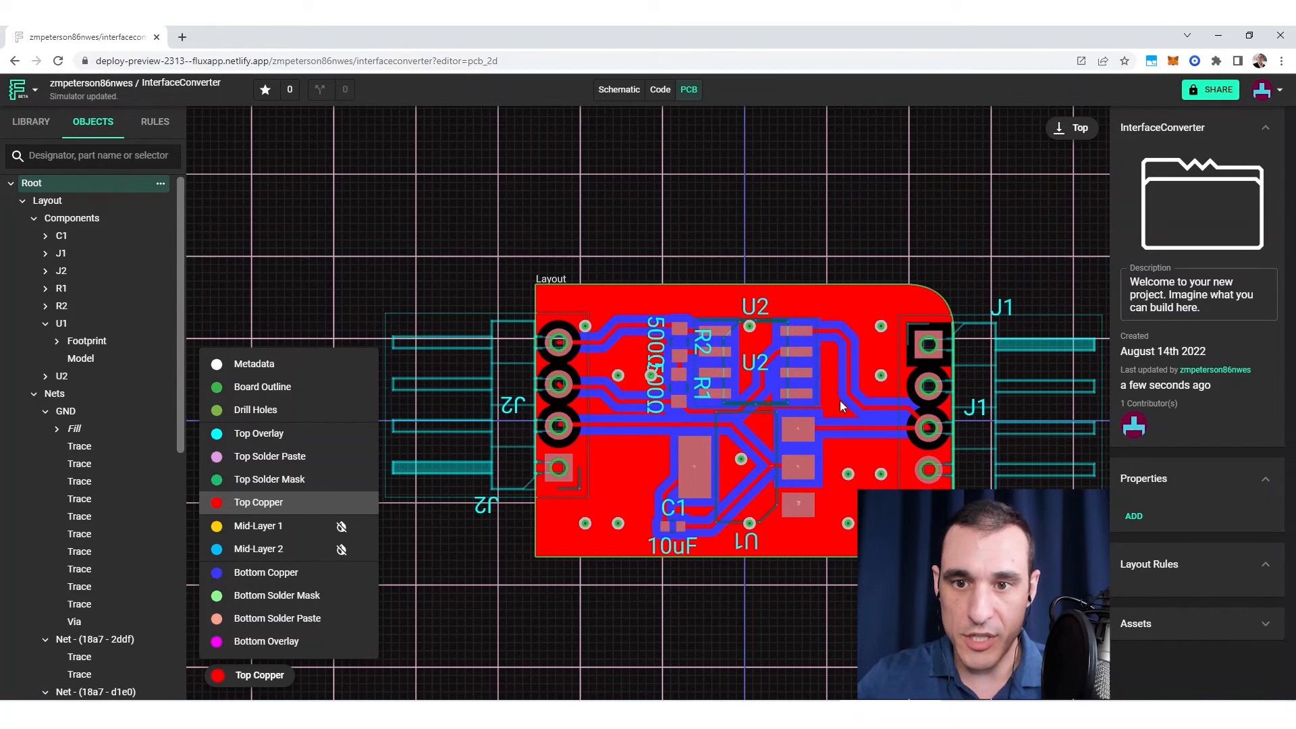
{"action": "mouse_move", "coordinate": [829, 371]}
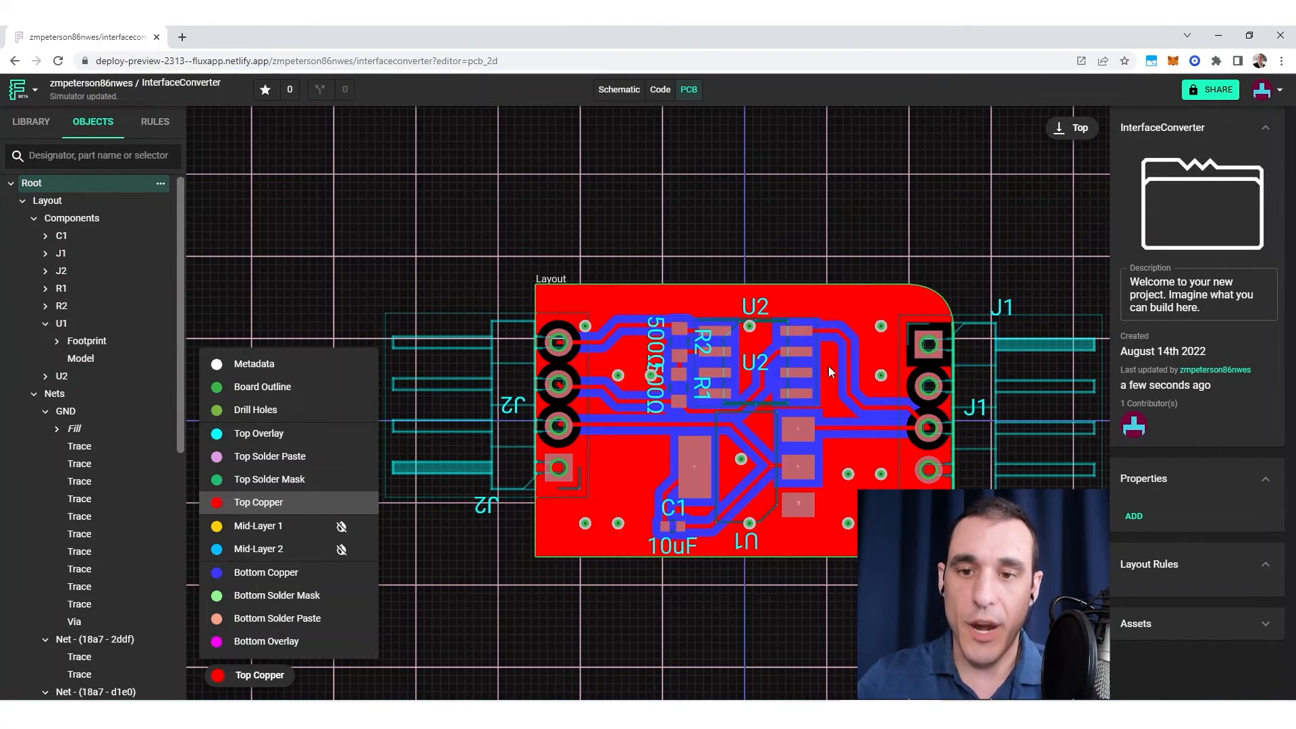
{"action": "mouse_move", "coordinate": [843, 405]}
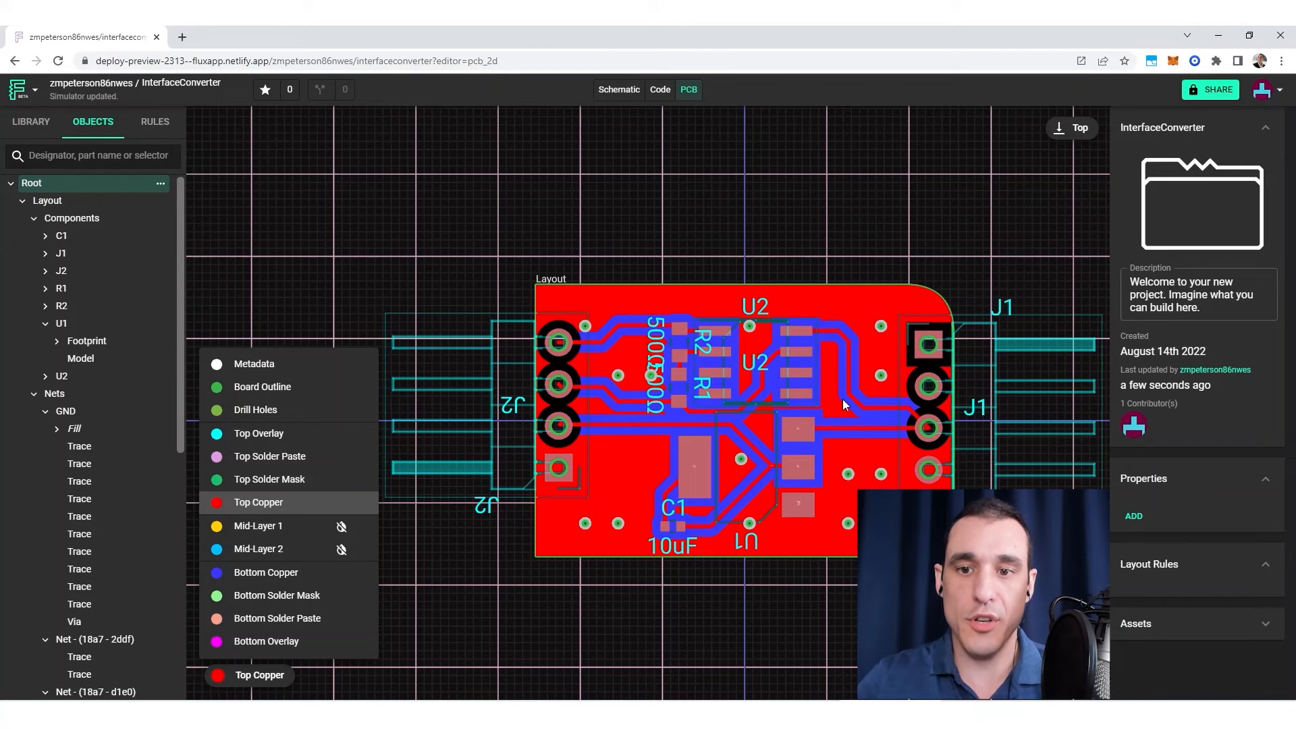
{"action": "mouse_move", "coordinate": [707, 696]}
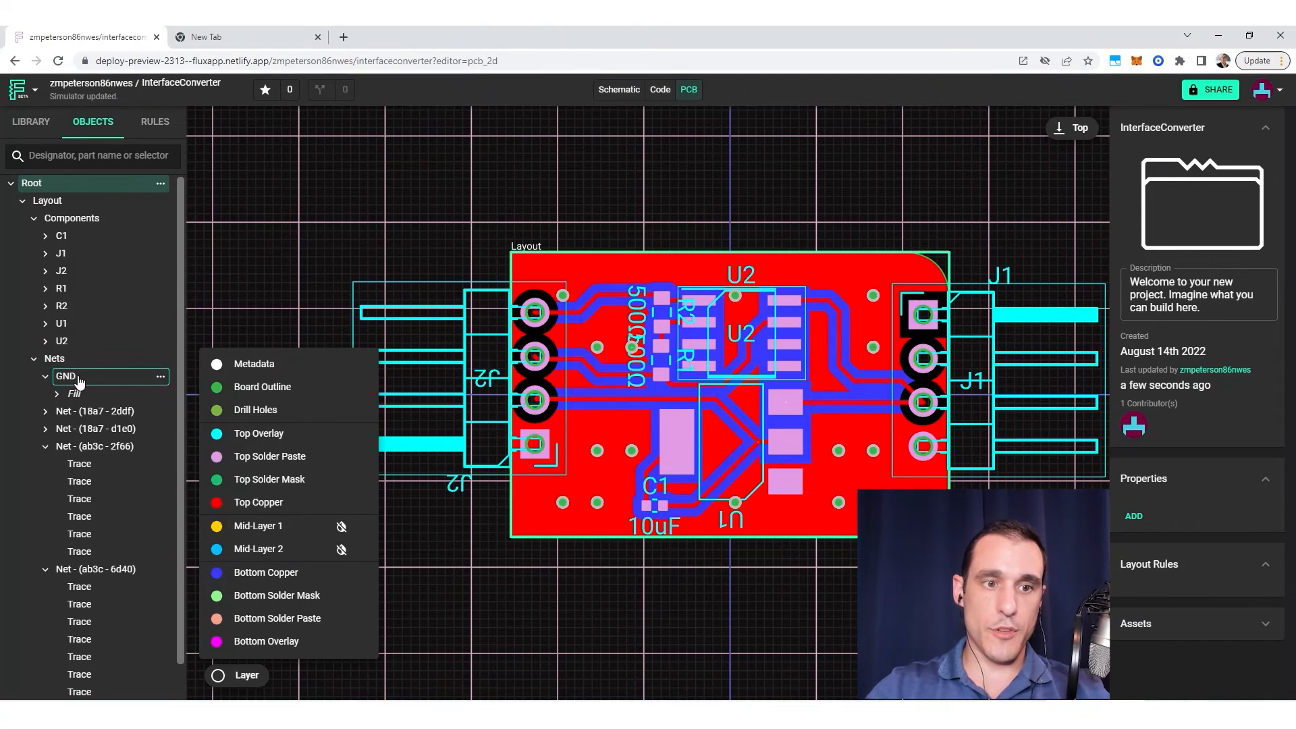
Add a Connected Layers rule to the GND net's layout rules.
{"action": "left_click", "coordinate": [66, 376]}
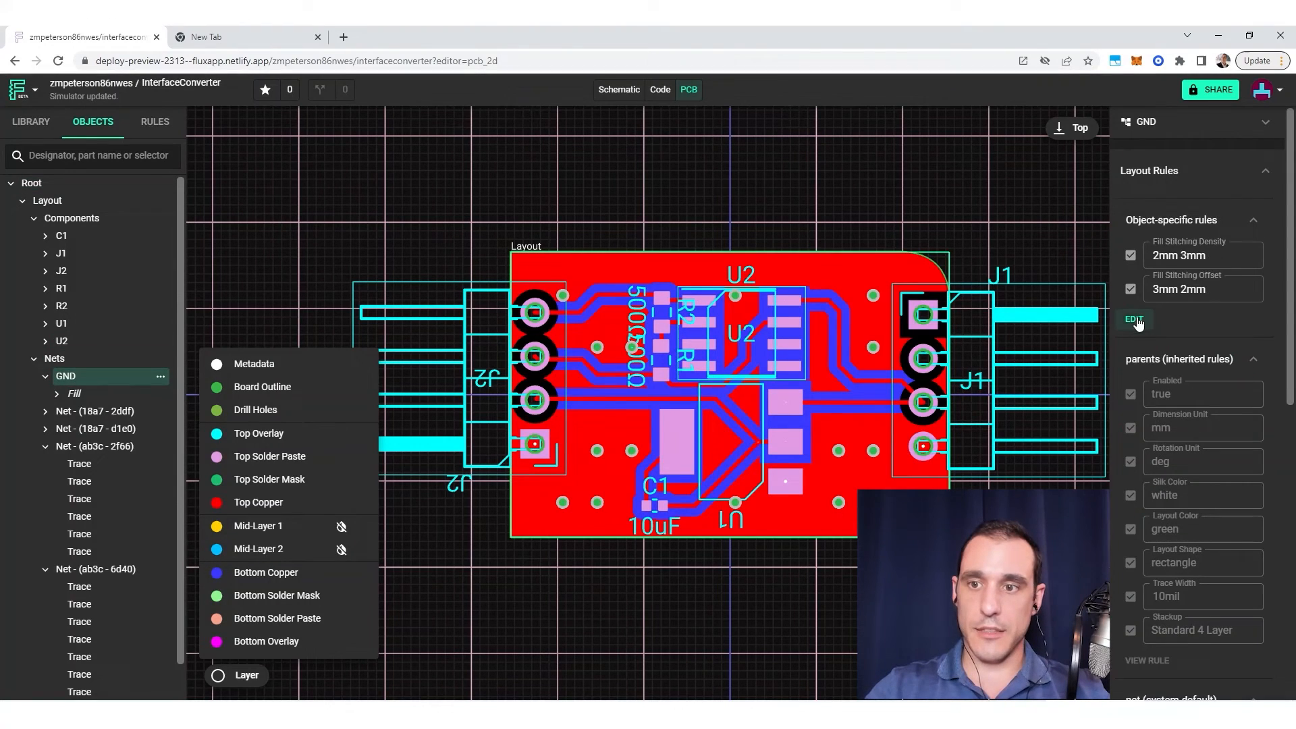
{"action": "left_click", "coordinate": [1134, 320]}
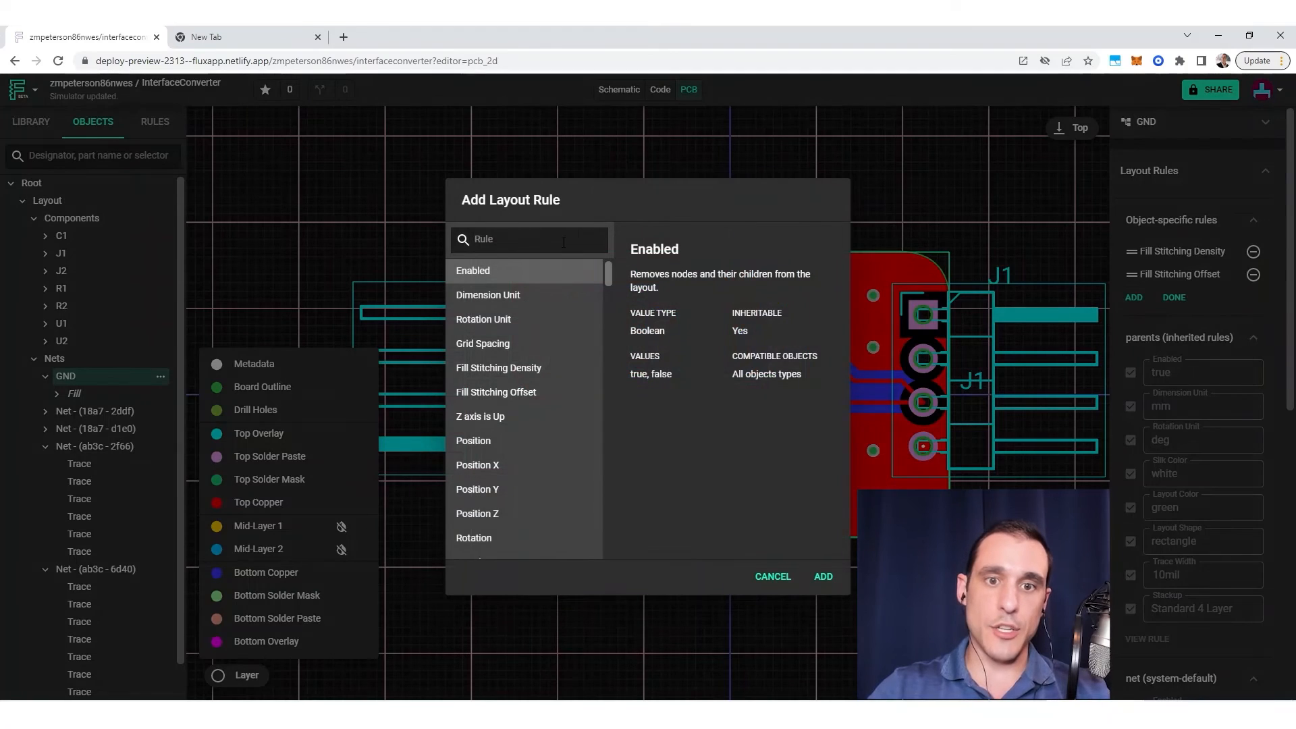
{"action": "type", "text": "connec"}
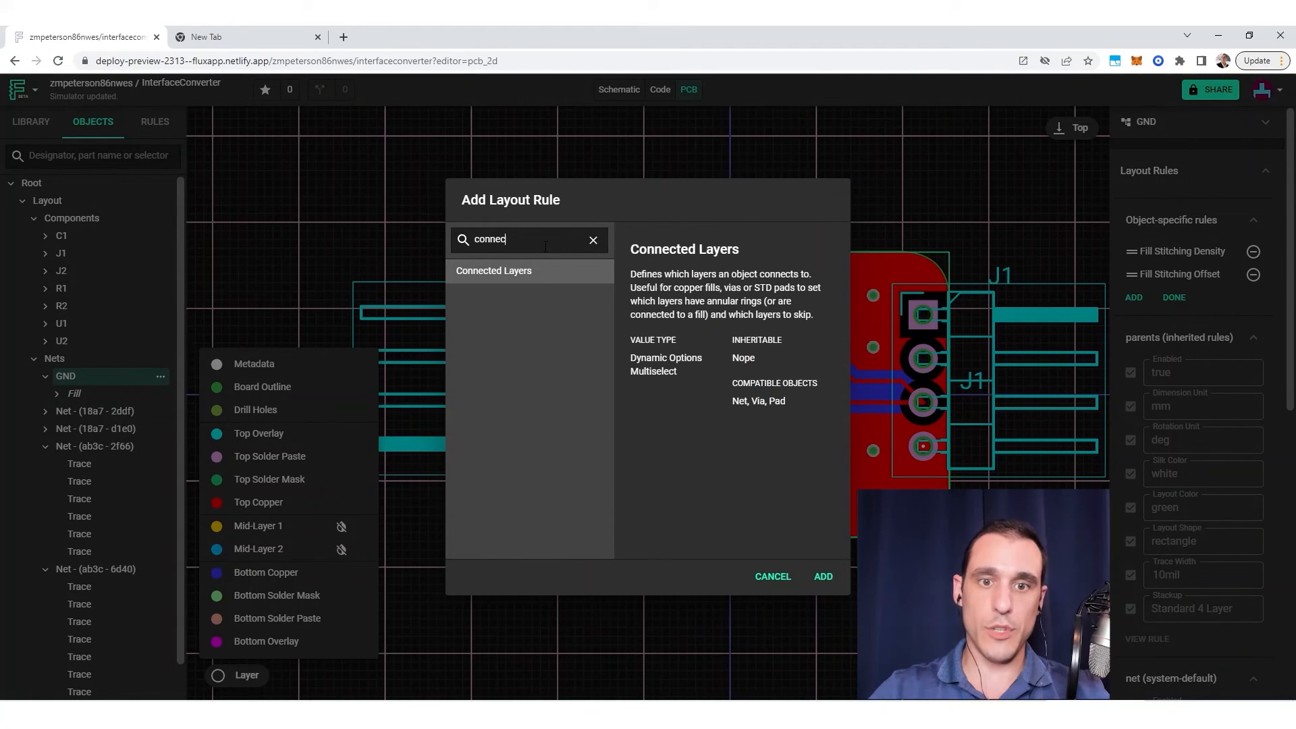
{"action": "left_click", "coordinate": [821, 575]}
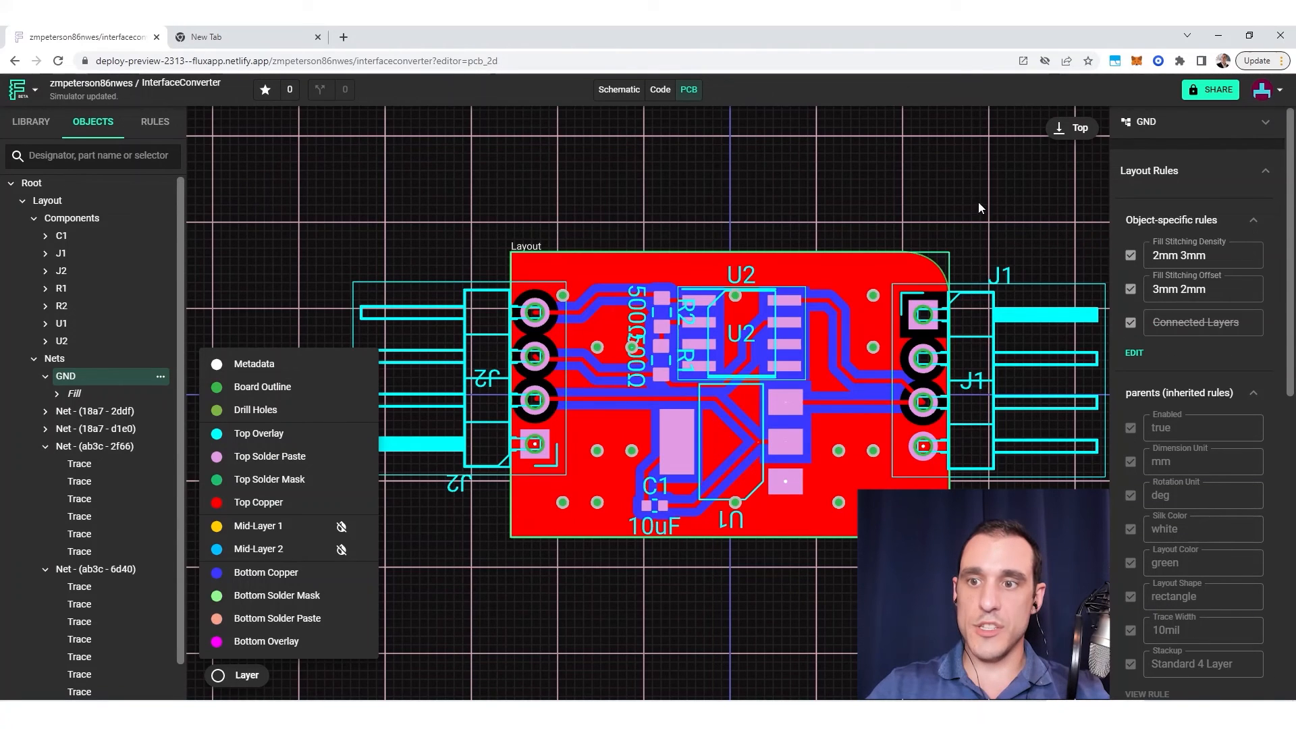
Set the GND Connected Layers rule to Mid-Layer 1 and finish editing.
{"action": "left_click", "coordinate": [1201, 323]}
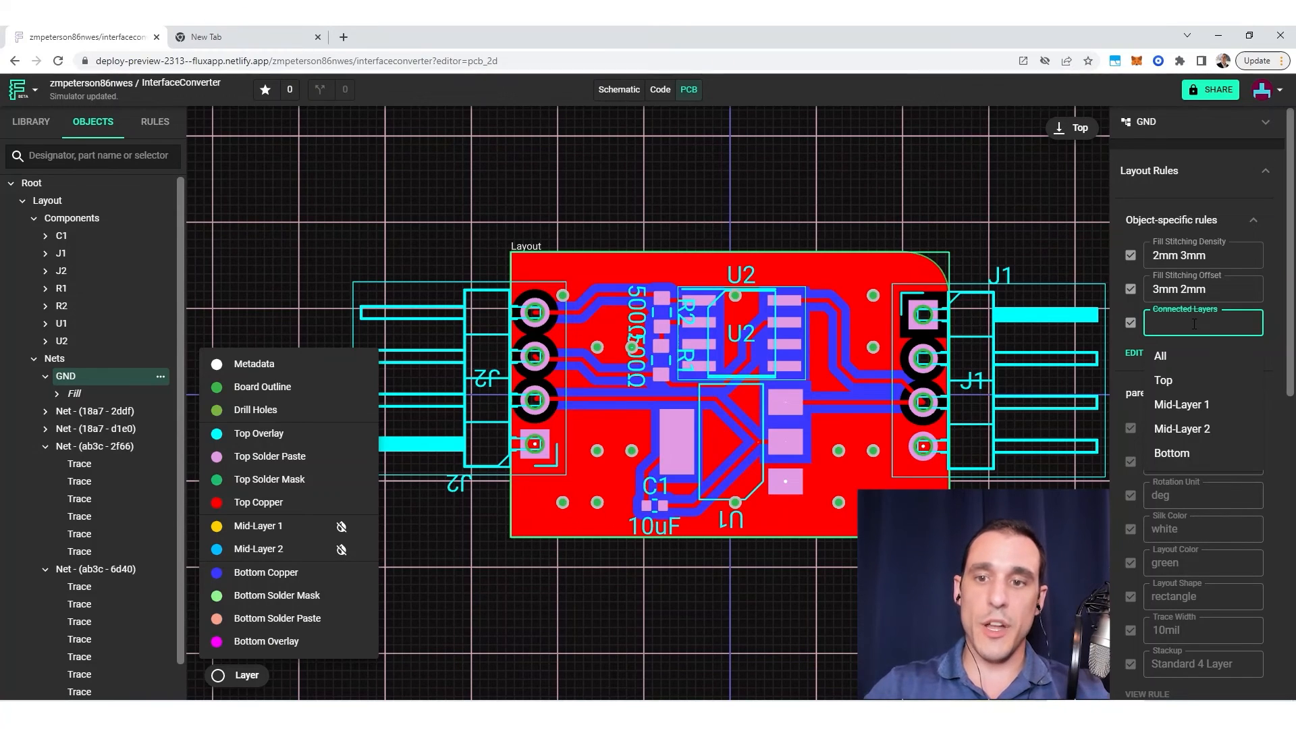
{"action": "mouse_move", "coordinate": [855, 238]}
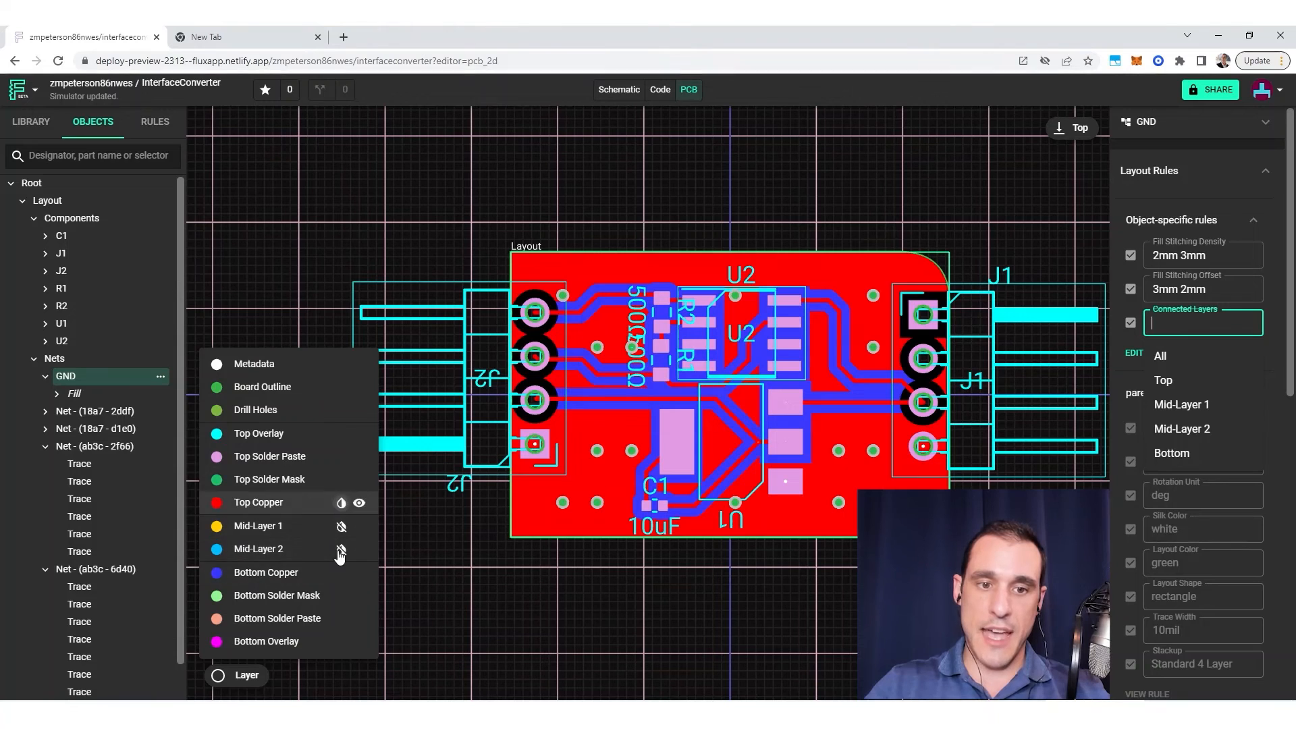
{"action": "mouse_move", "coordinate": [340, 529]}
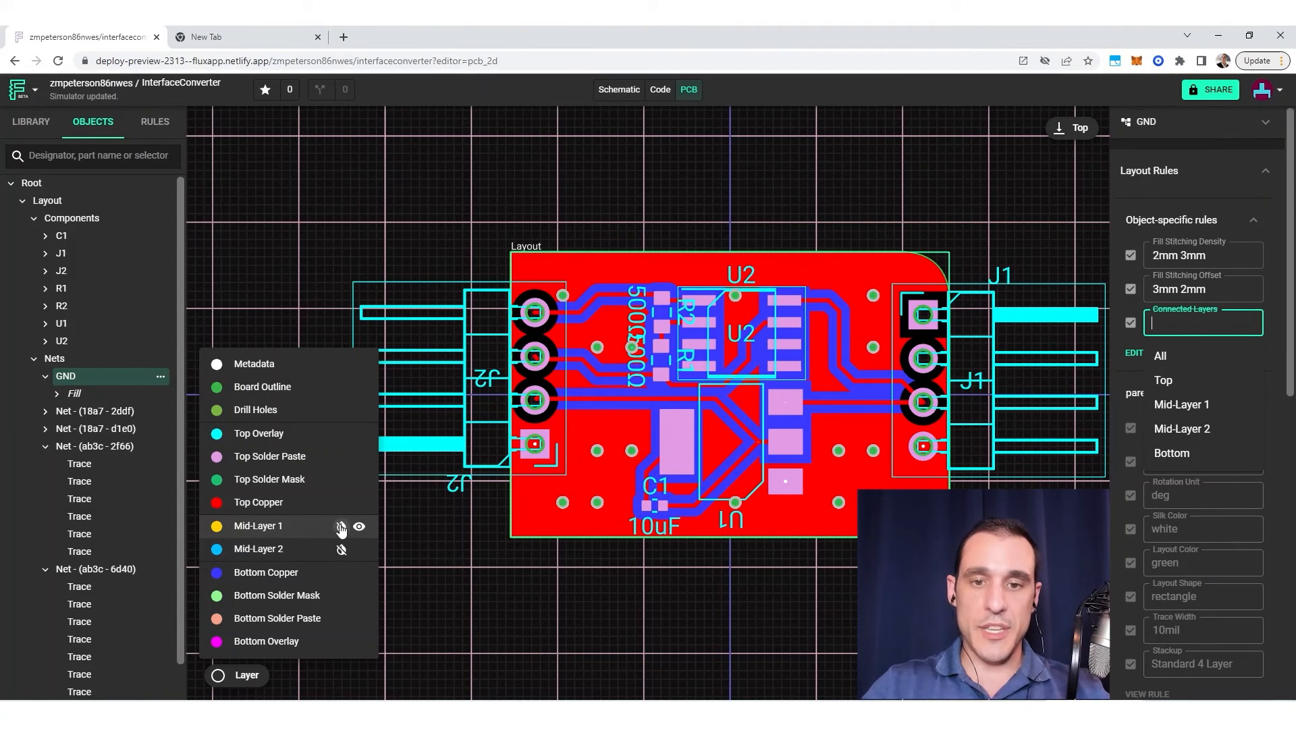
{"action": "left_click", "coordinate": [340, 527]}
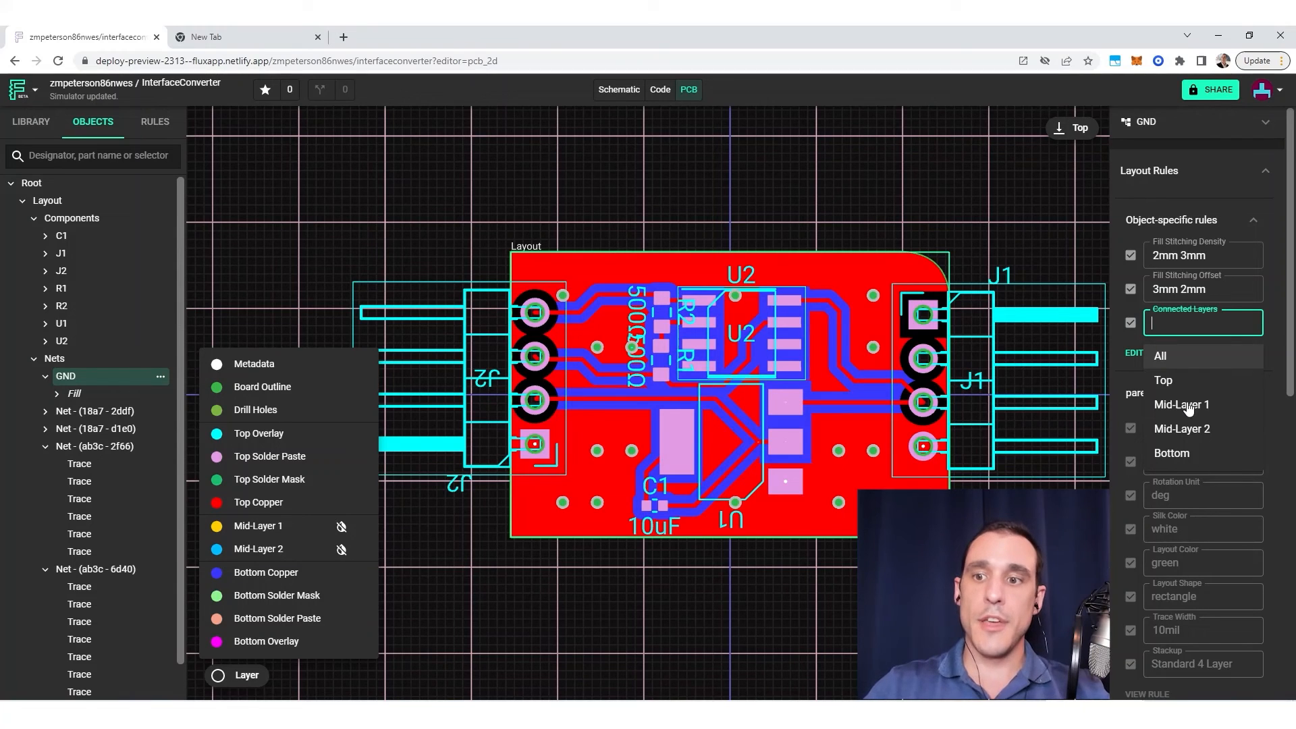
{"action": "left_click", "coordinate": [1181, 405]}
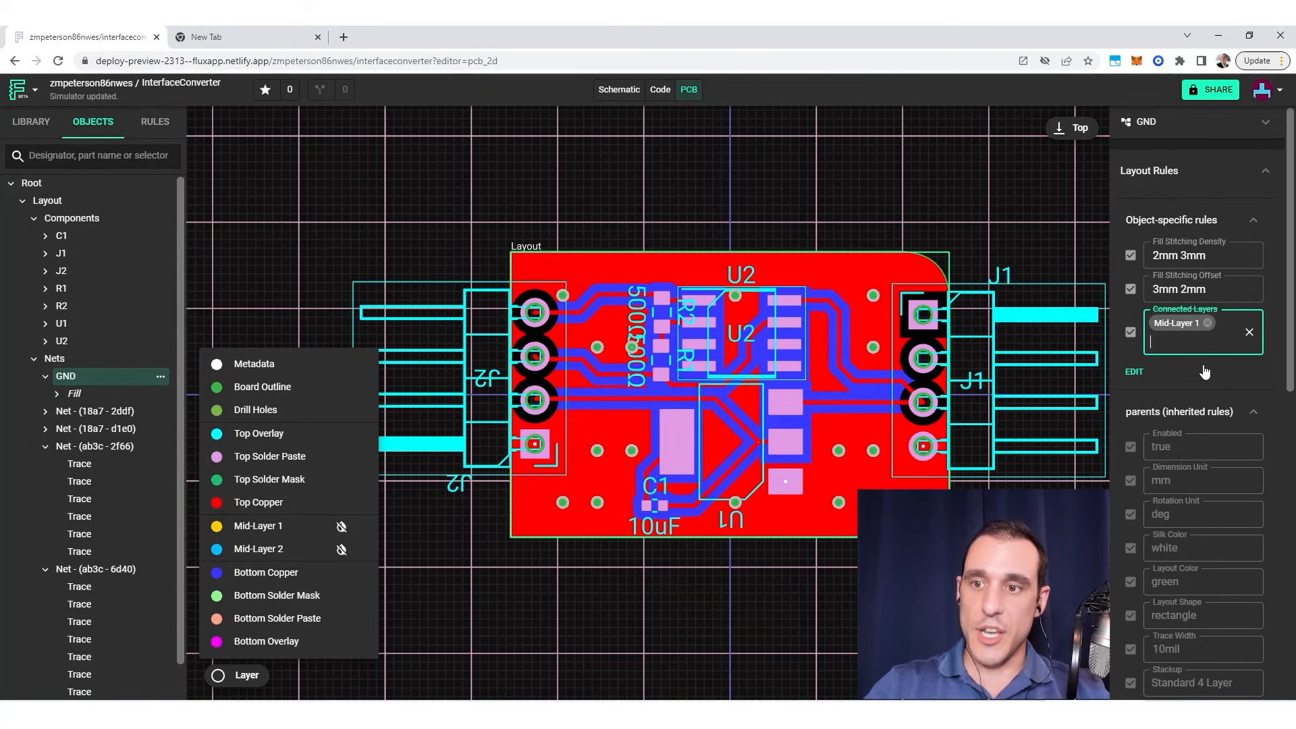
{"action": "left_click", "coordinate": [1198, 339]}
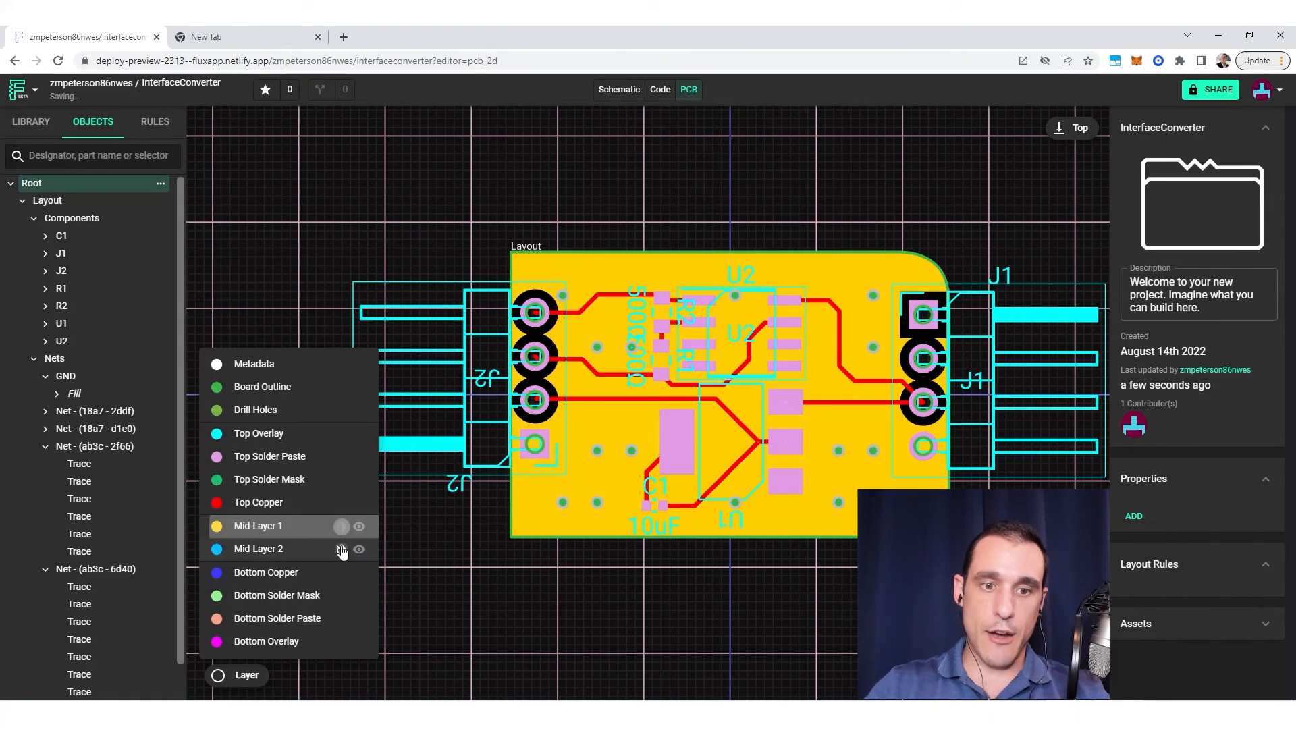
Toggle Mid-Layer 1 and Mid-Layer 2 visibility, ending with Mid-Layer 1's yellow fill shown.
{"action": "left_click", "coordinate": [341, 527]}
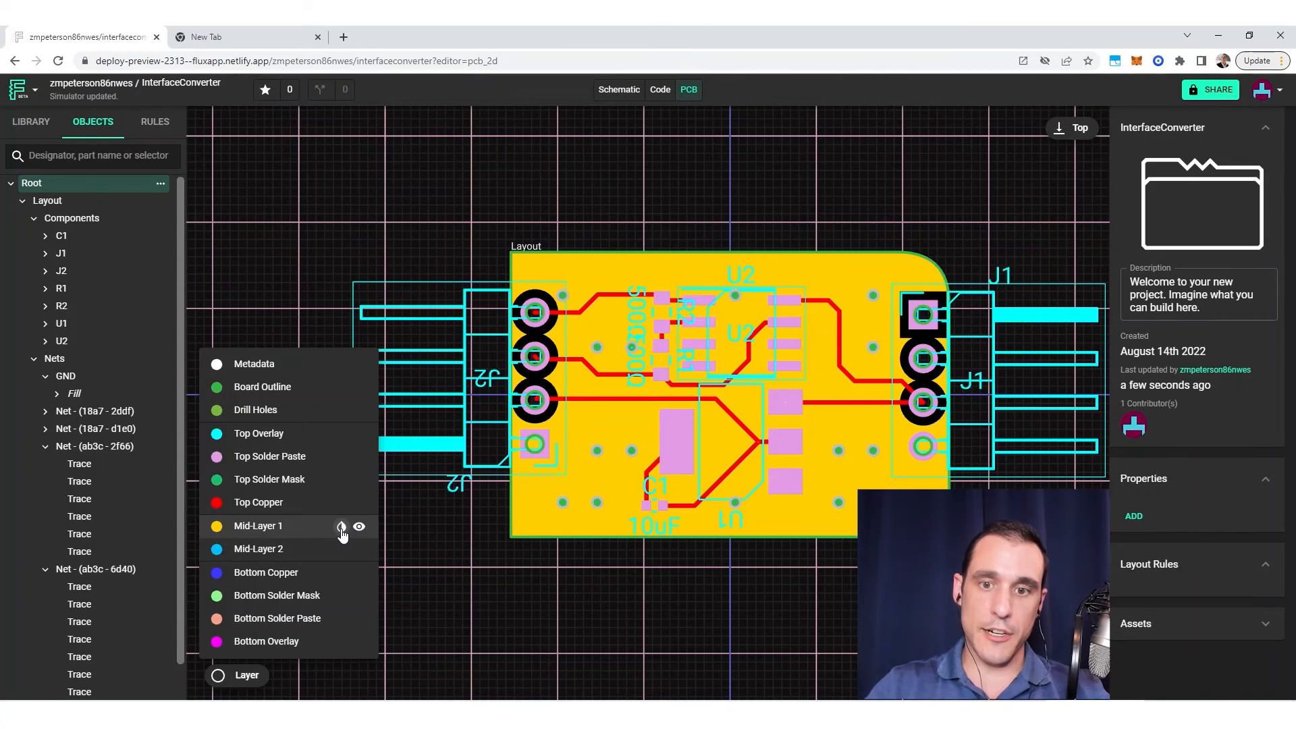
{"action": "left_click", "coordinate": [342, 527]}
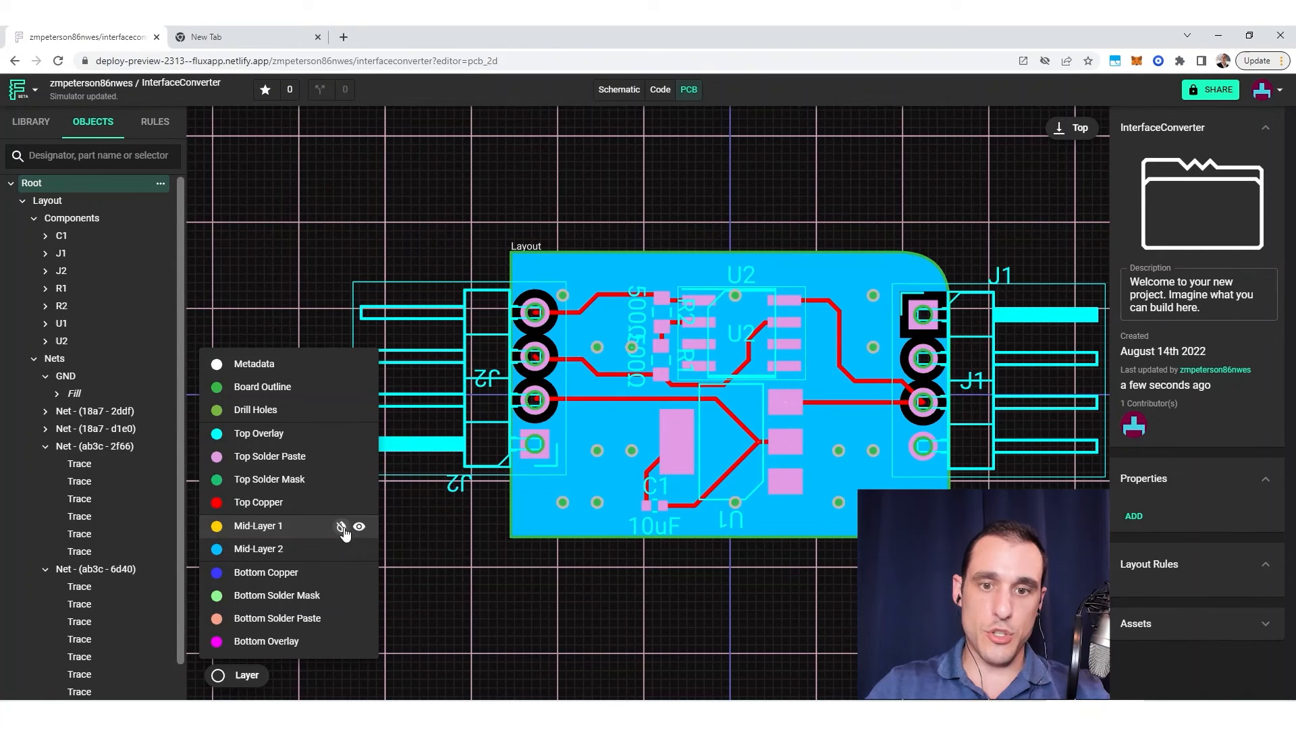
{"action": "left_click", "coordinate": [342, 527]}
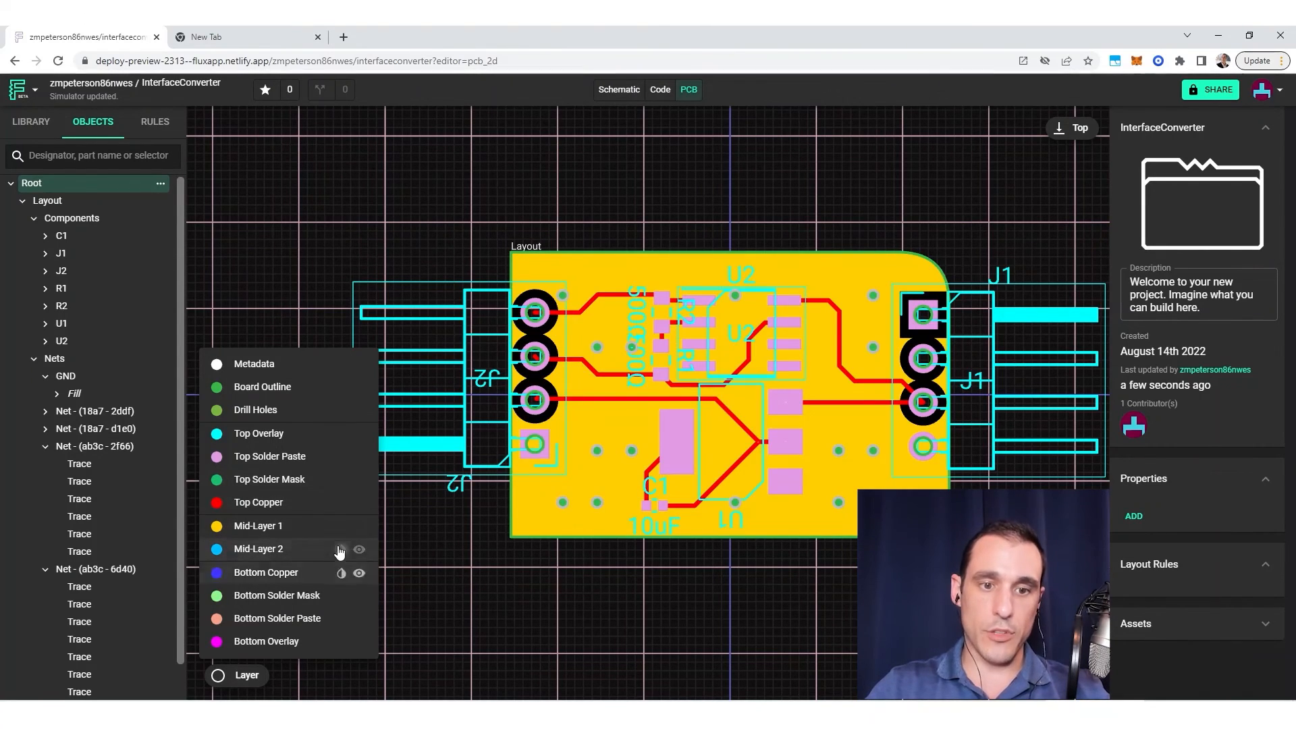
{"action": "mouse_move", "coordinate": [342, 526]}
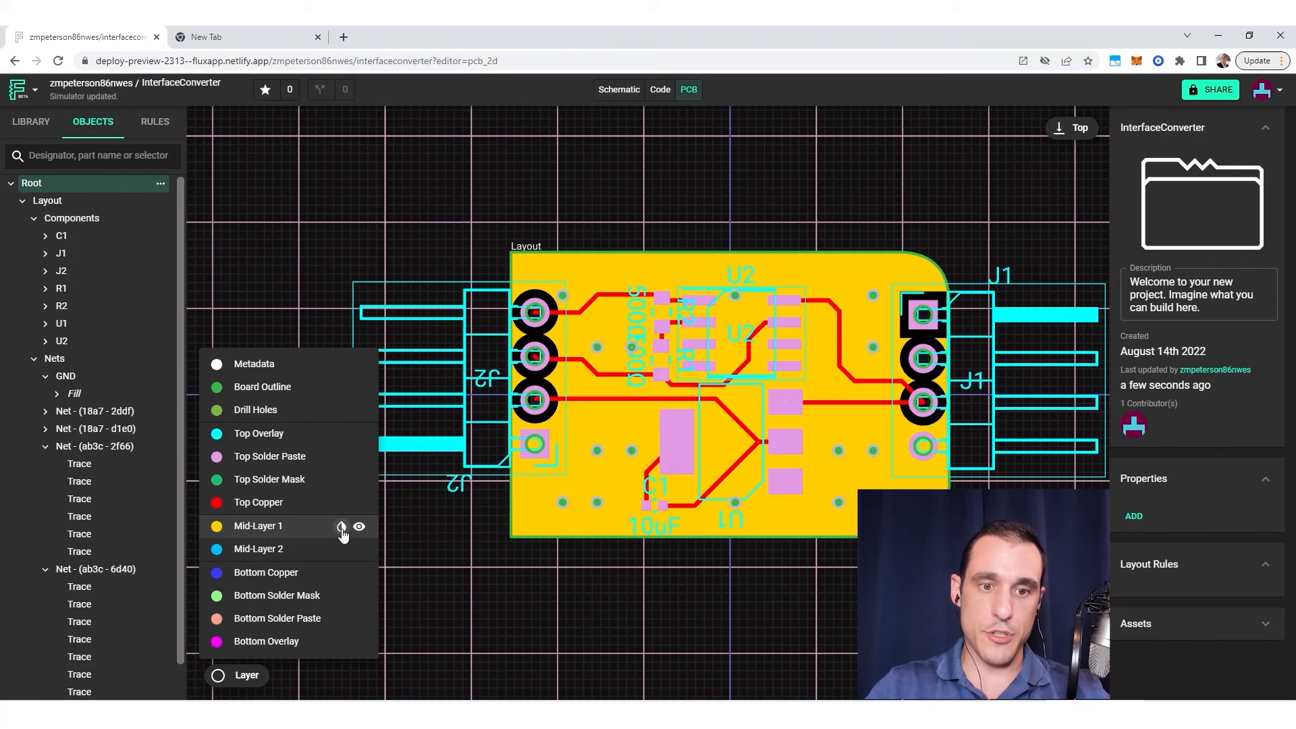
{"action": "mouse_move", "coordinate": [342, 553]}
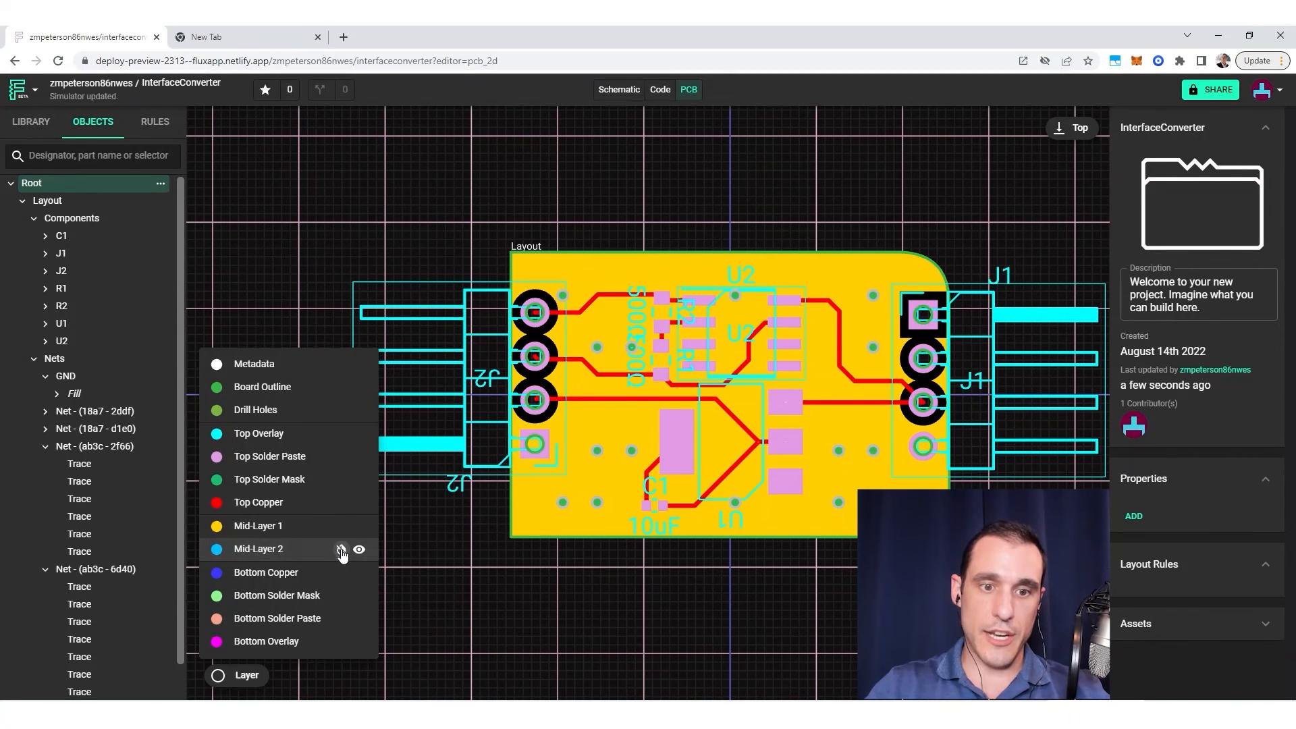
{"action": "left_click", "coordinate": [342, 549]}
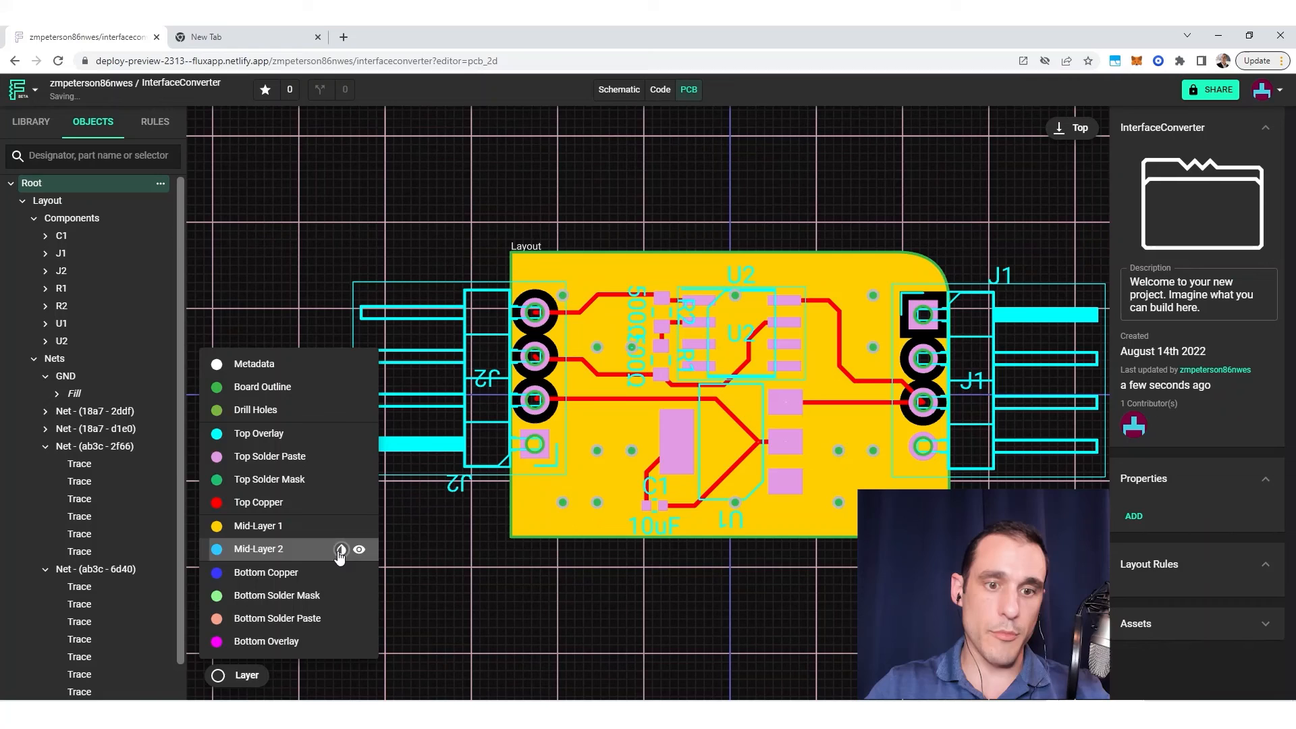
{"action": "left_click", "coordinate": [340, 549]}
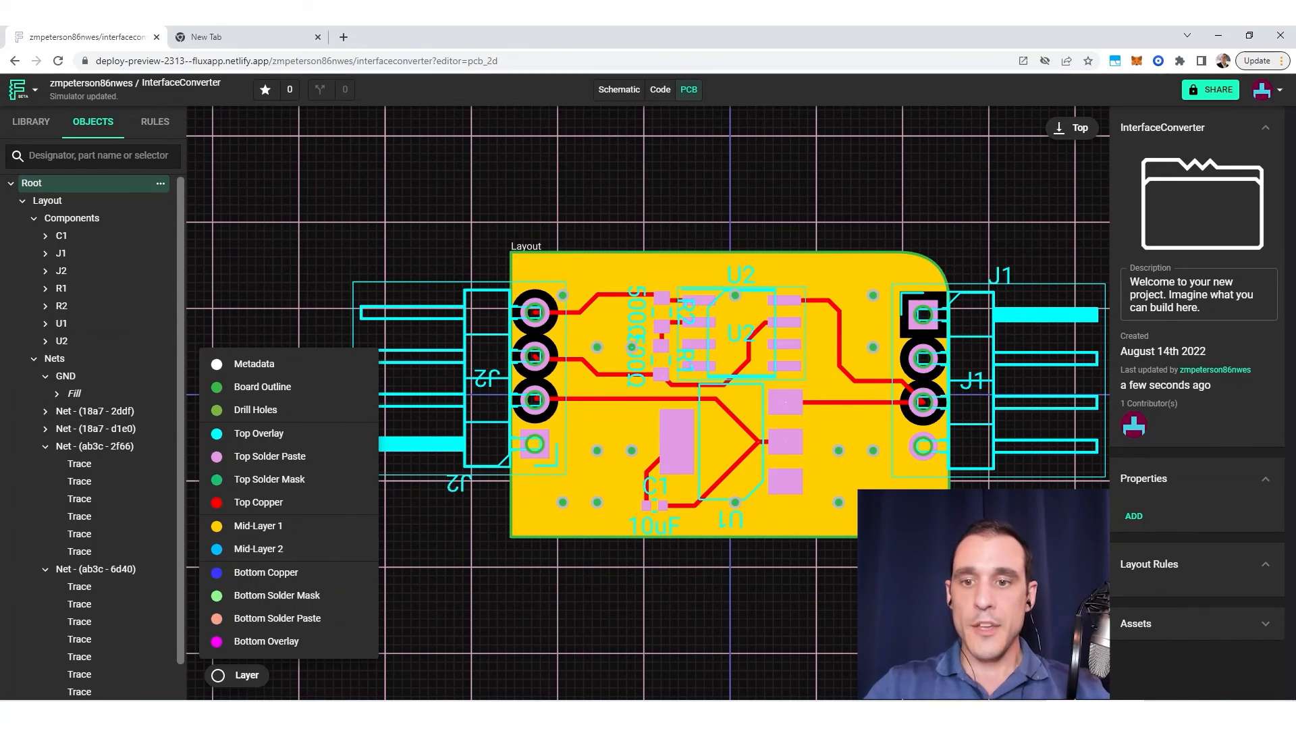